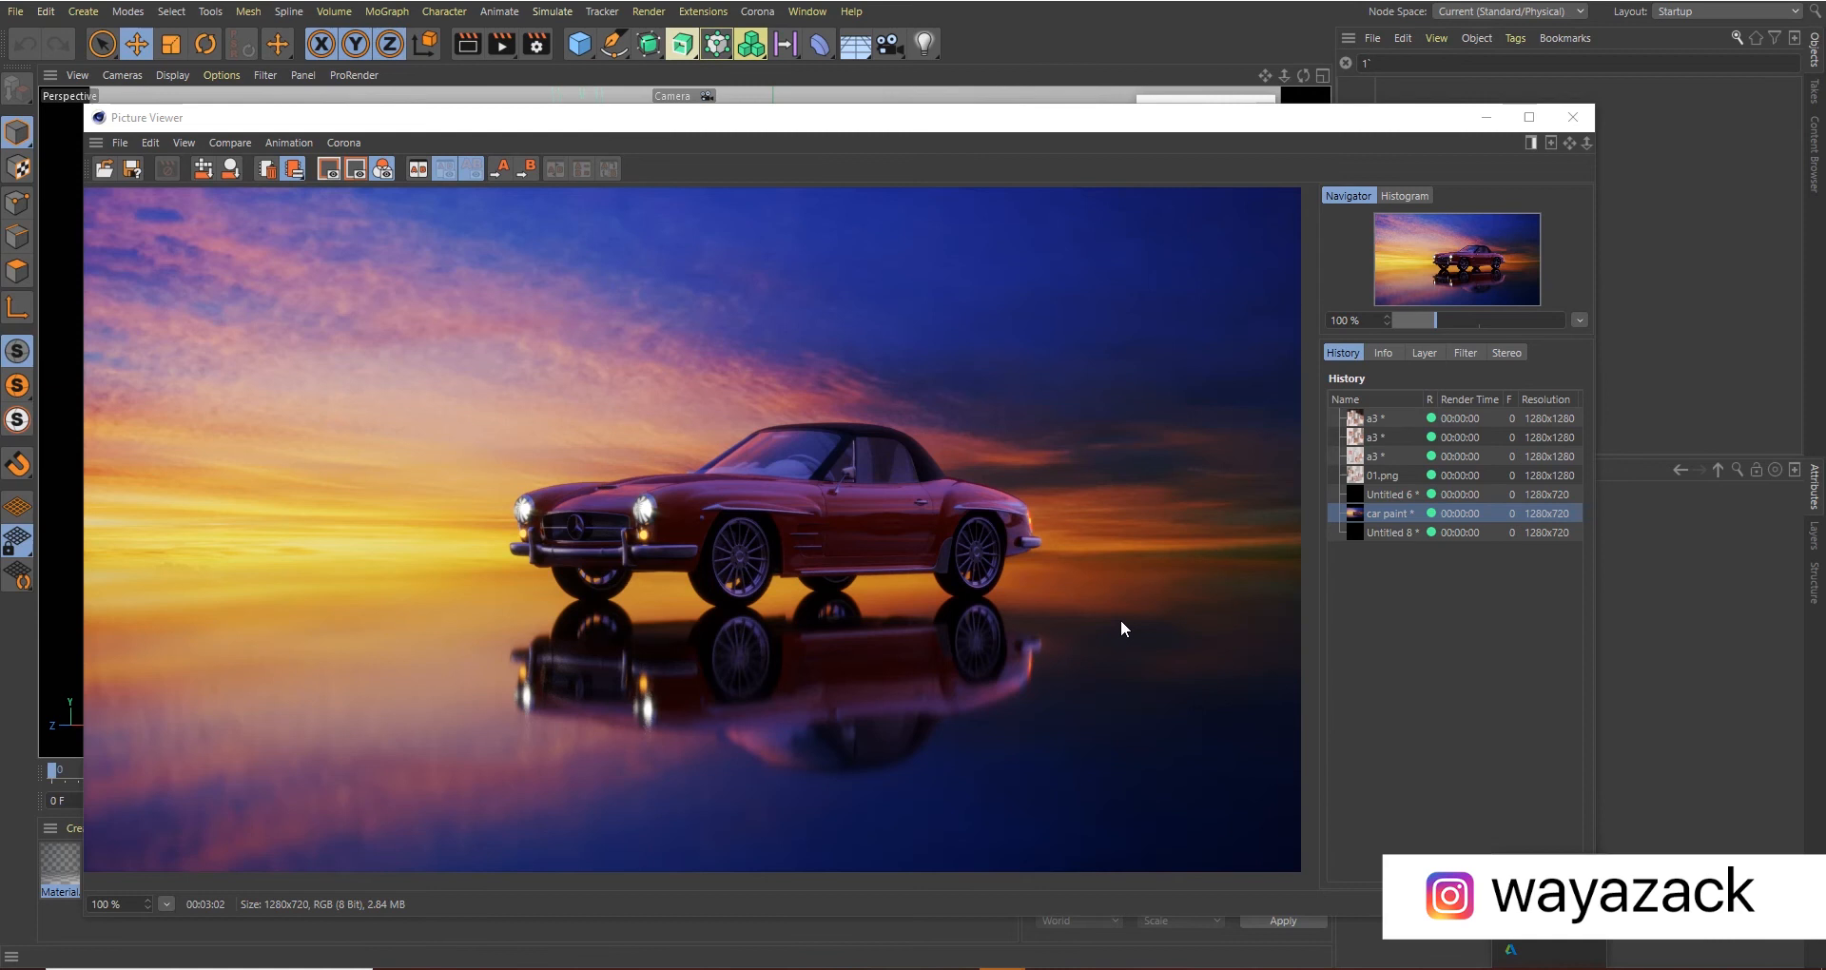
Close the car render, start a new empty scene and set Corona as the renderer
{"action": "left_click", "coordinate": [757, 11]}
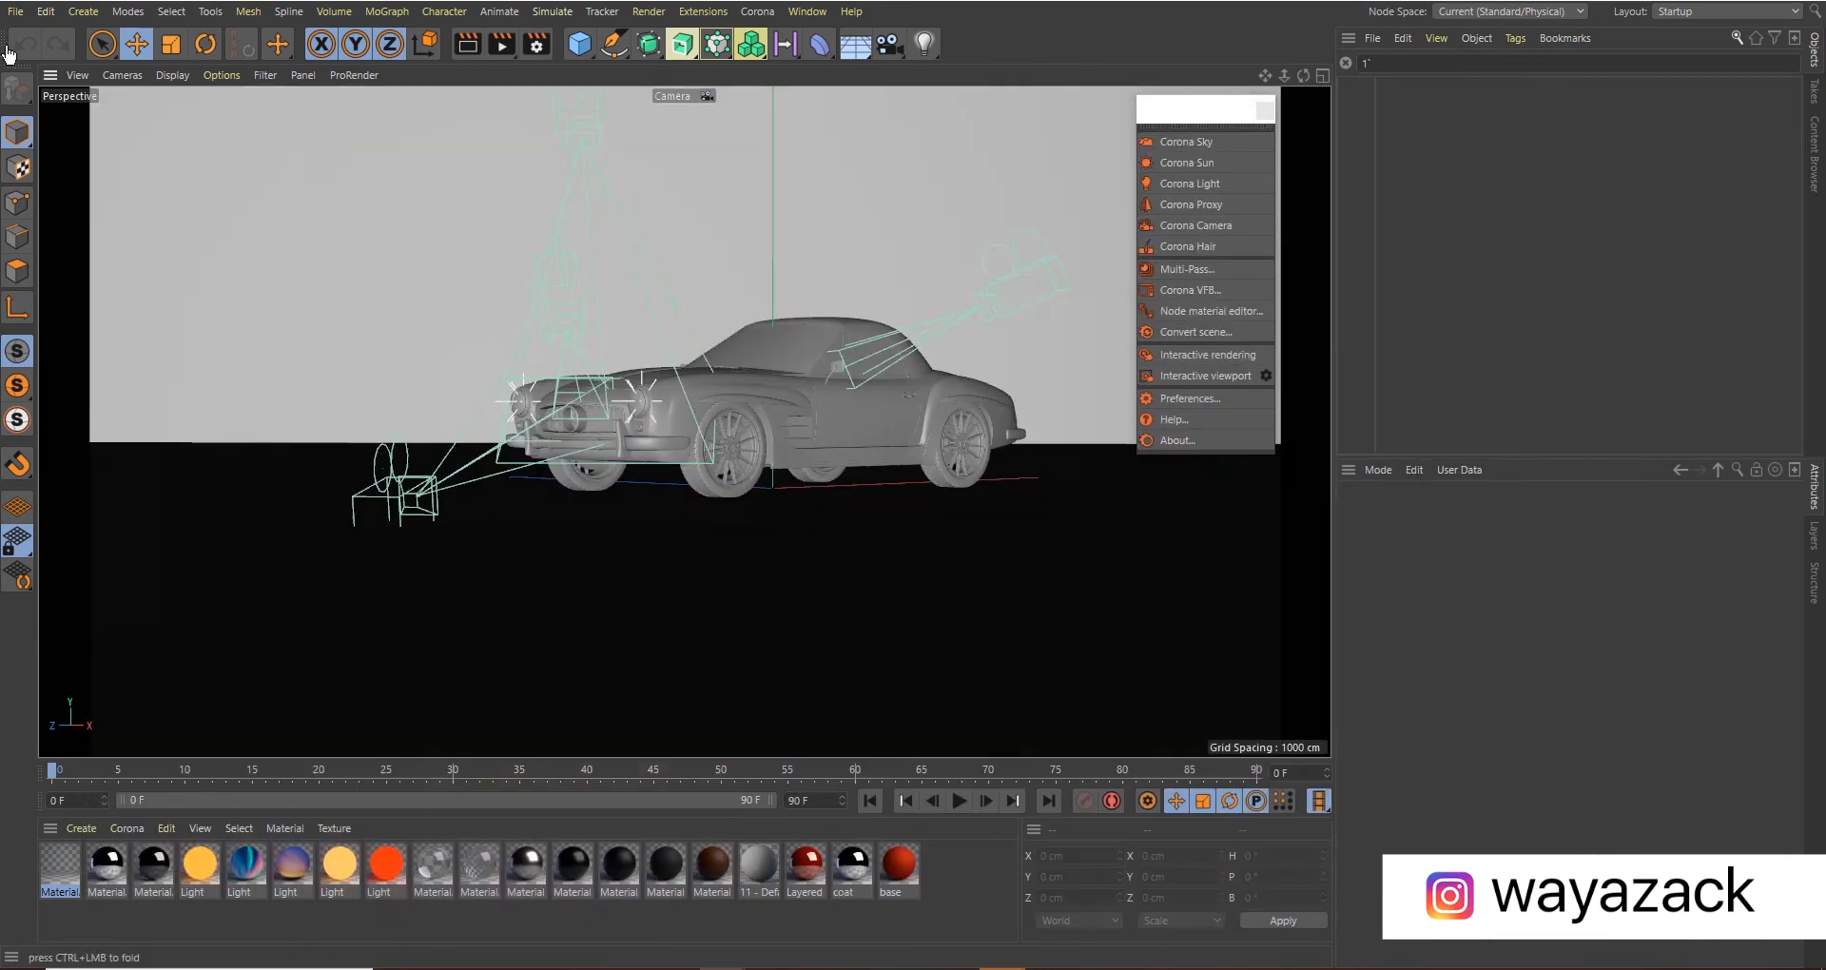
{"action": "left_click", "coordinate": [15, 11]}
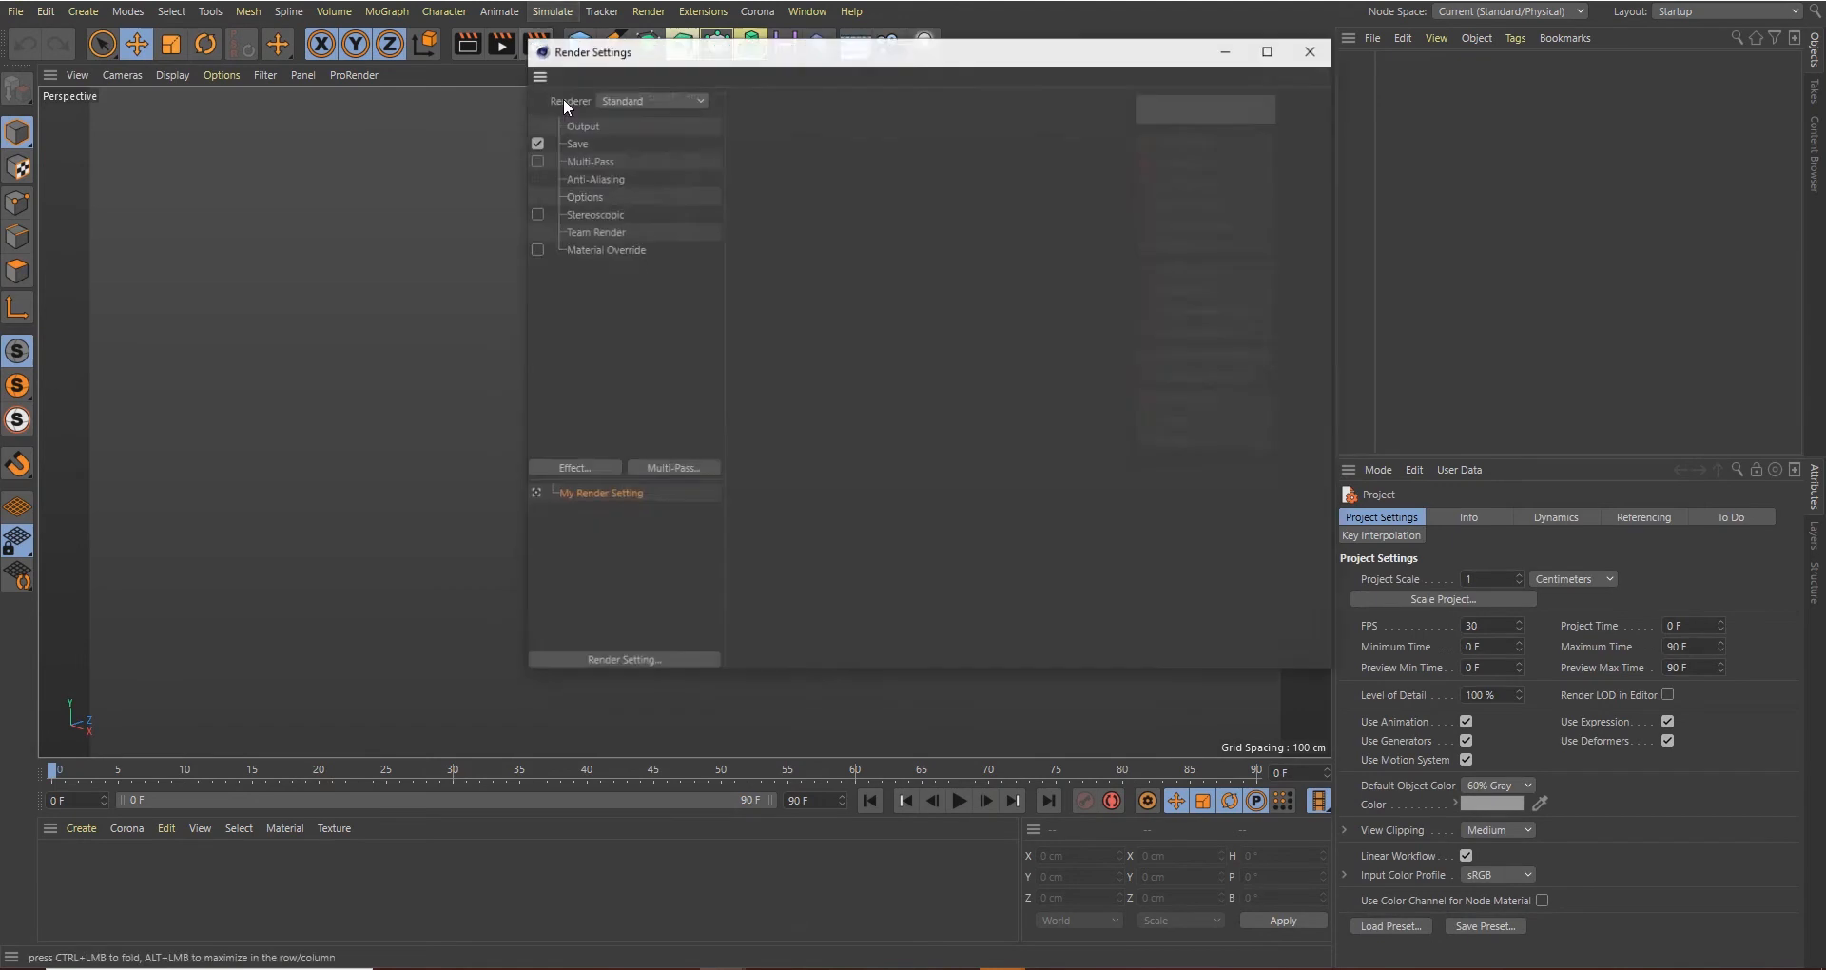
{"action": "left_click", "coordinate": [649, 78]}
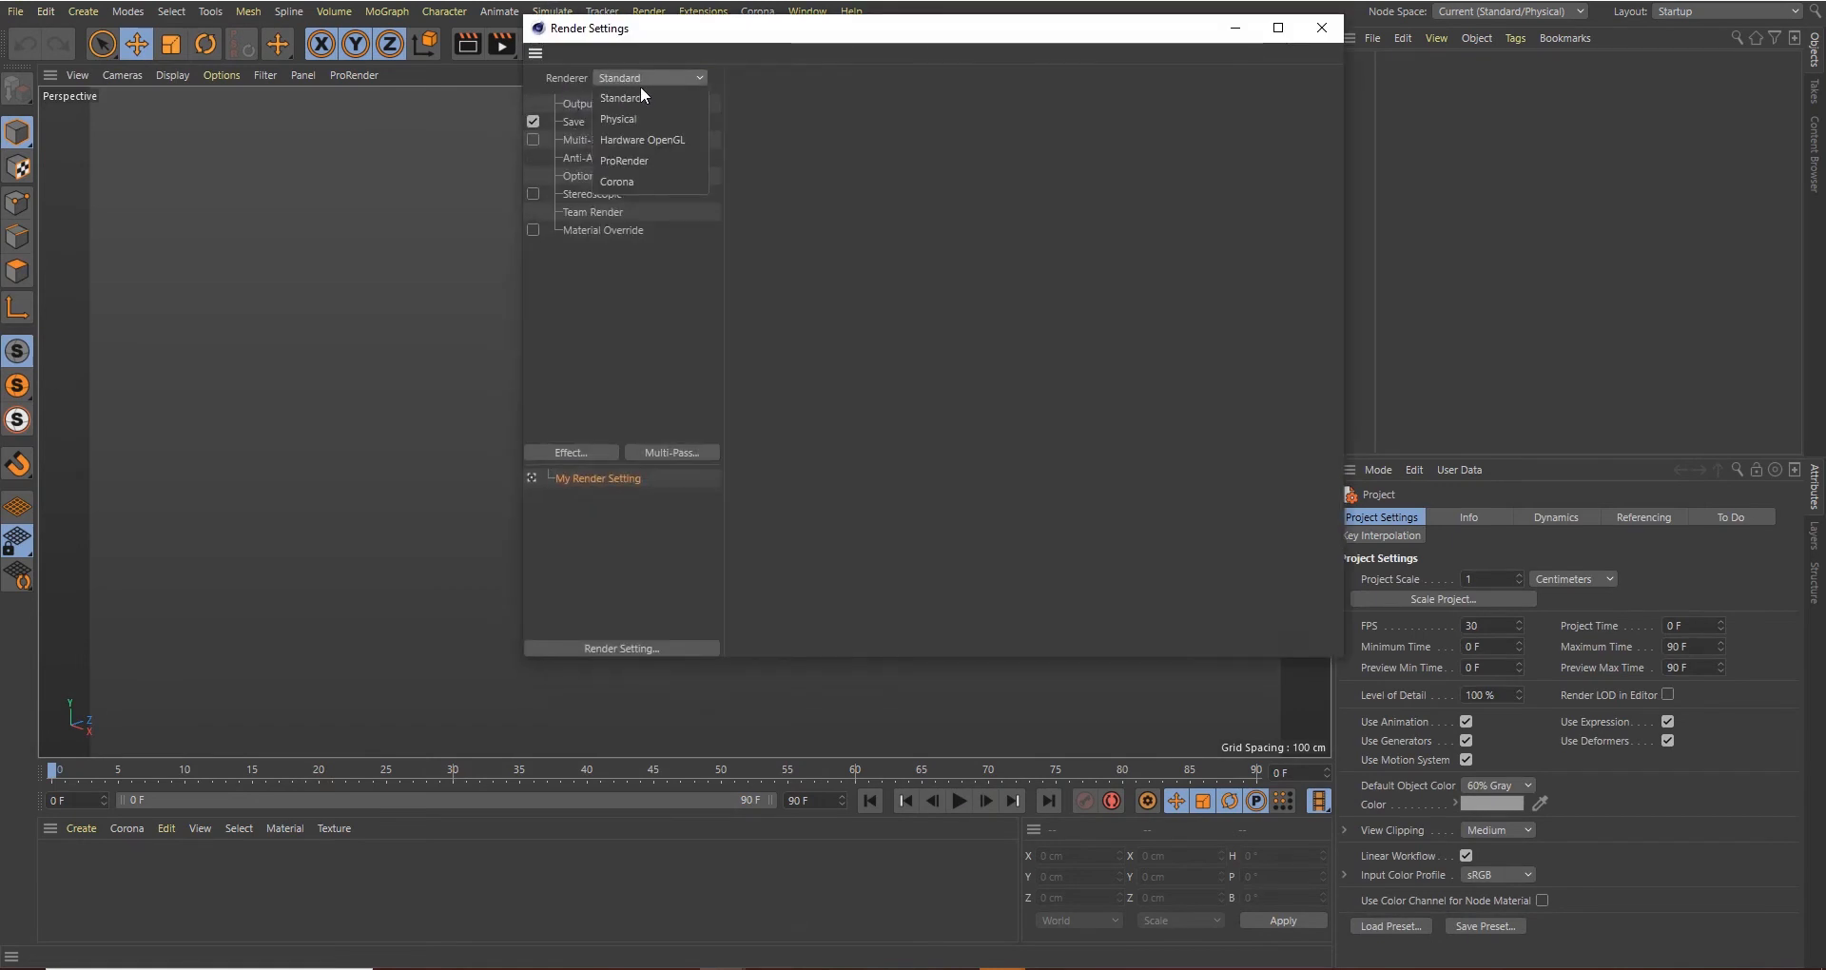
{"action": "left_click", "coordinate": [617, 183]}
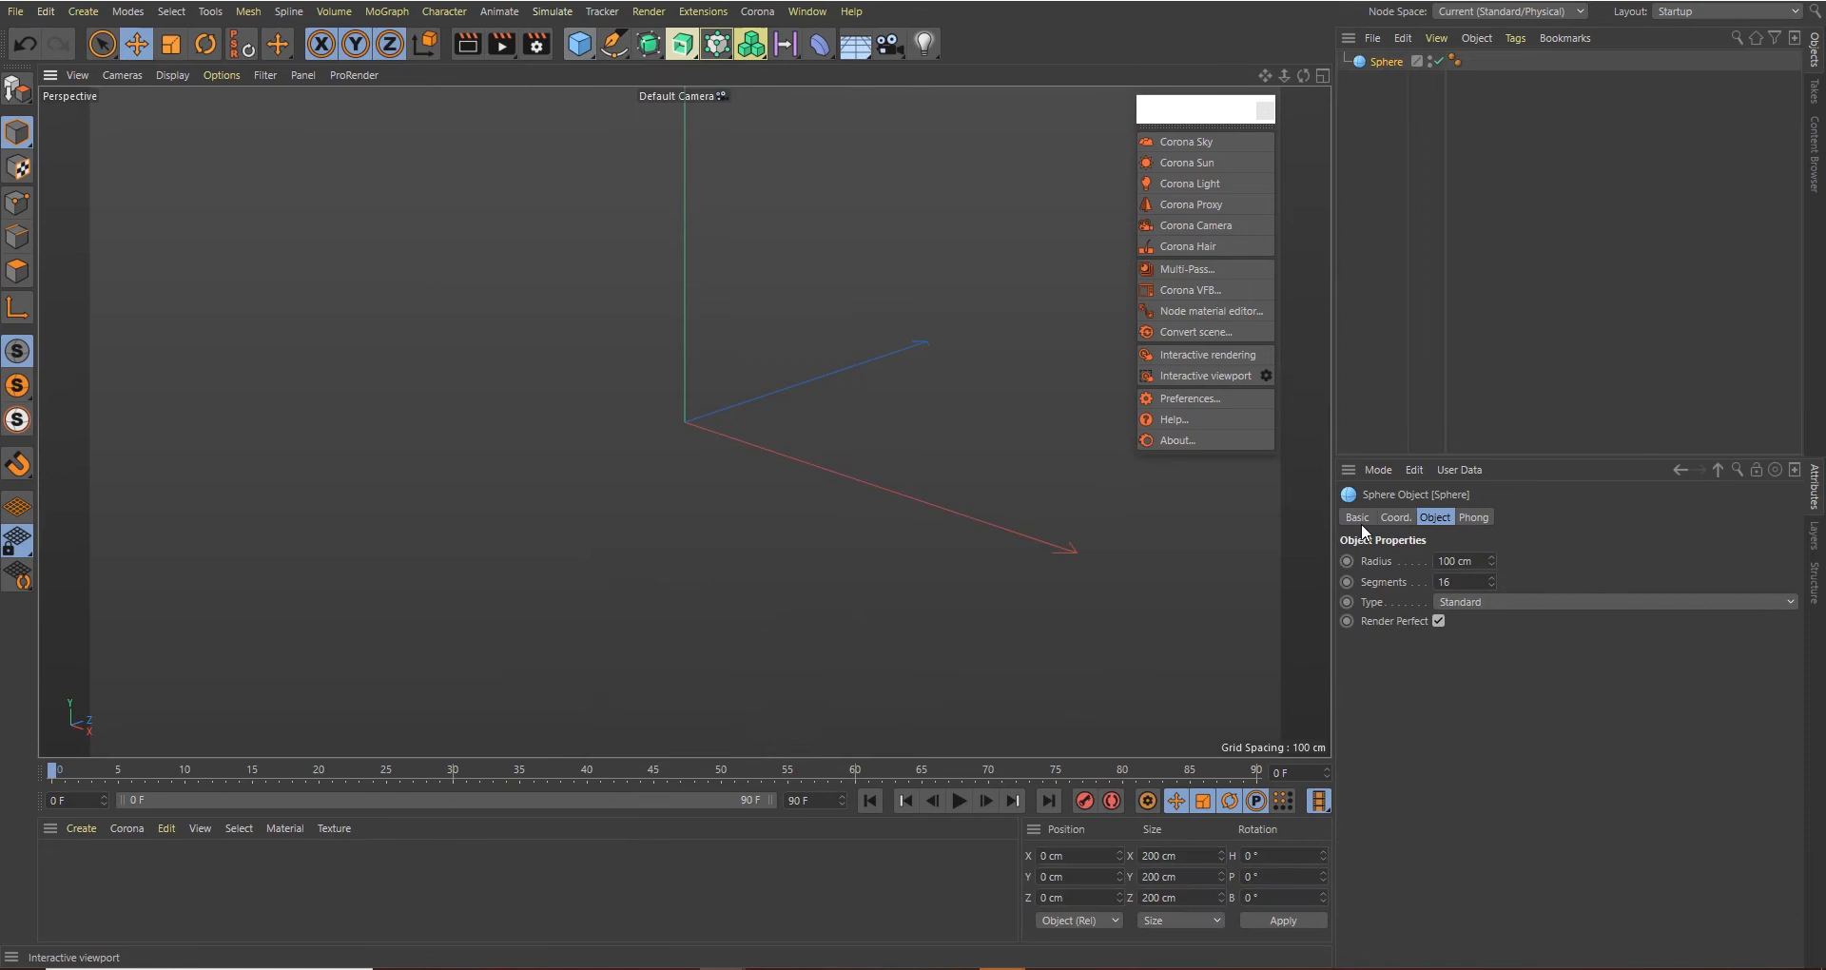
Set the sphere to 60 segments and add a Corona Sky using the garage HDRI shader, not copied into the project
{"action": "type", "text": "6"}
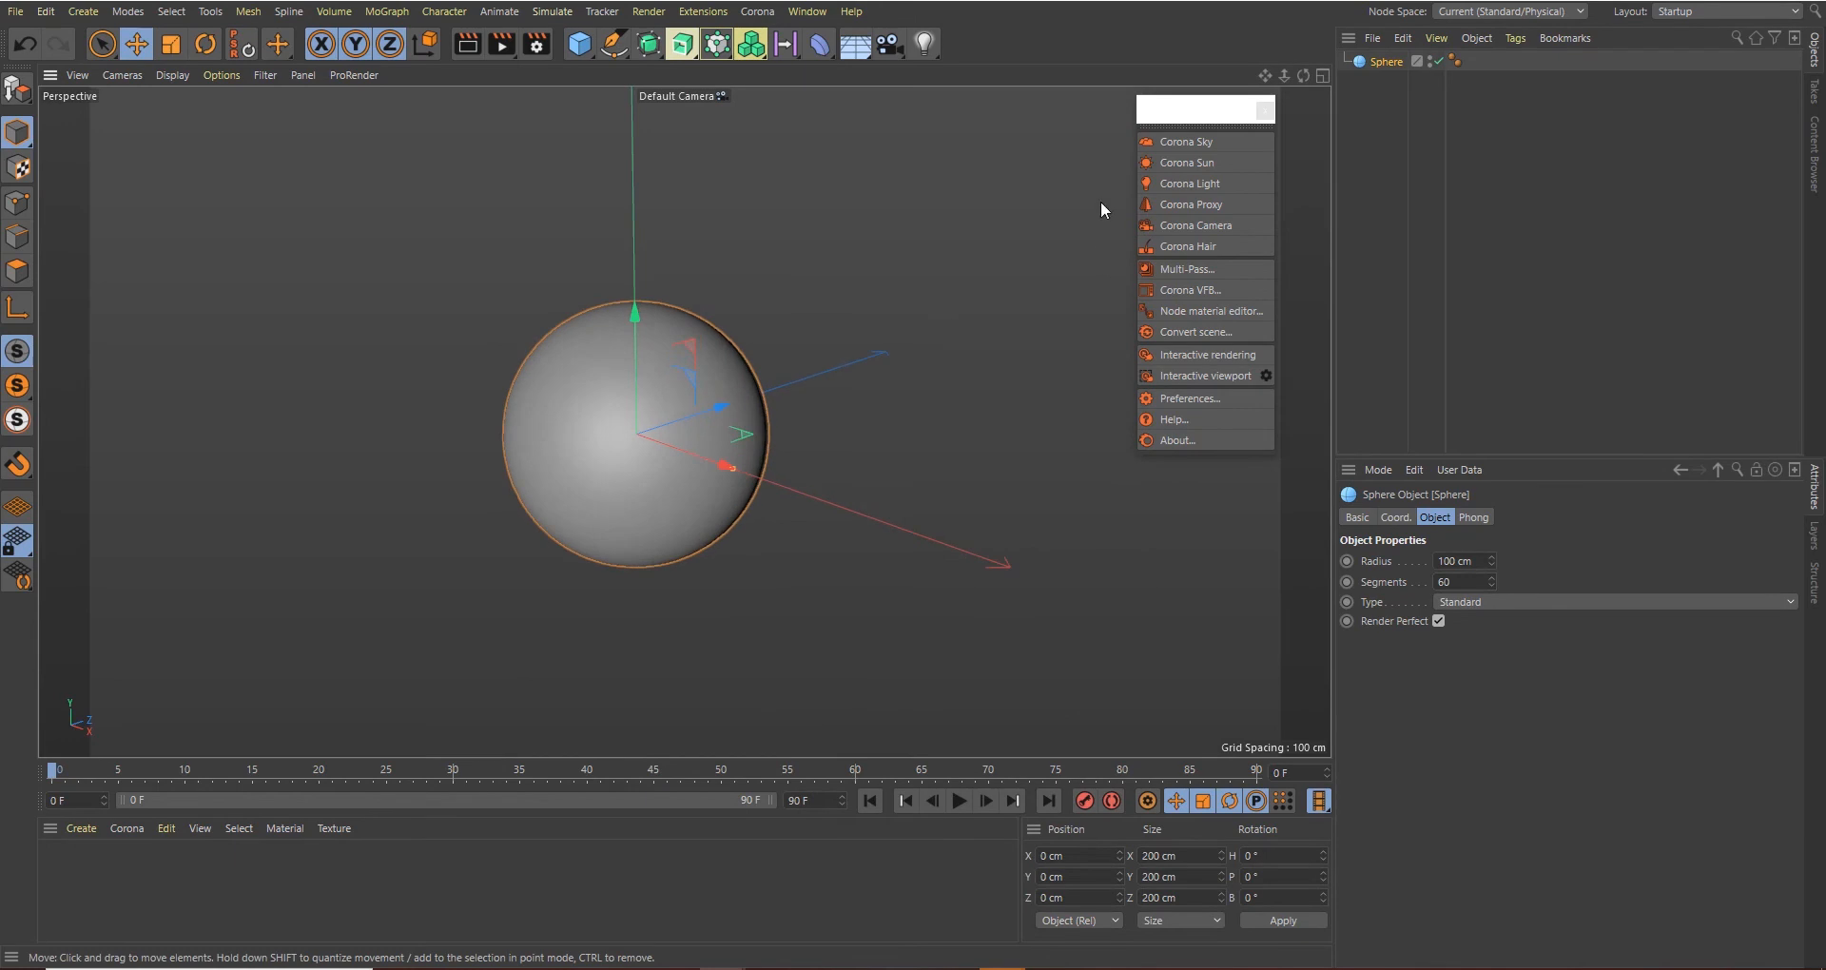
{"action": "left_click", "coordinate": [1185, 141]}
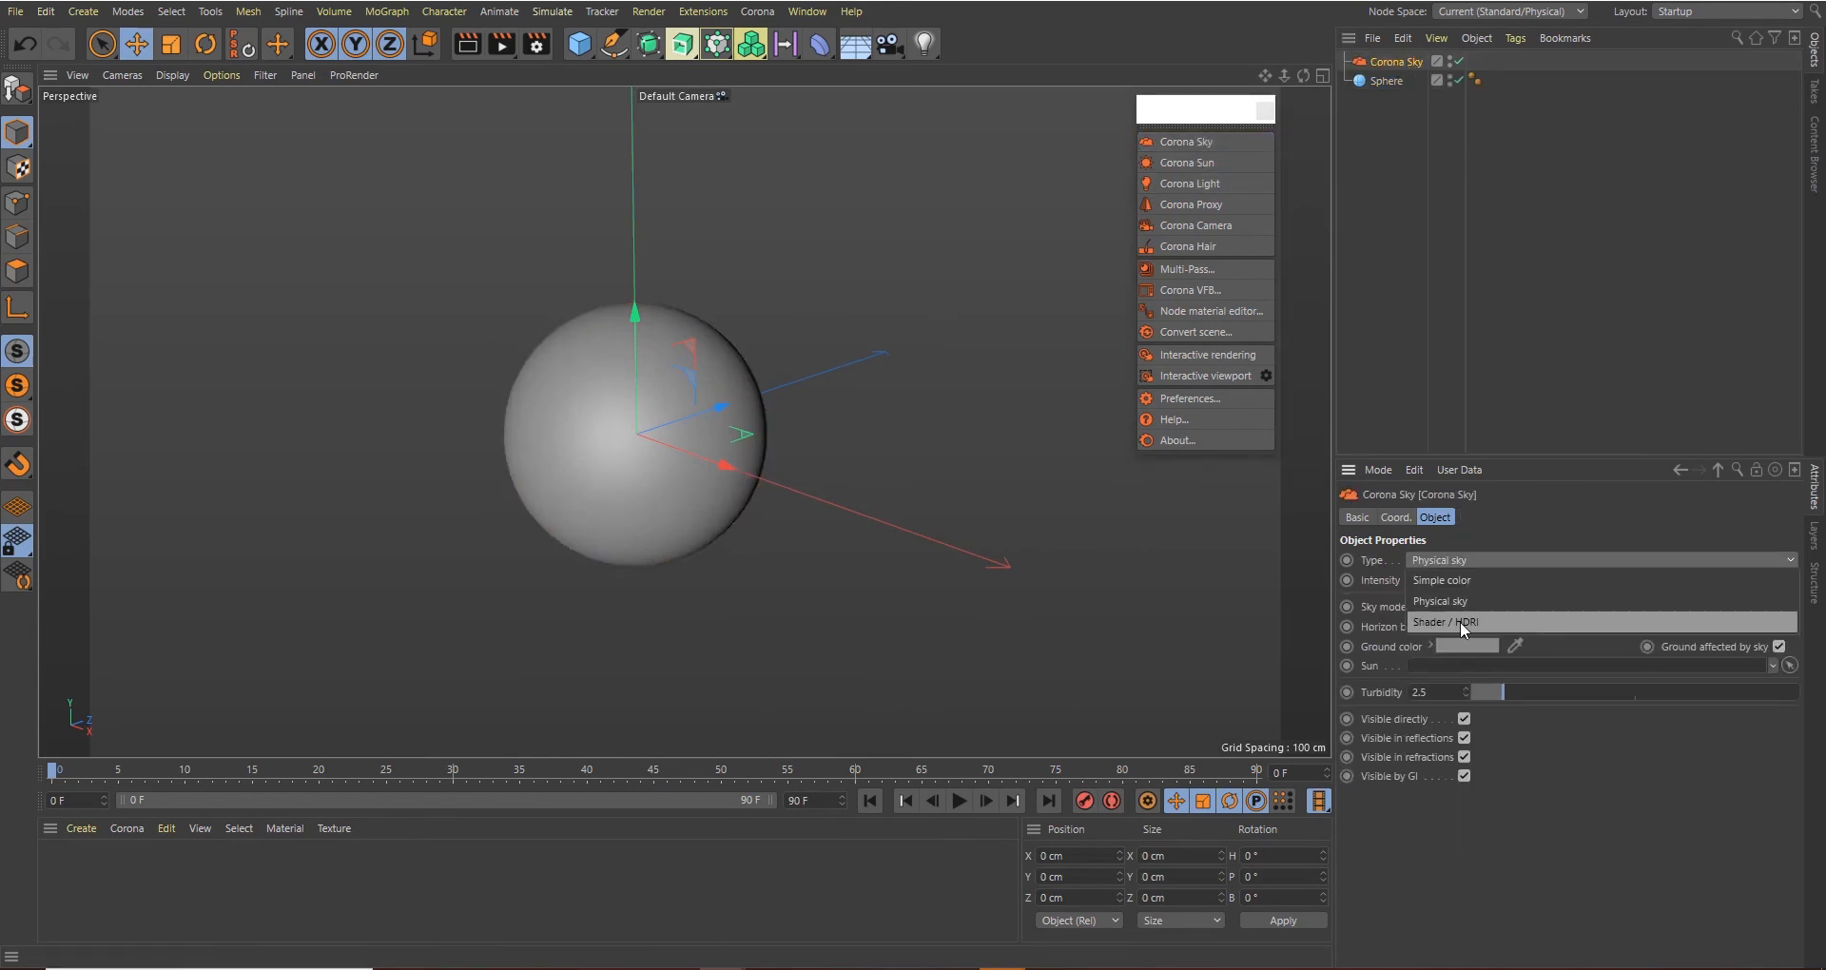
{"action": "left_click", "coordinate": [1446, 620]}
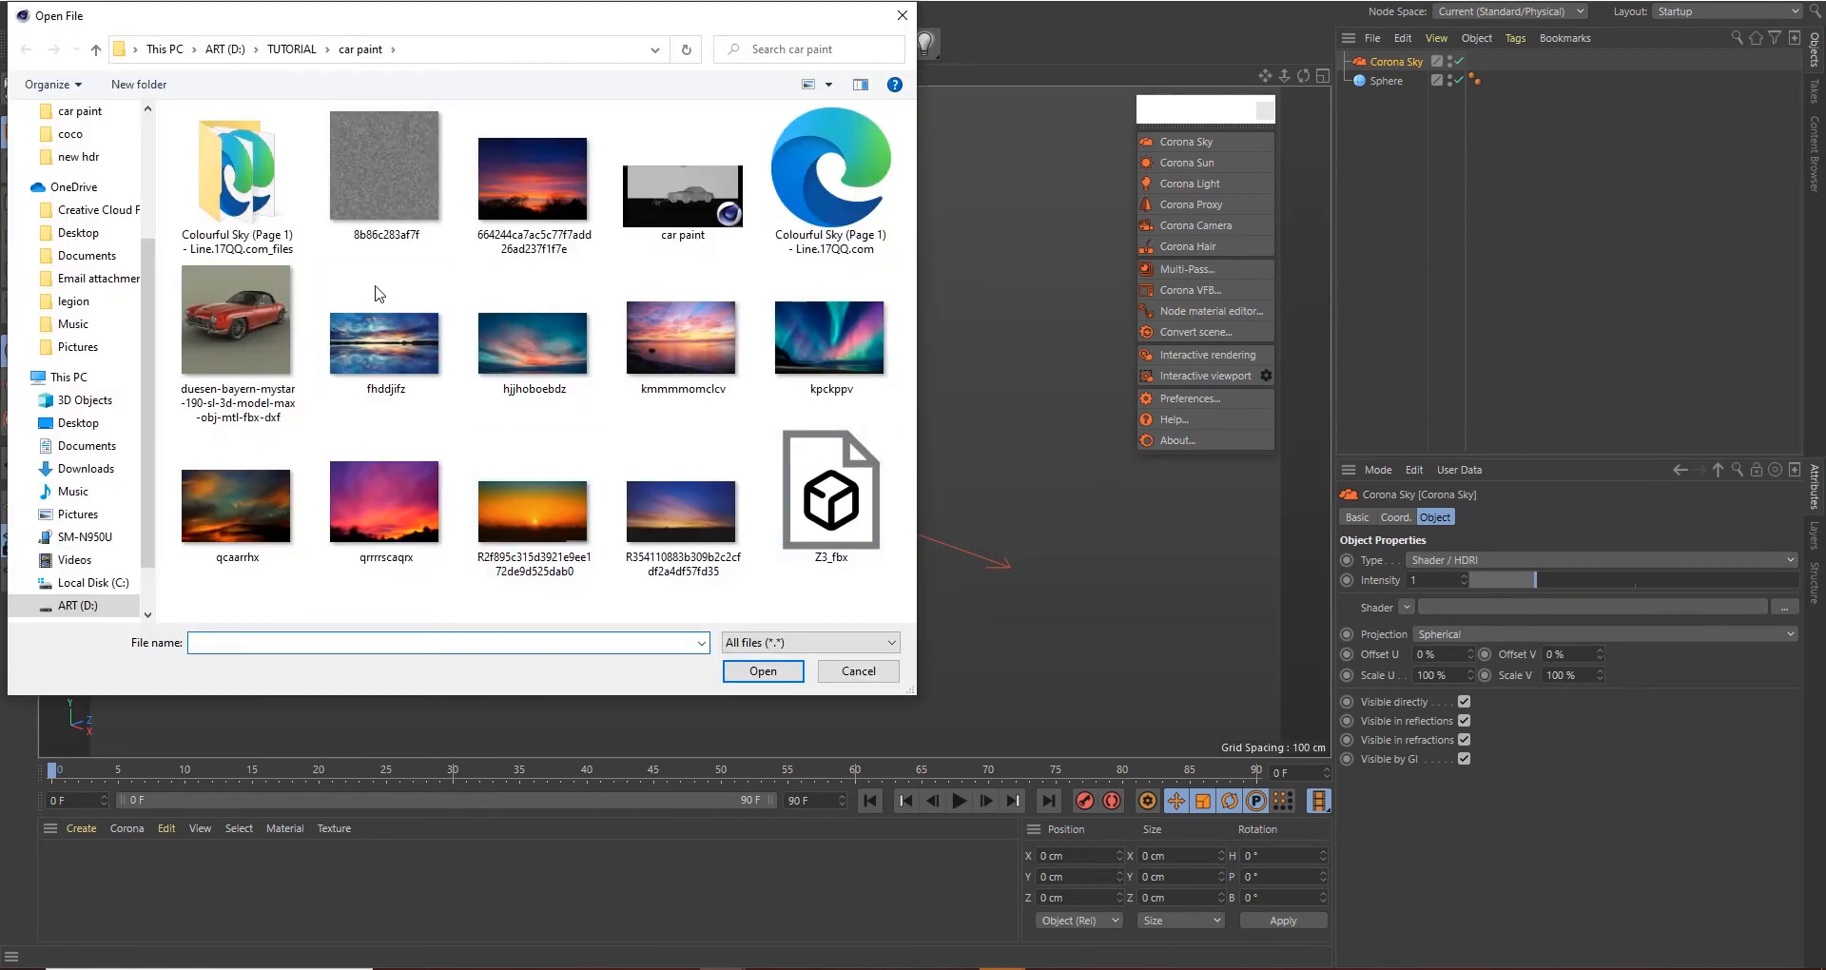
{"action": "left_click", "coordinate": [68, 148]}
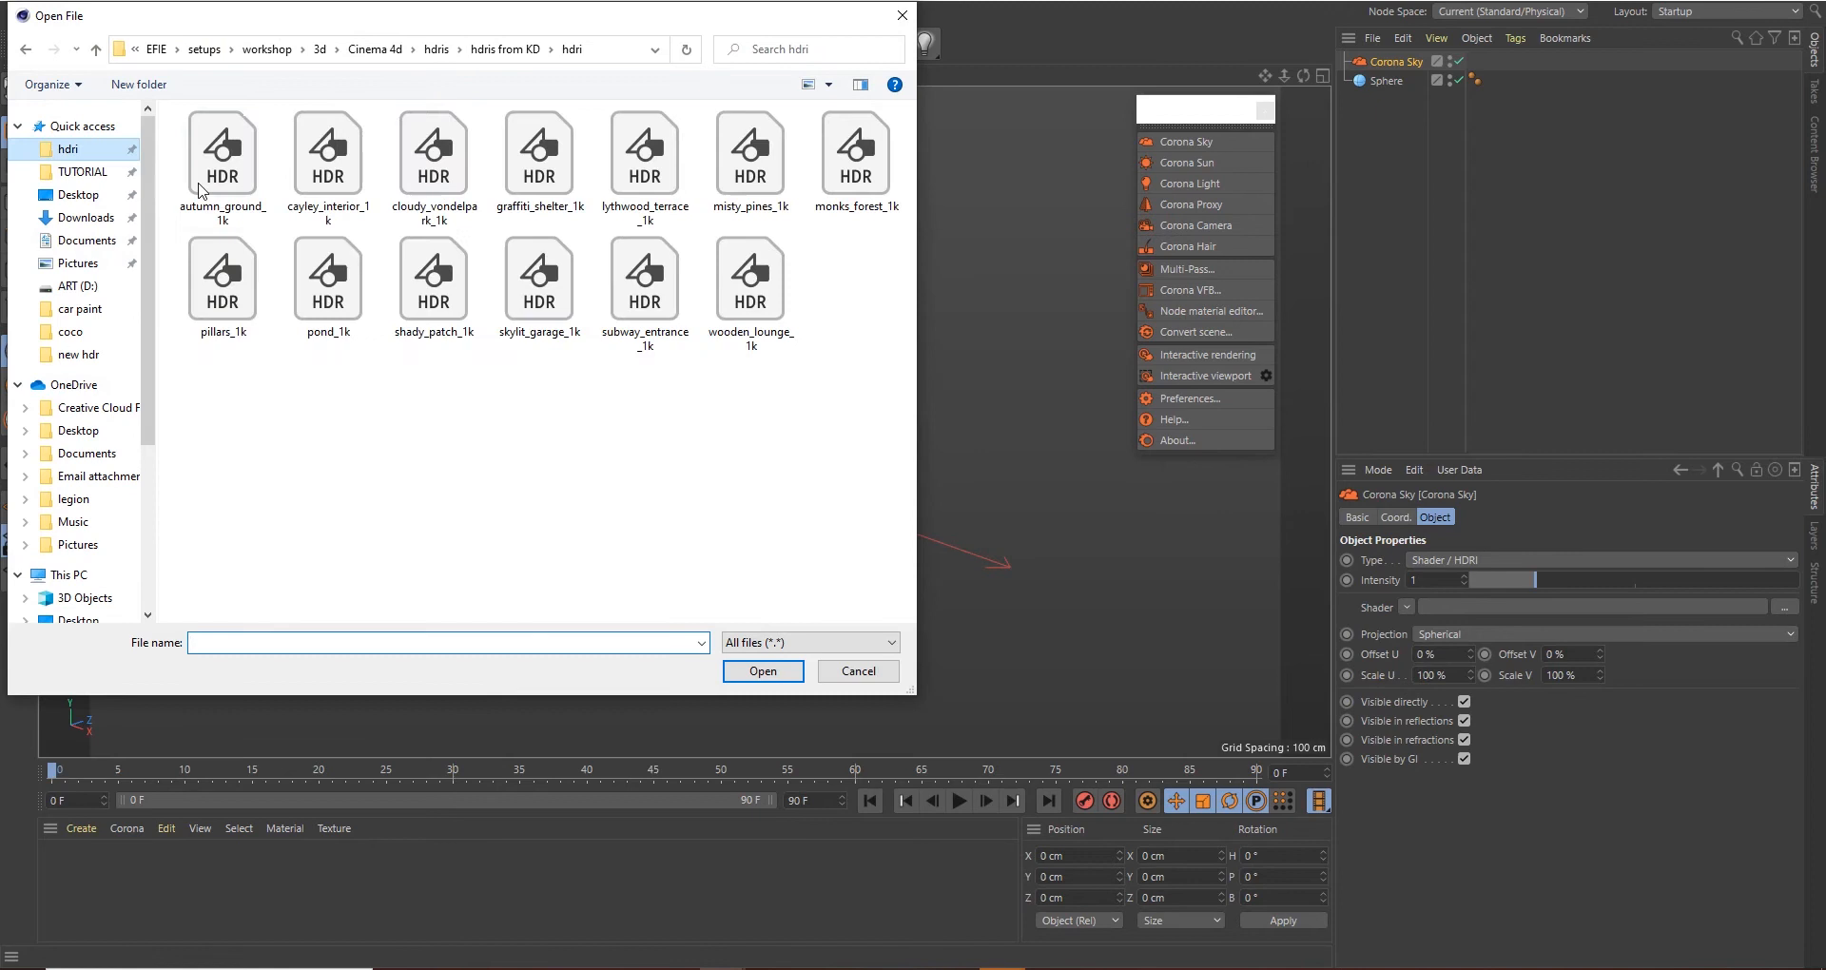
{"action": "left_click", "coordinate": [538, 281]}
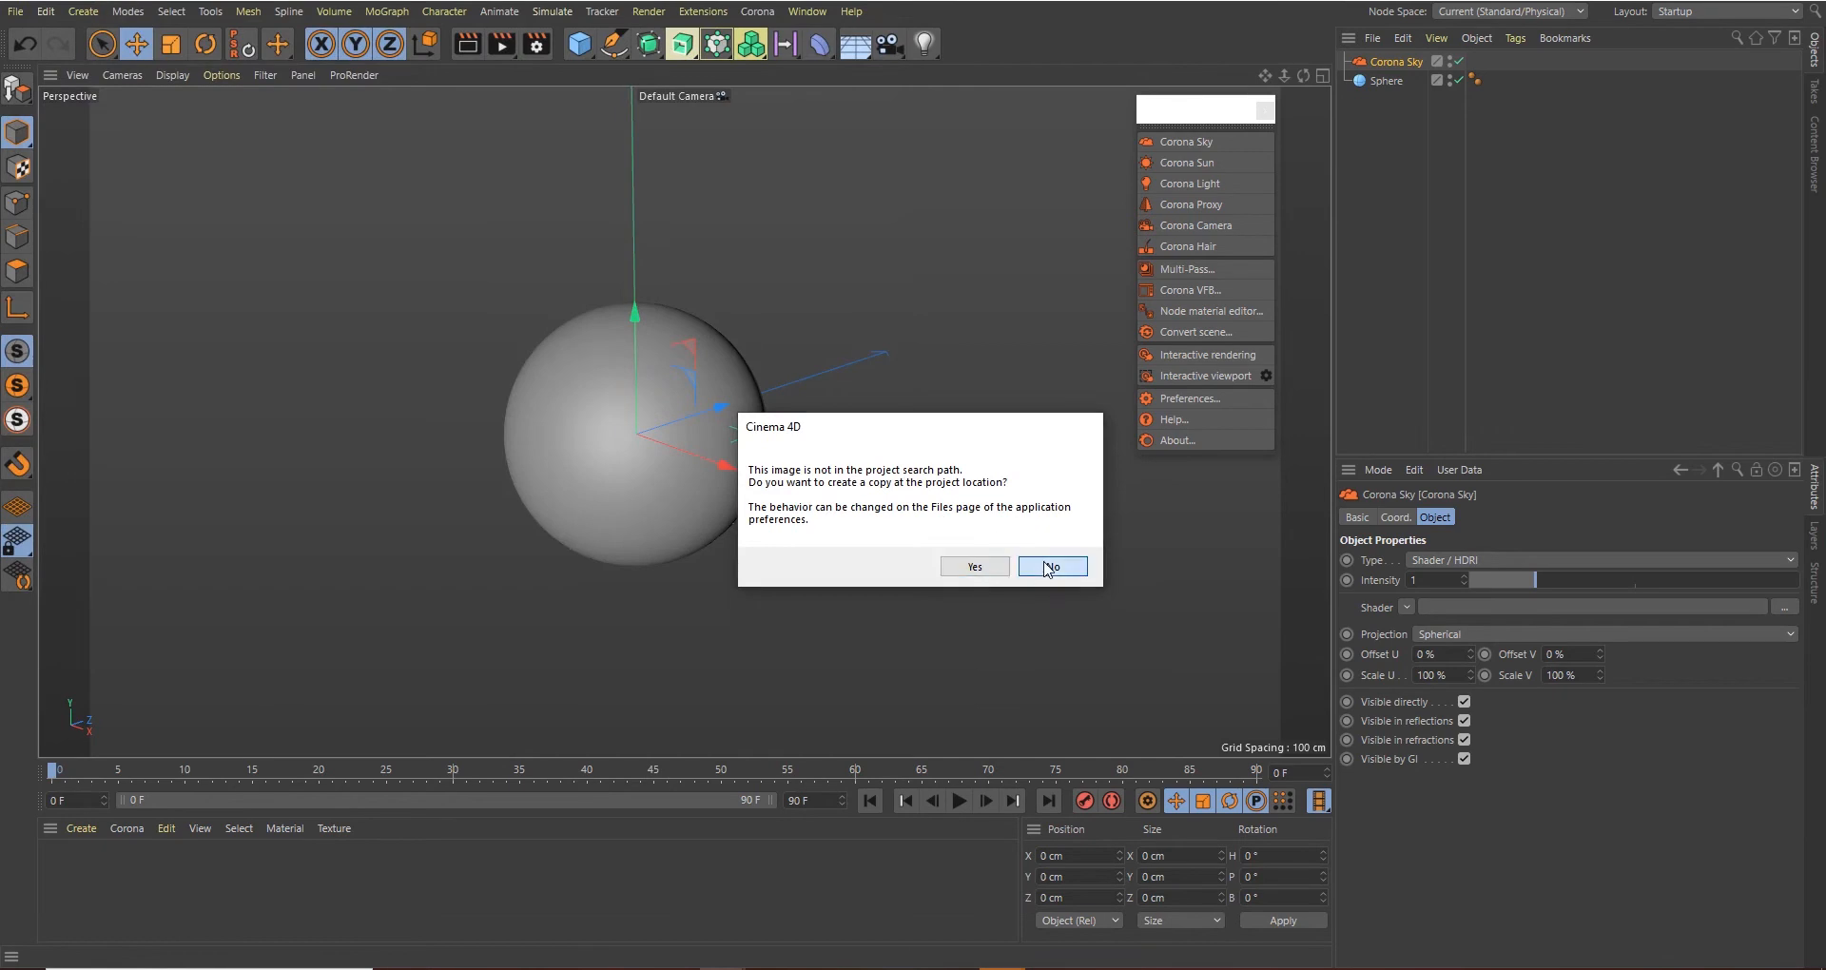
{"action": "left_click", "coordinate": [1049, 567]}
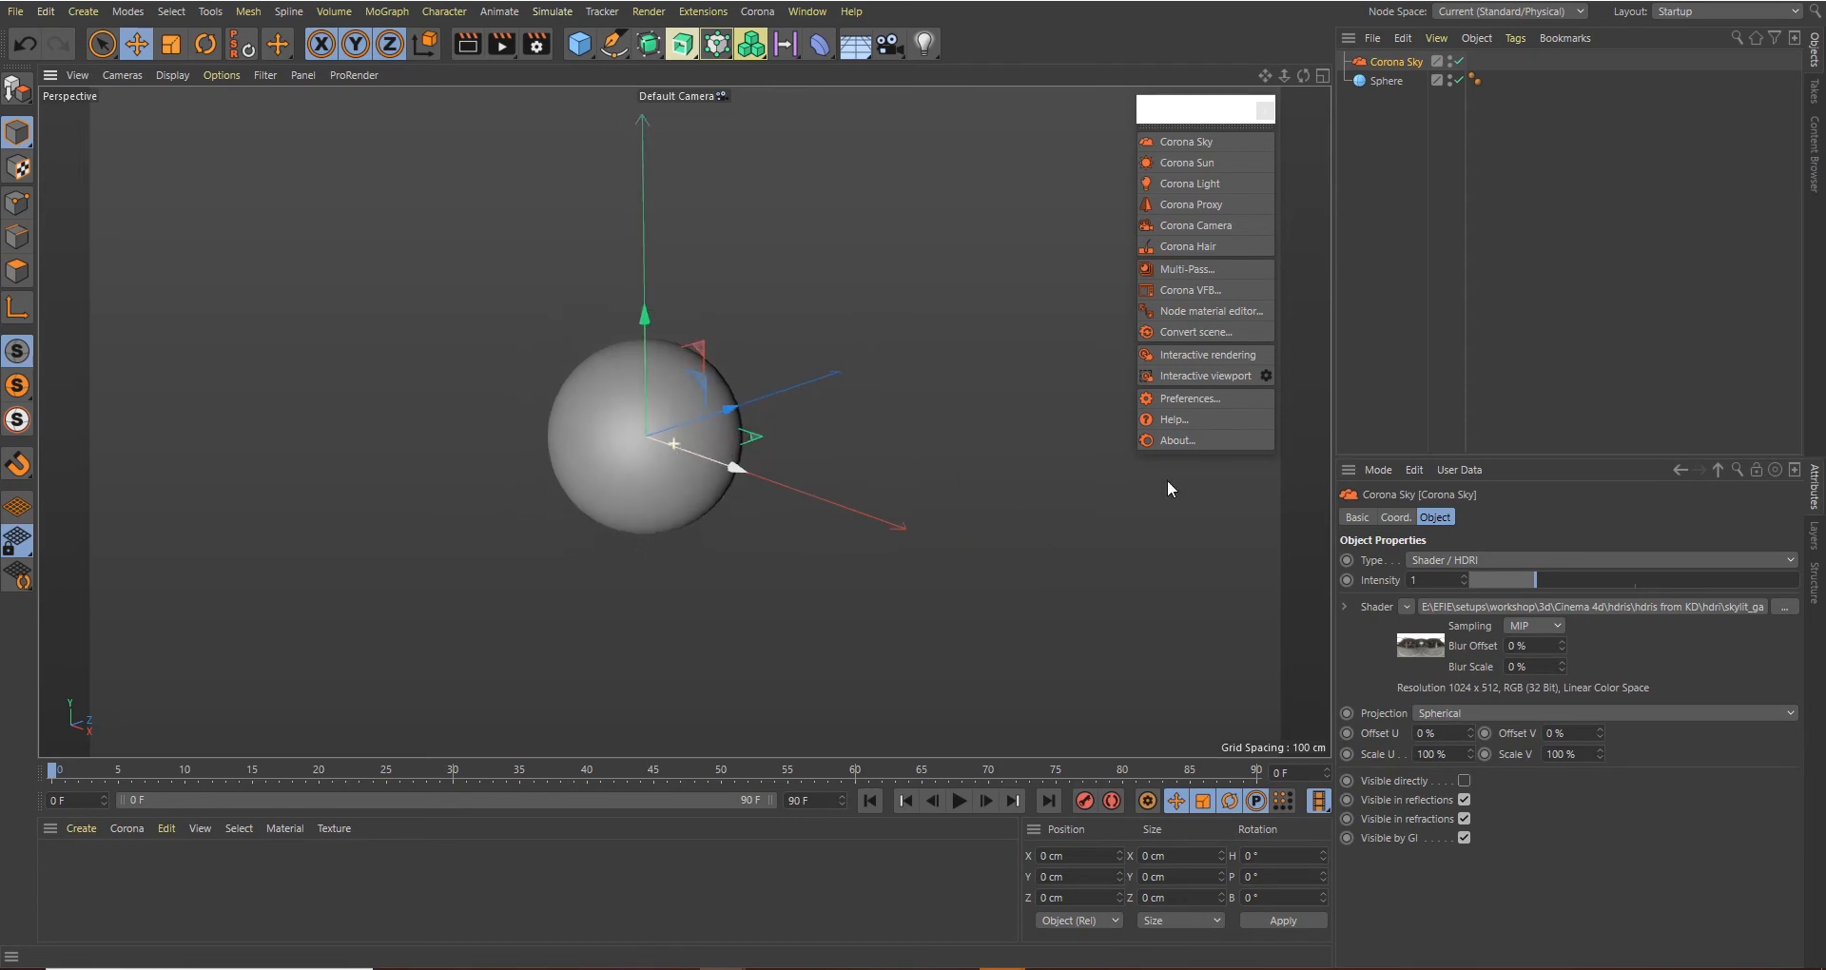
{"action": "mouse_move", "coordinate": [1200, 375]}
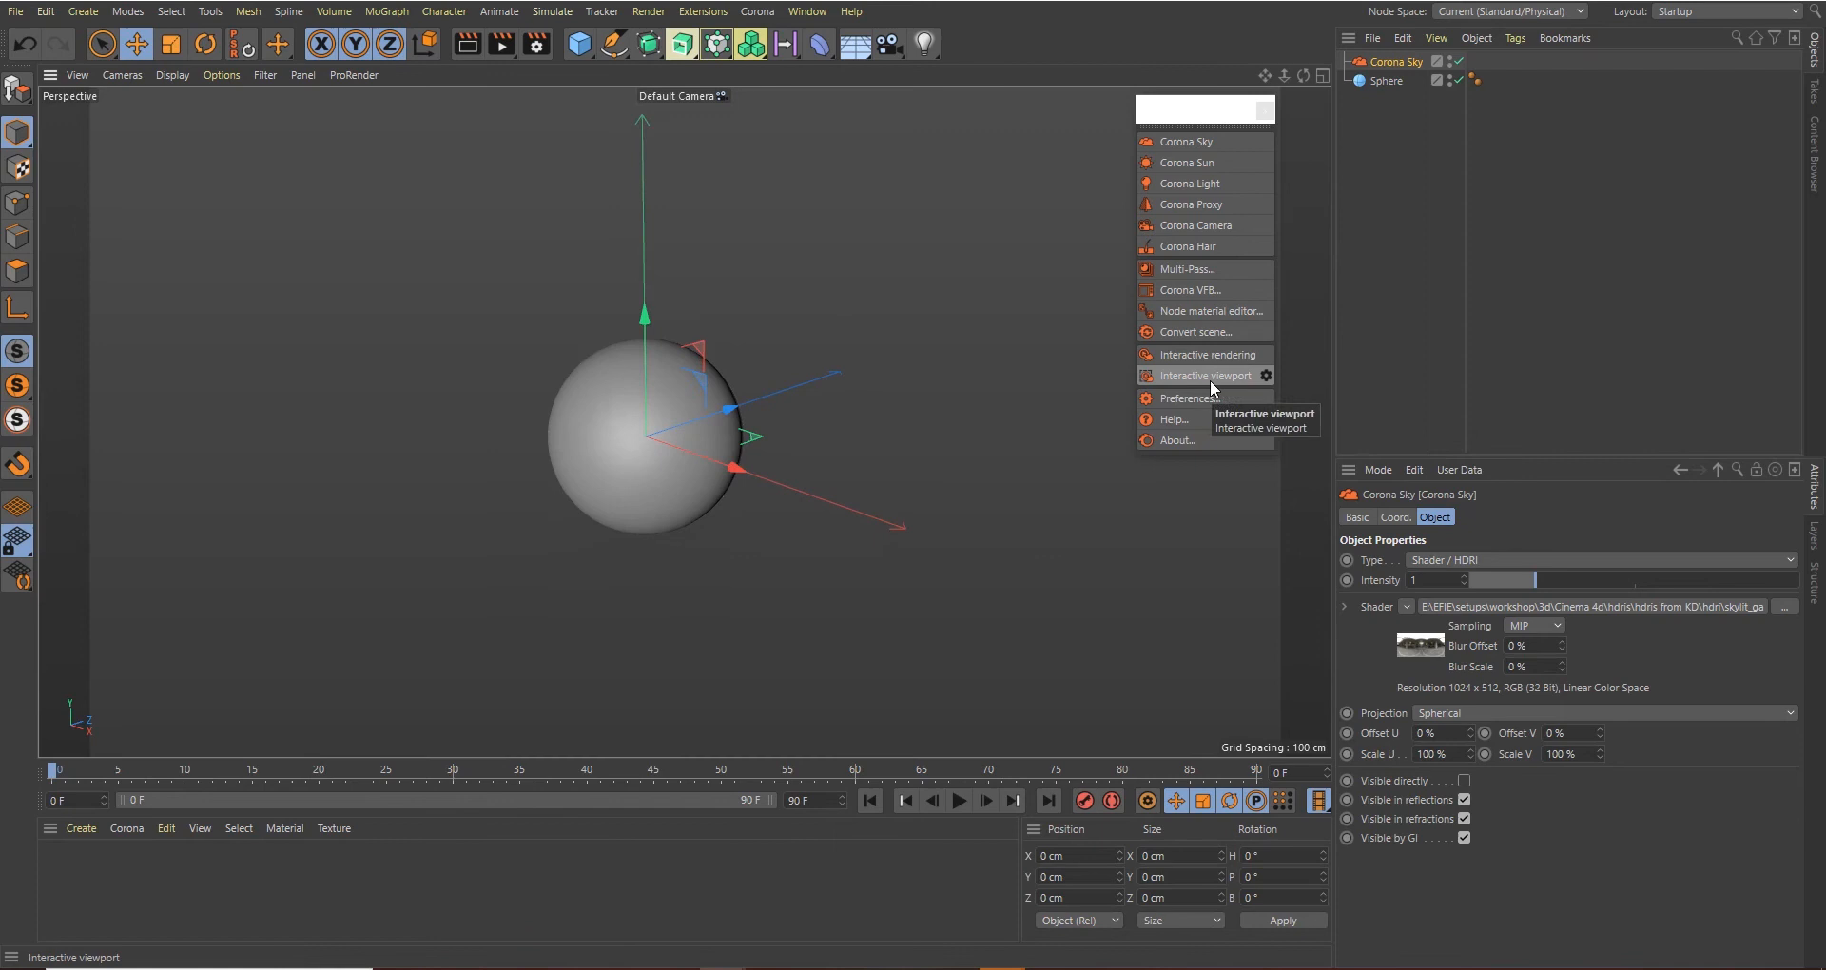
Start interactive viewport rendering and create the Corona materials coat and base, with base on the sphere
{"action": "left_click", "coordinate": [1206, 374]}
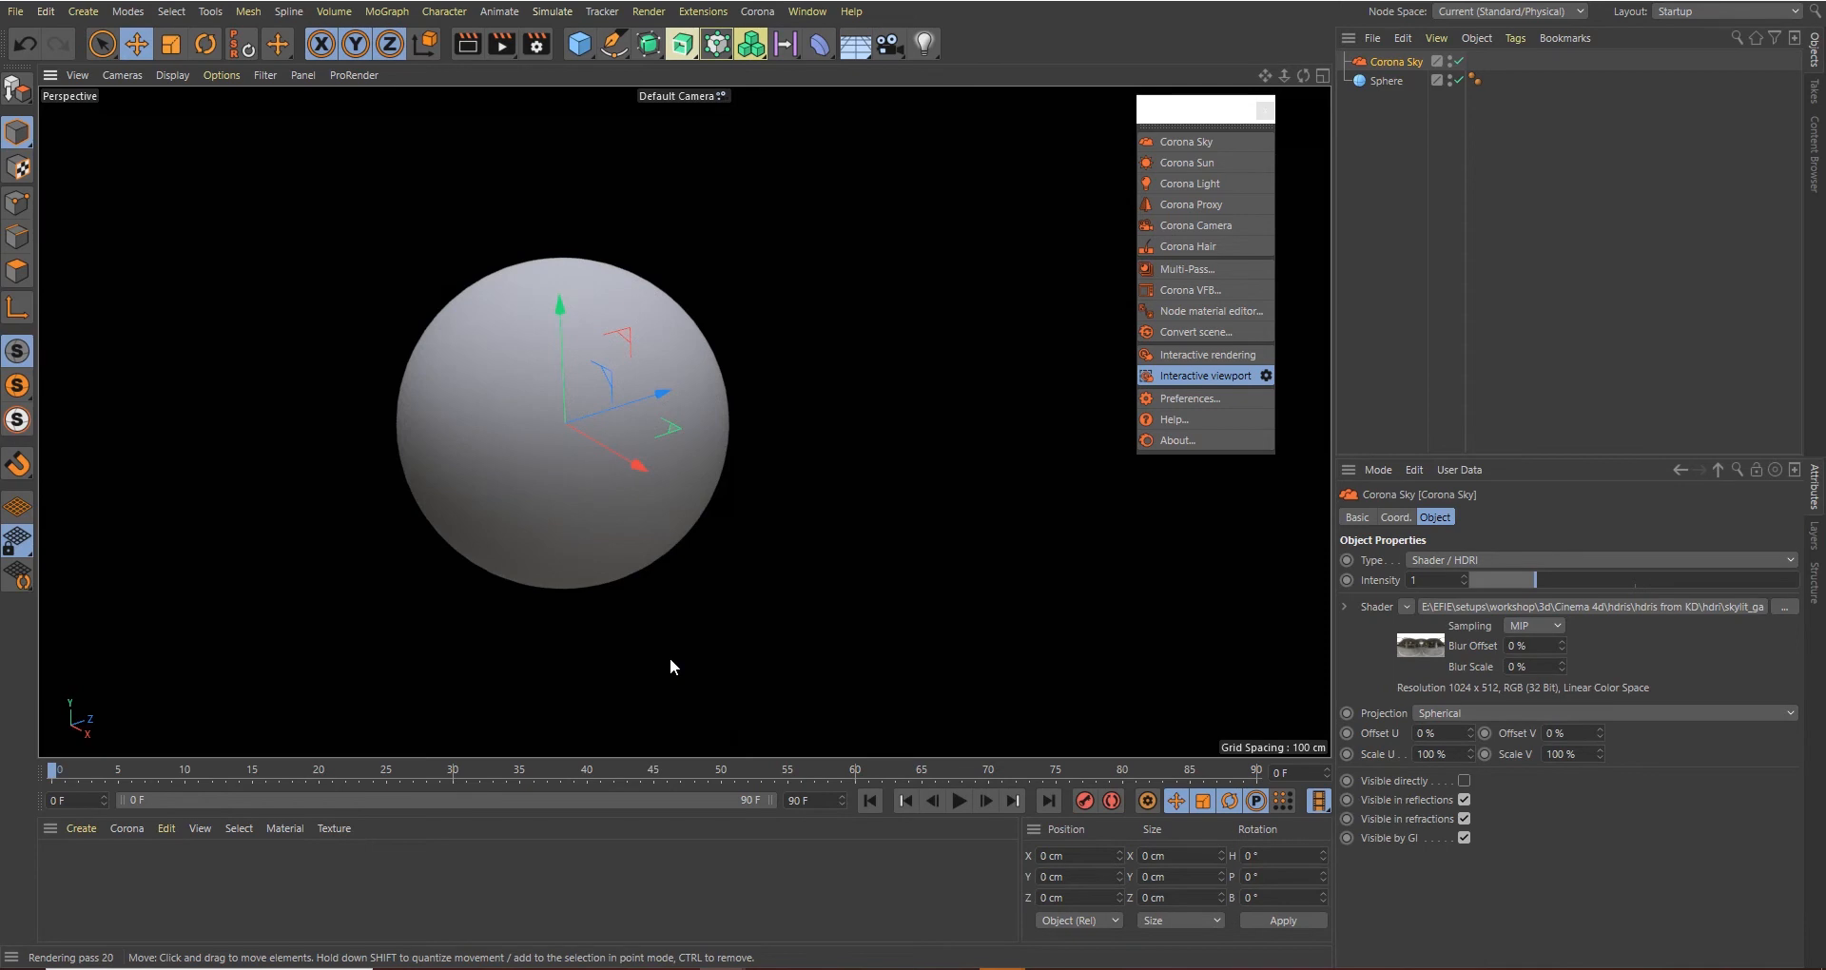
{"action": "left_click", "coordinate": [80, 827]}
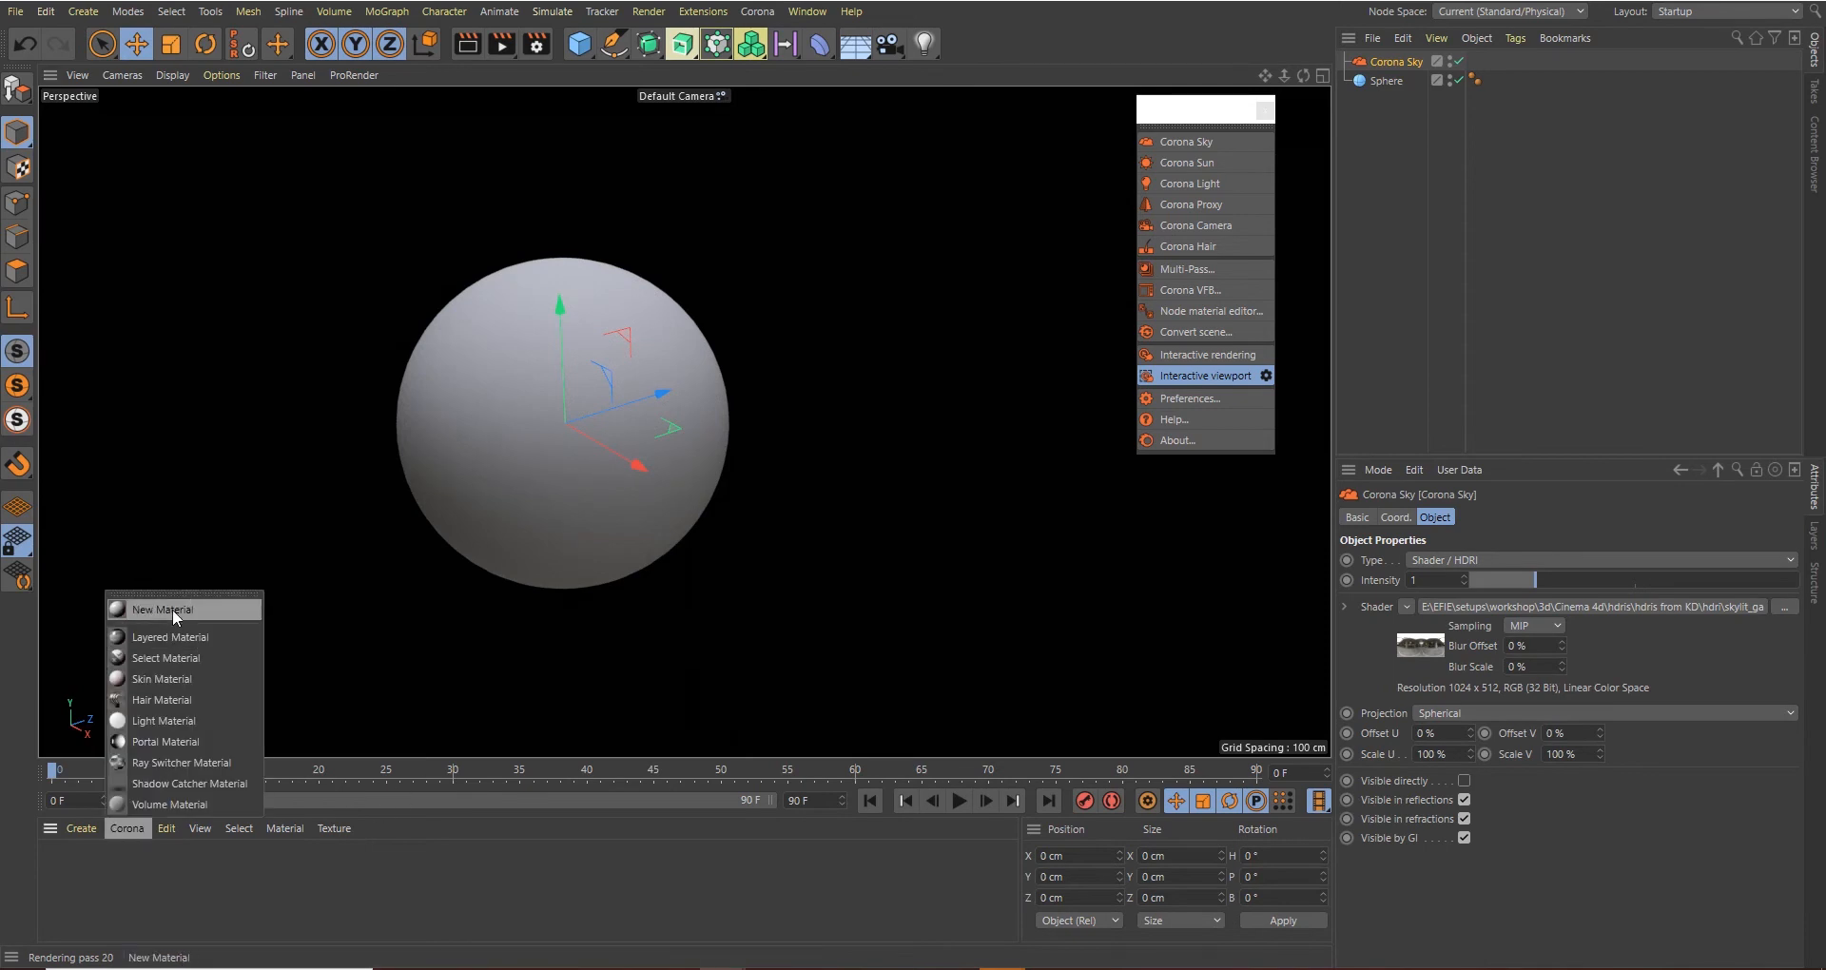
{"action": "left_click", "coordinate": [160, 609]}
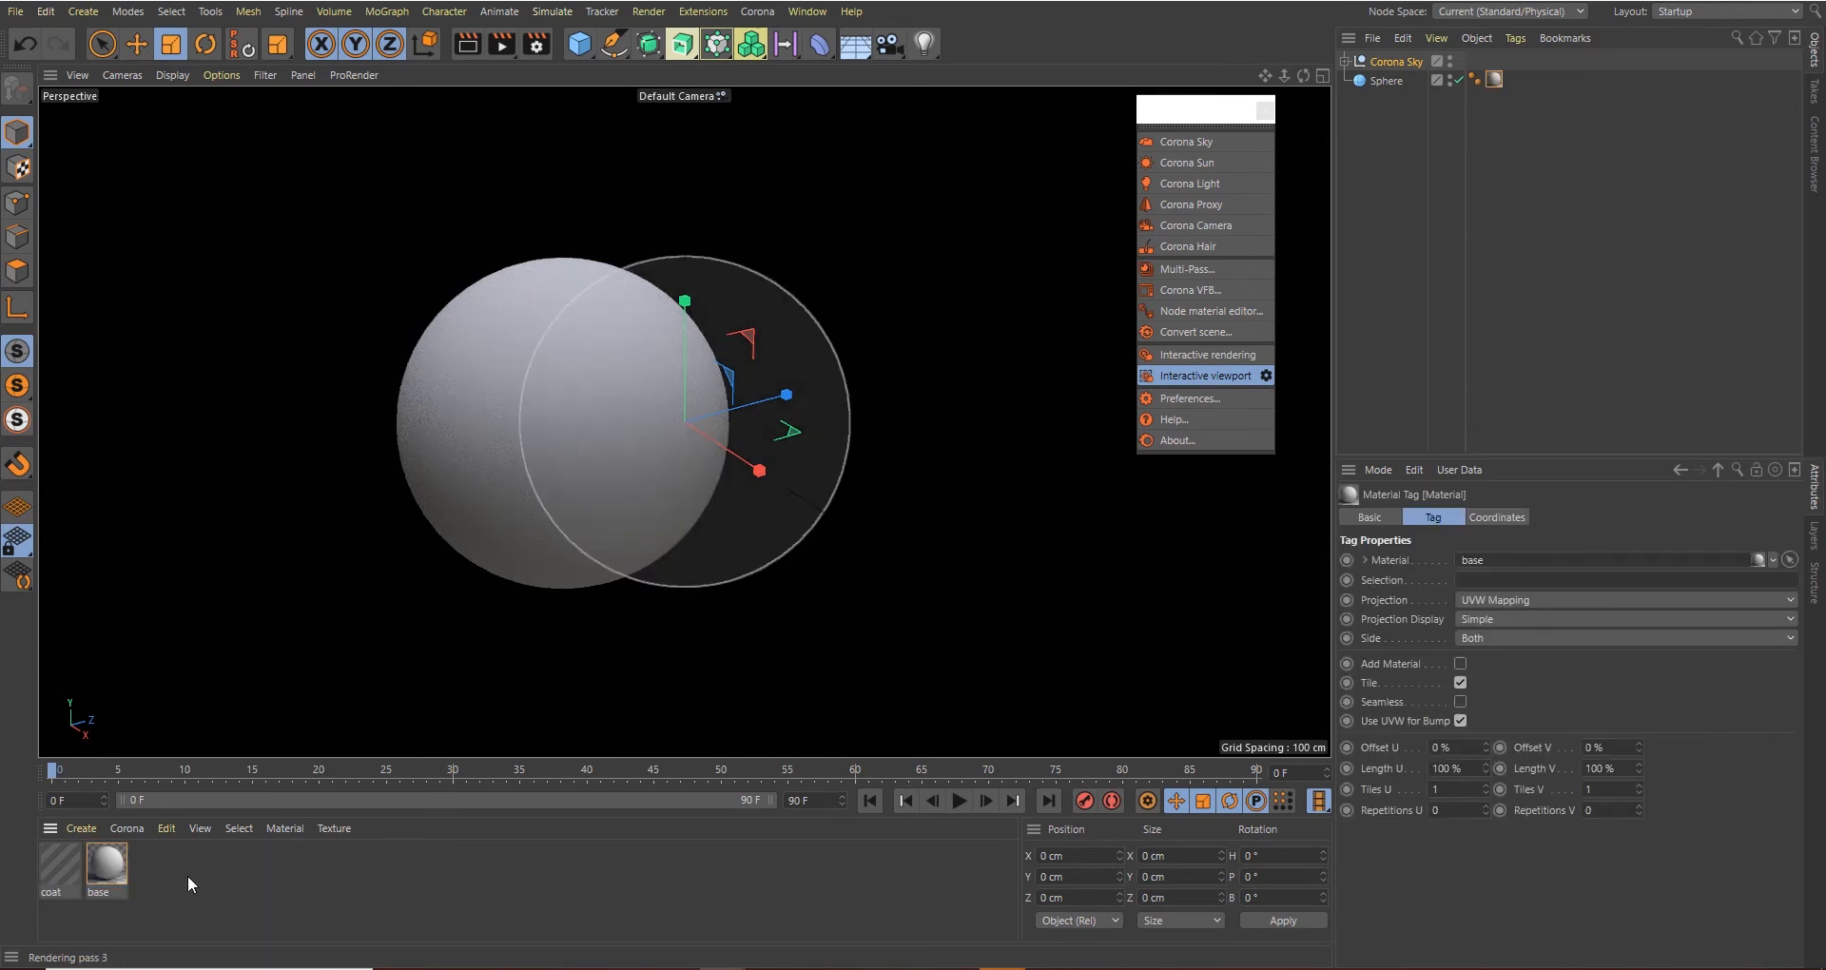
Enable reflection and bump on the base material and bring up its diffuse colour
{"action": "double_click", "coordinate": [106, 867]}
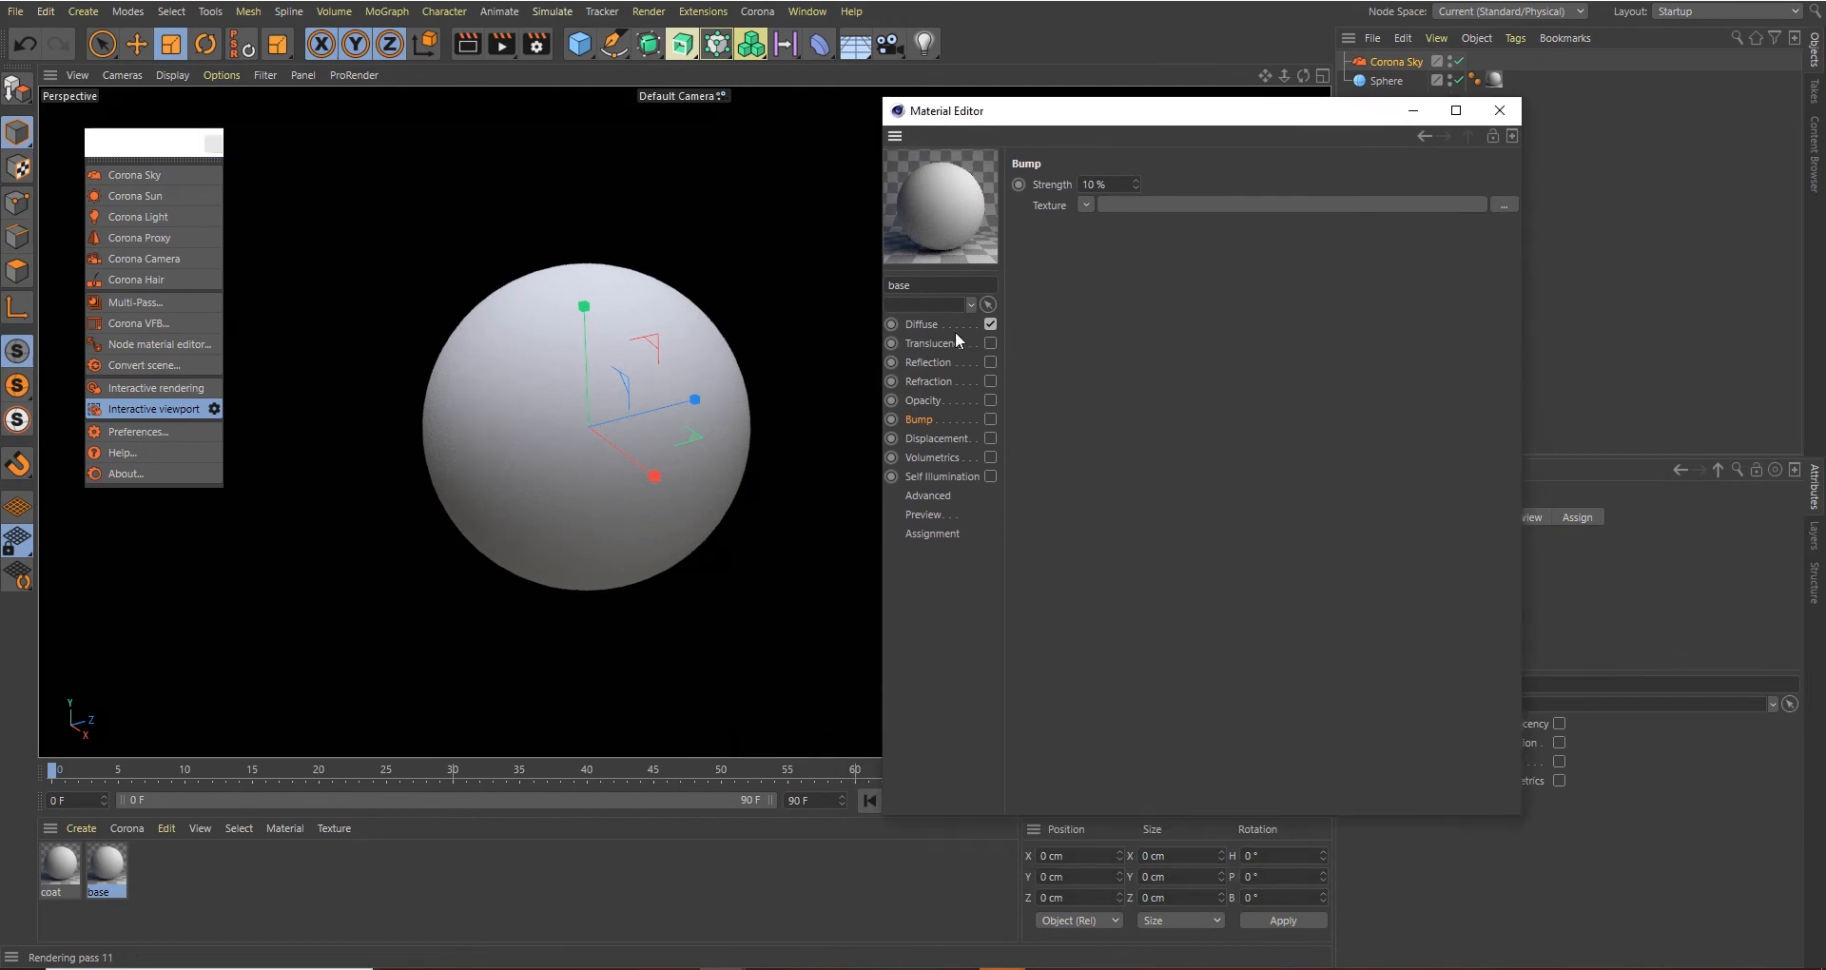
{"action": "left_click", "coordinate": [920, 325]}
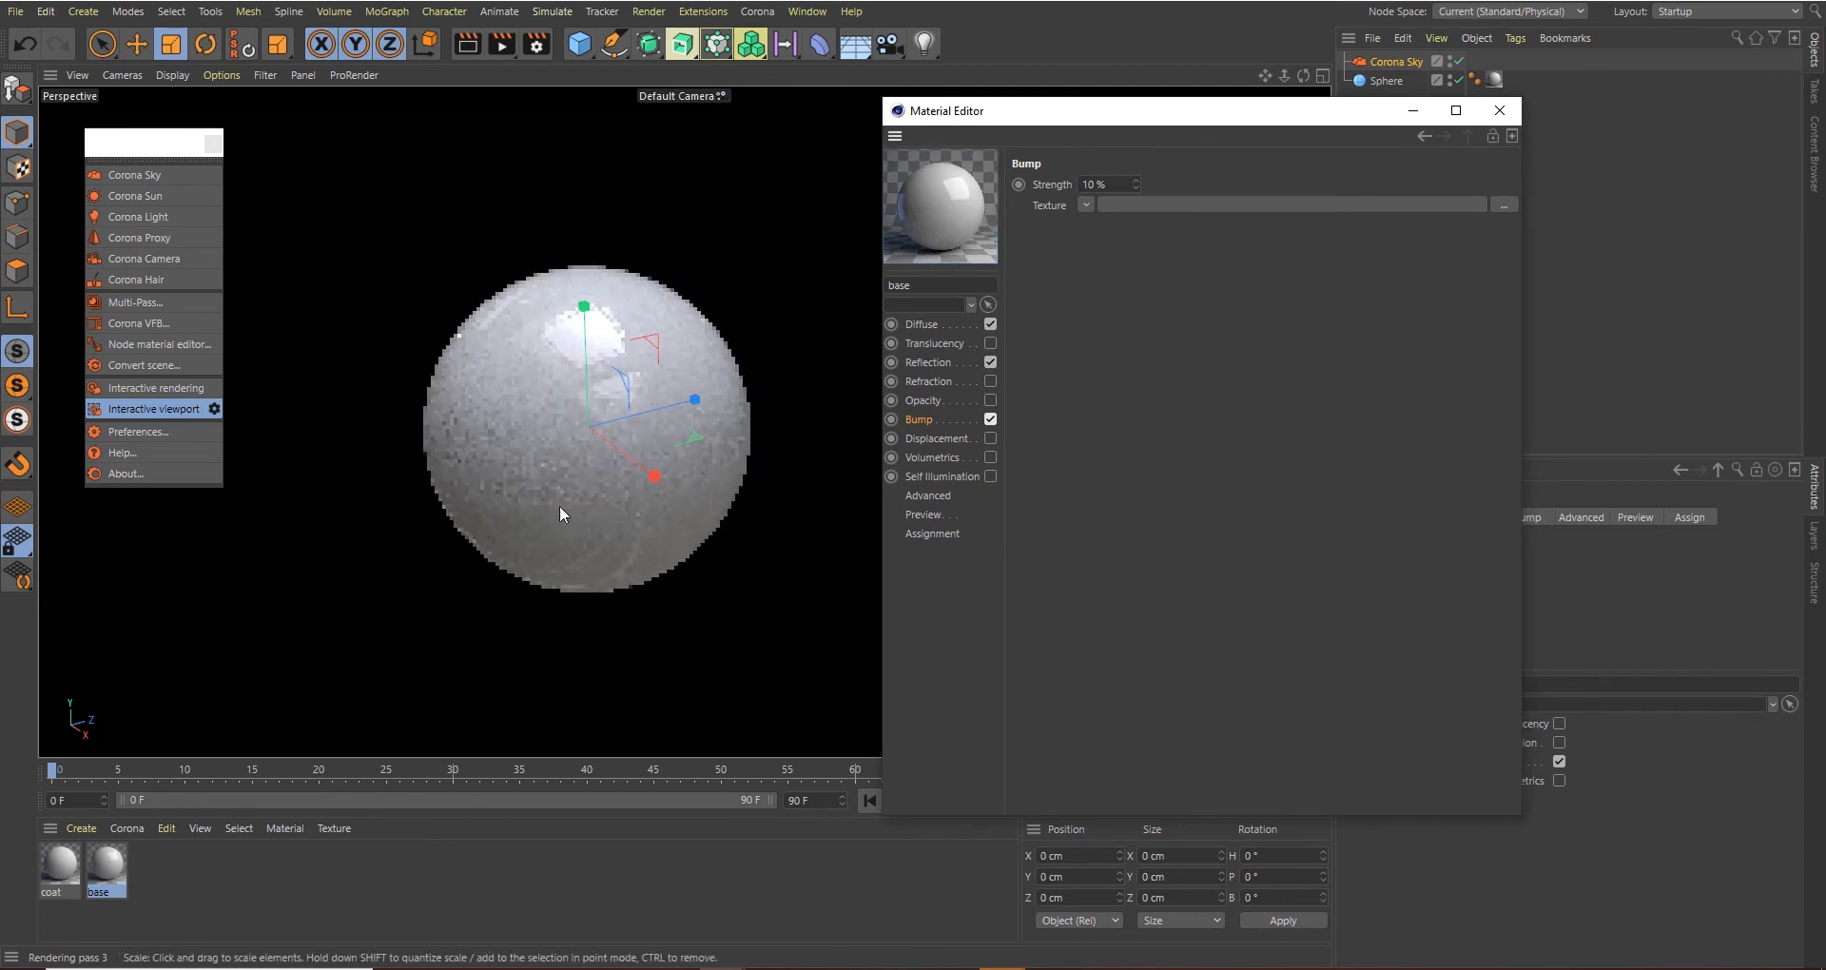
{"action": "left_click", "coordinate": [921, 323]}
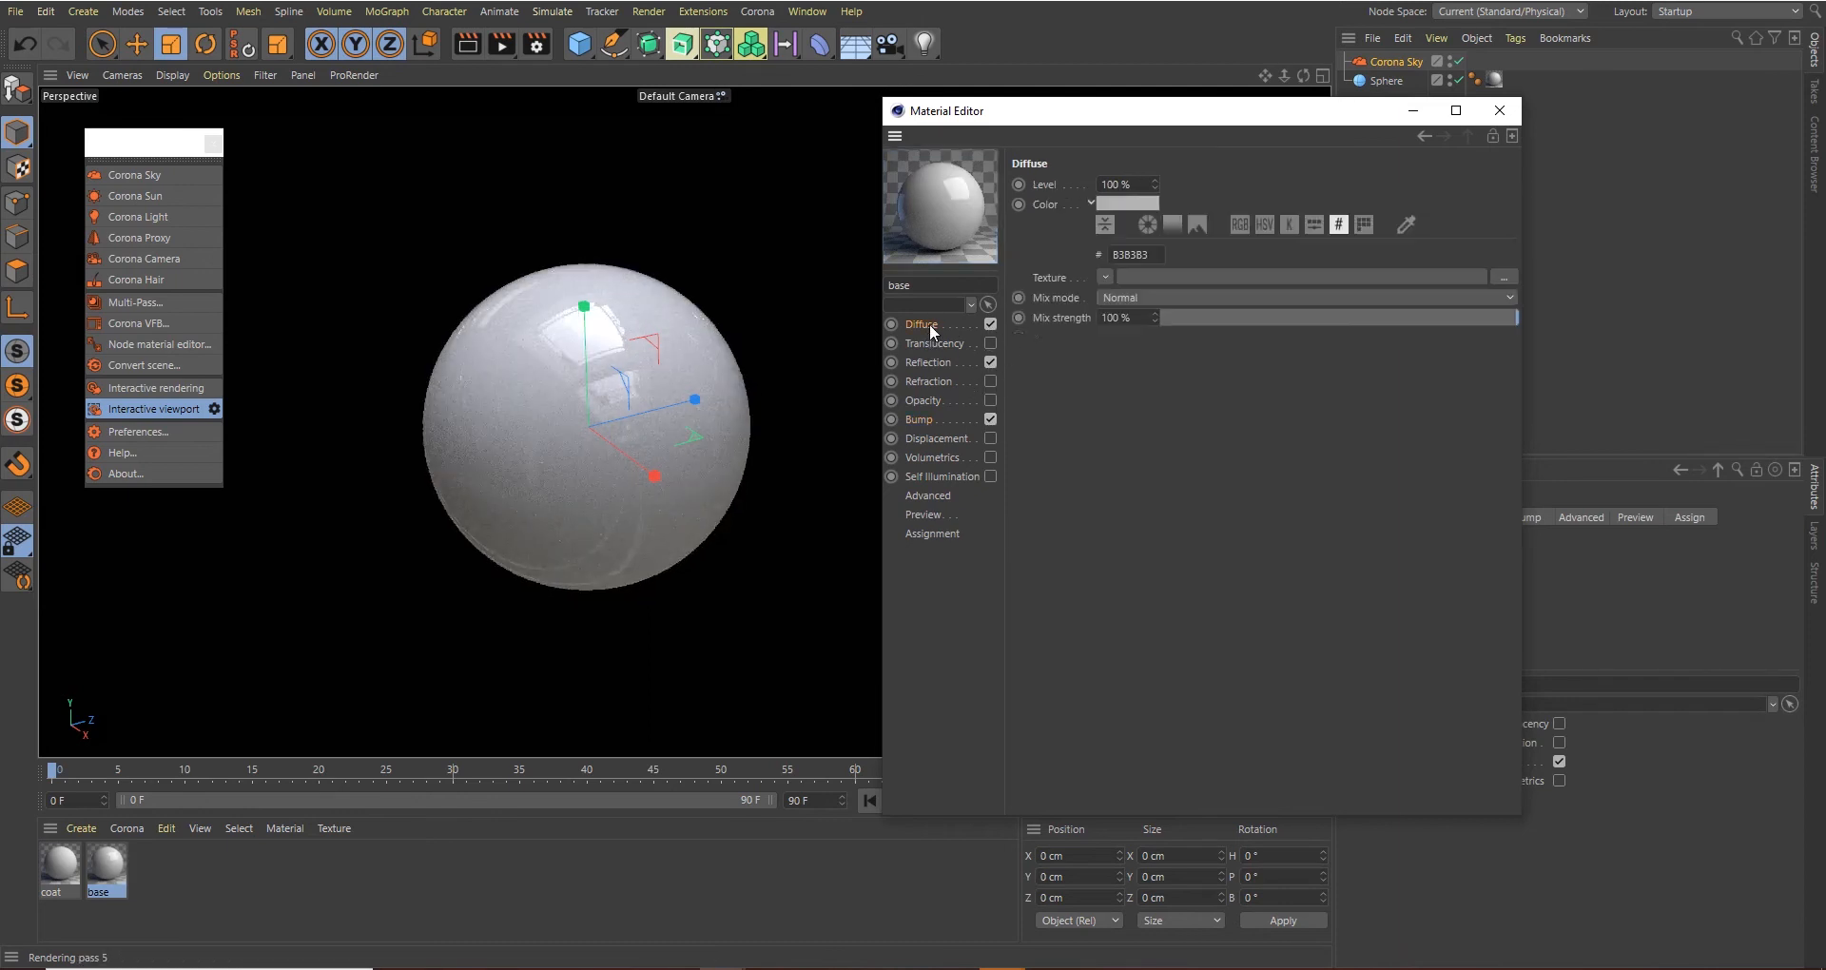
{"action": "left_click", "coordinate": [1124, 203]}
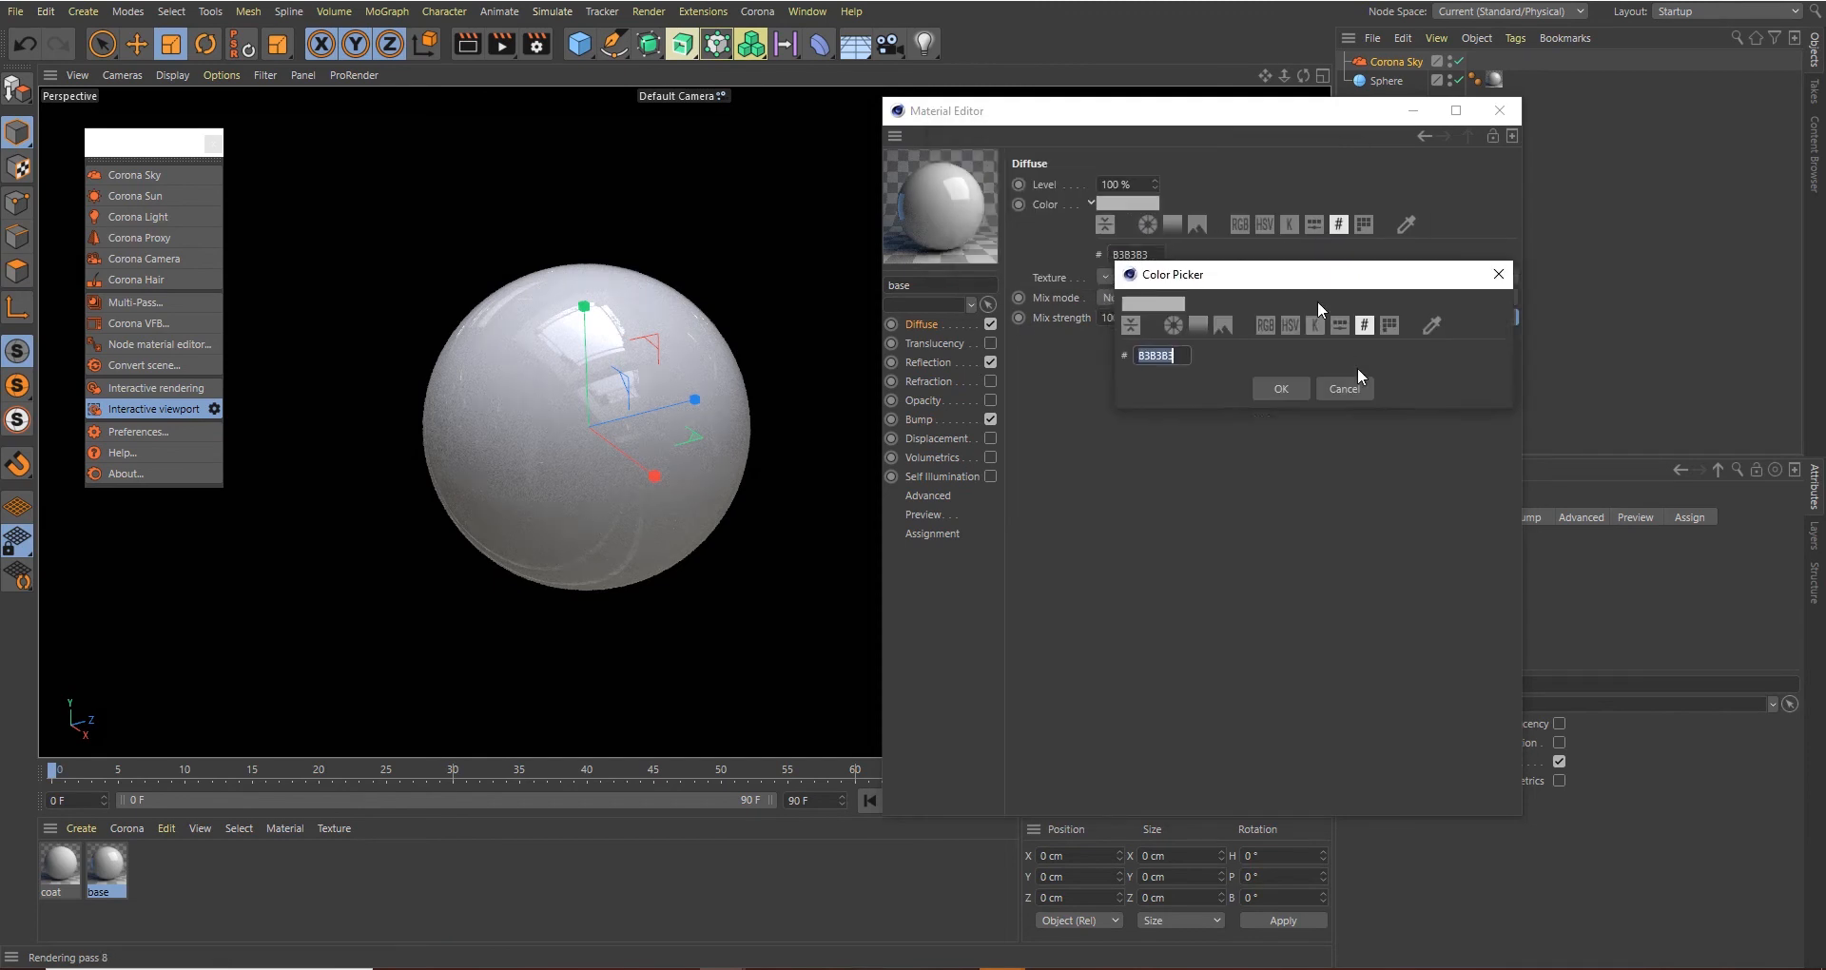
Set the base diffuse colour to red BF2500 and its level to 20%
{"action": "left_click_drag", "start_coordinate": [1314, 274], "coordinate": [1272, 397]}
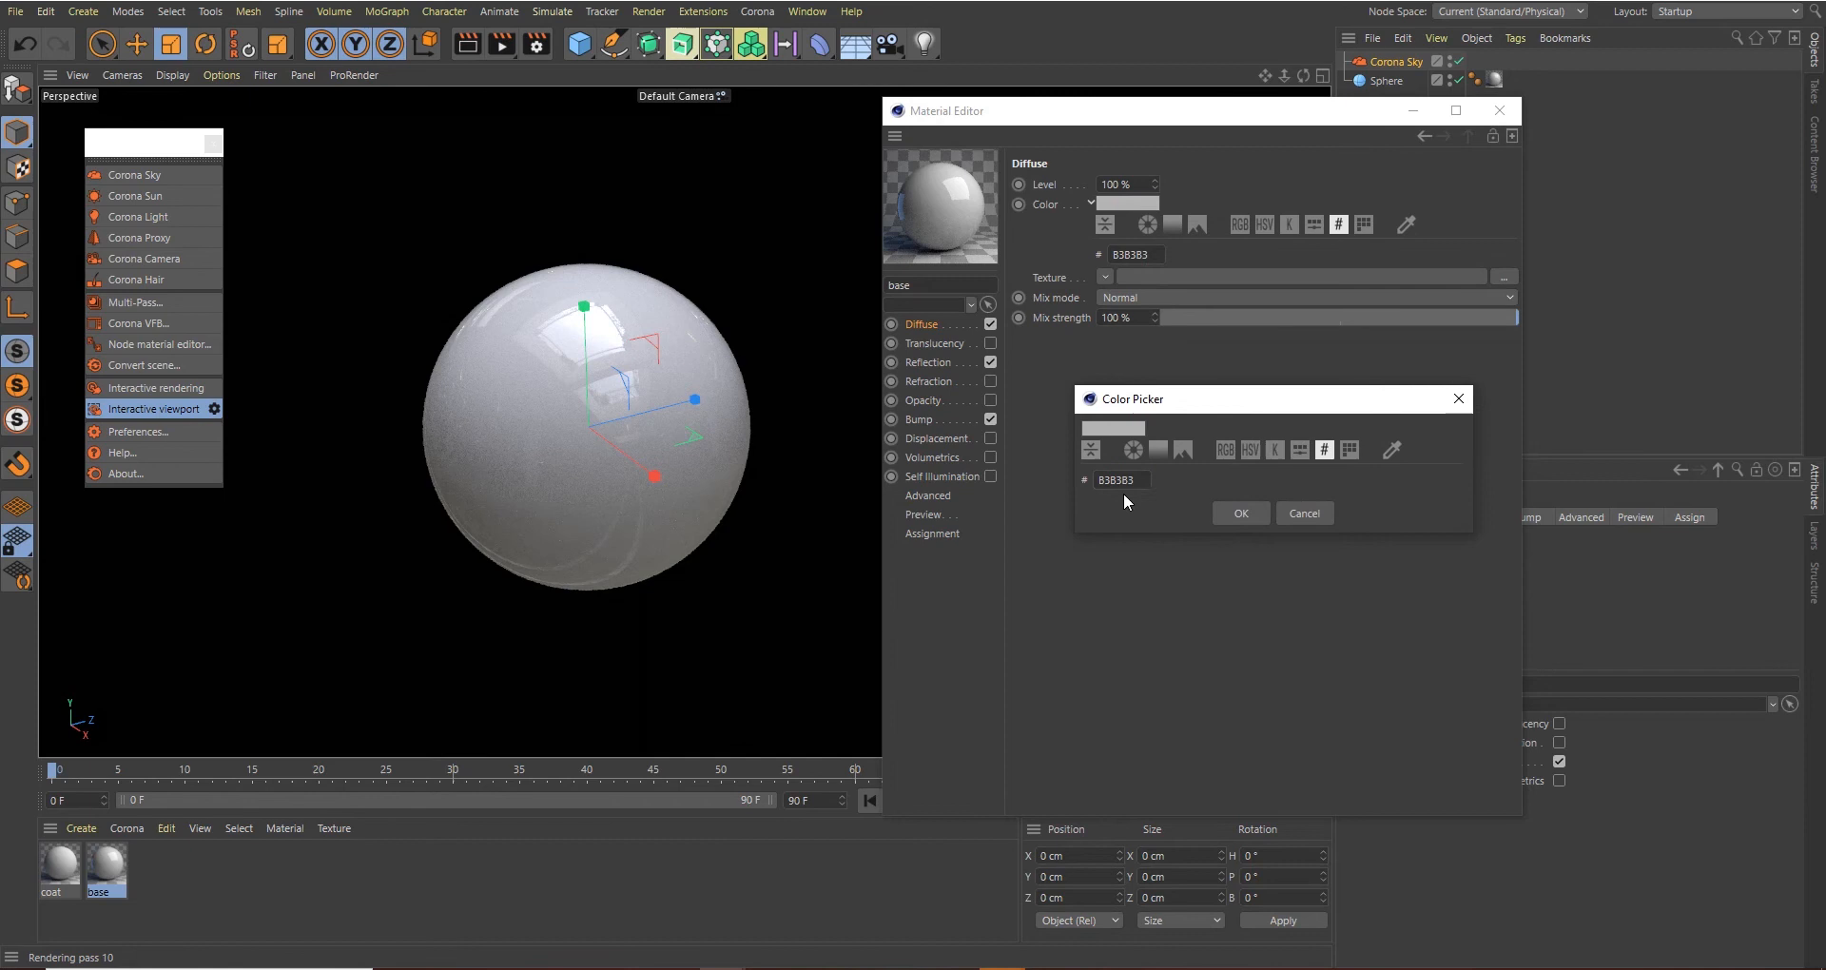
{"action": "type", "text": "BF2500"}
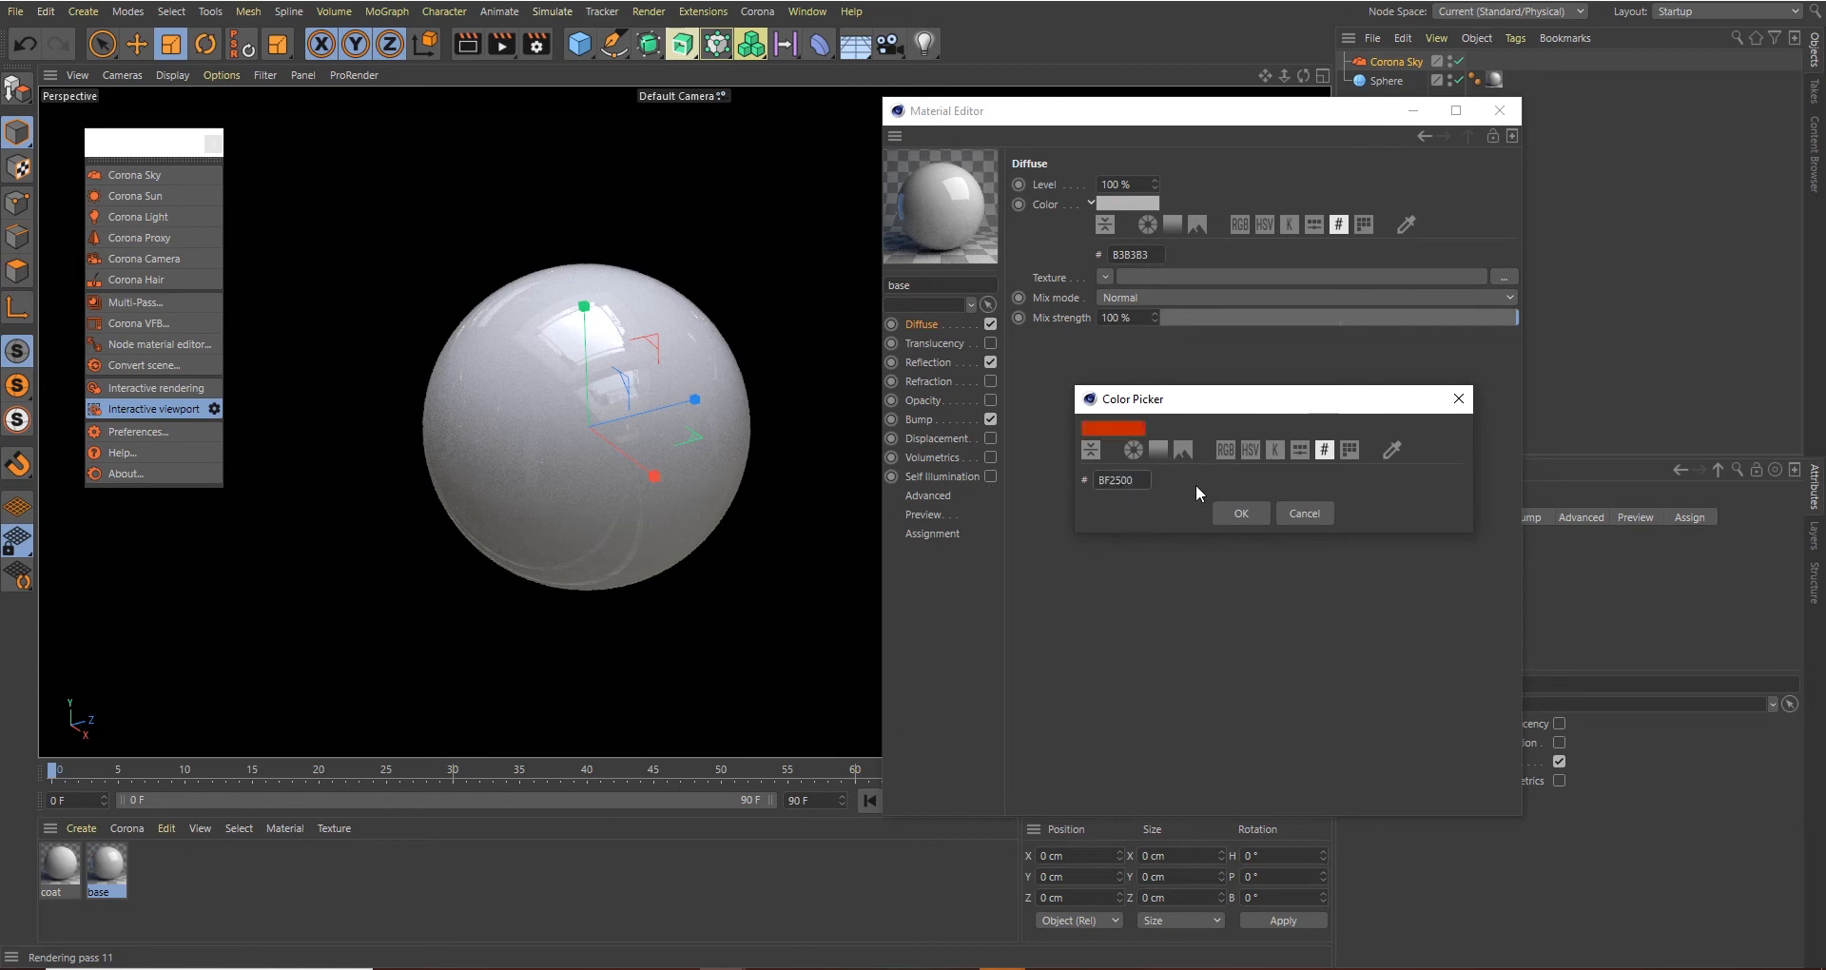
{"action": "left_click", "coordinate": [1238, 511]}
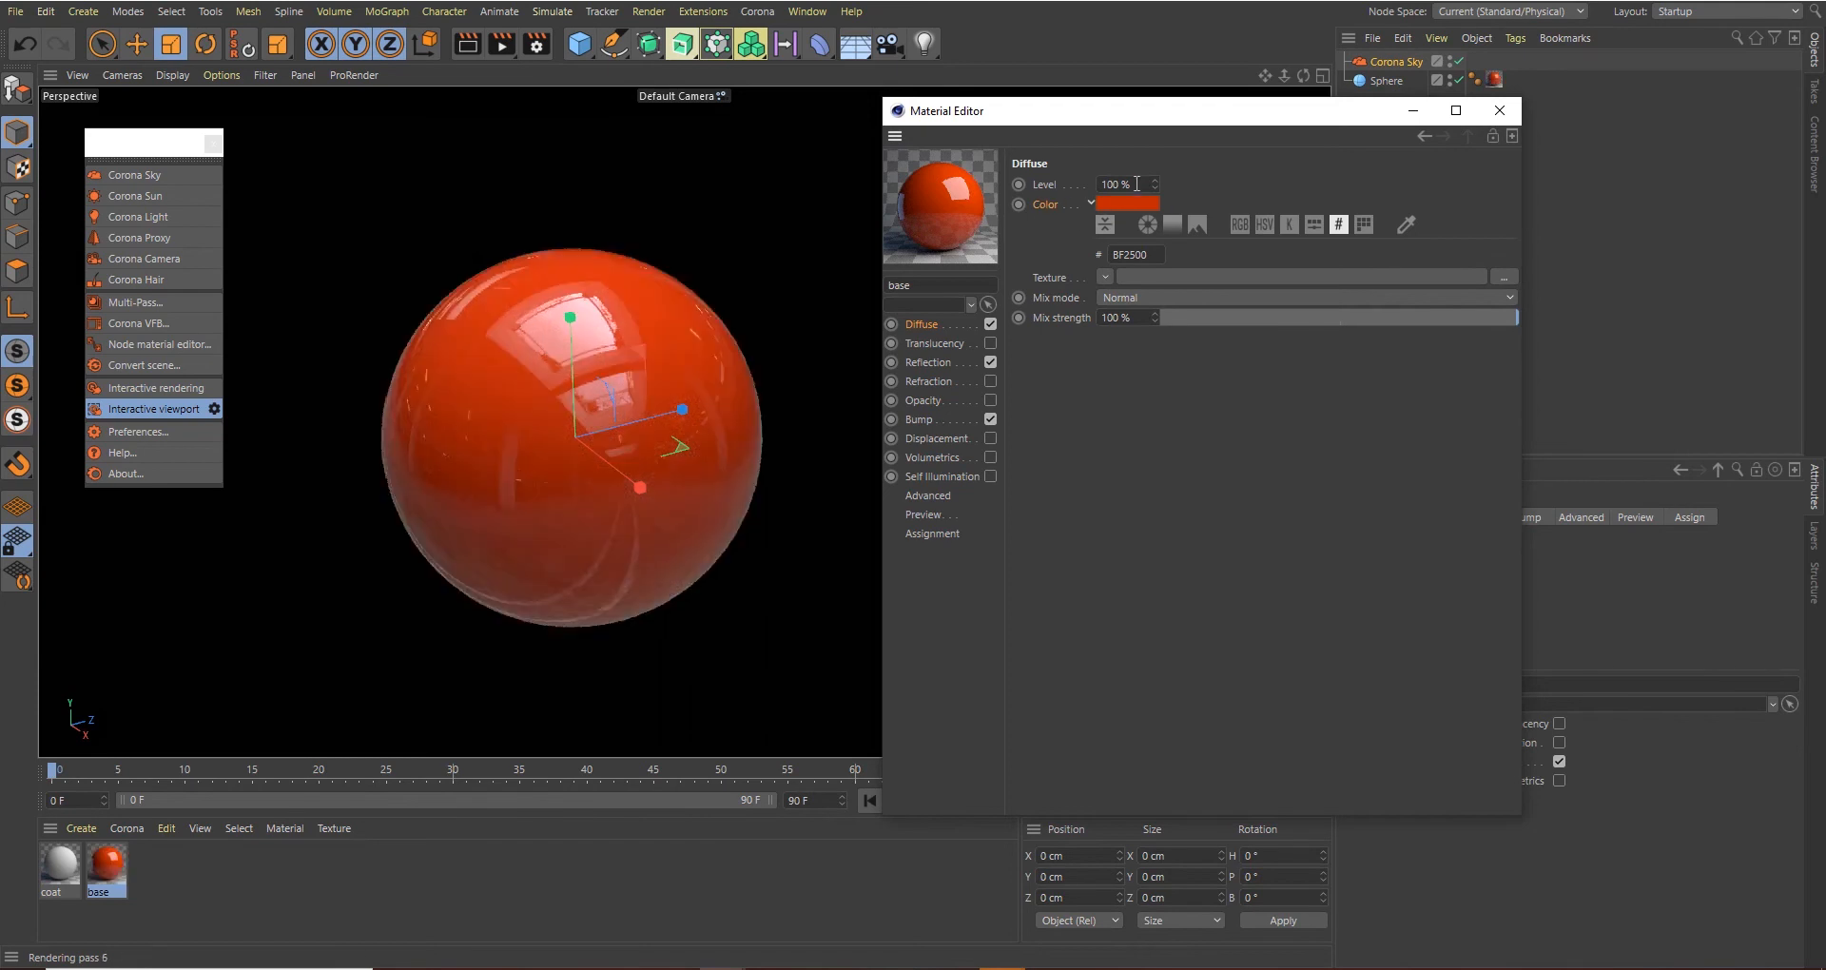
{"action": "type", "text": "20"}
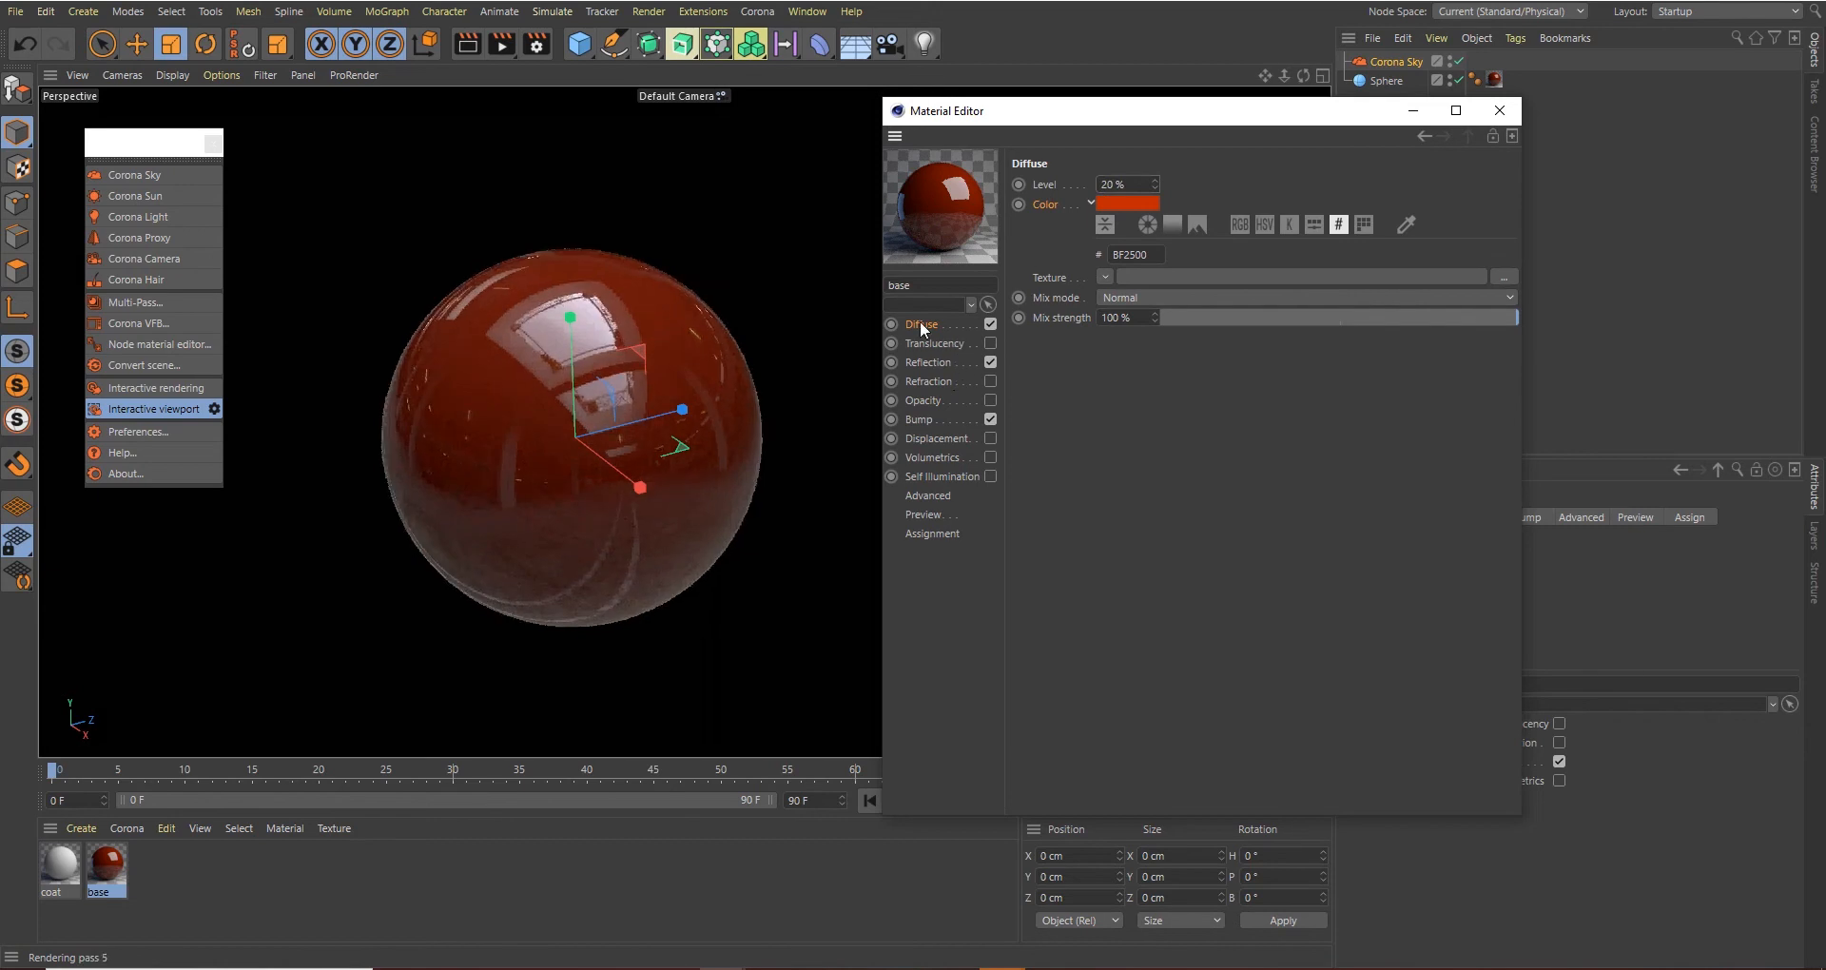
Use a gradient shader as the base material's reflection colour, keeping the red knot
{"action": "left_click", "coordinate": [928, 362]}
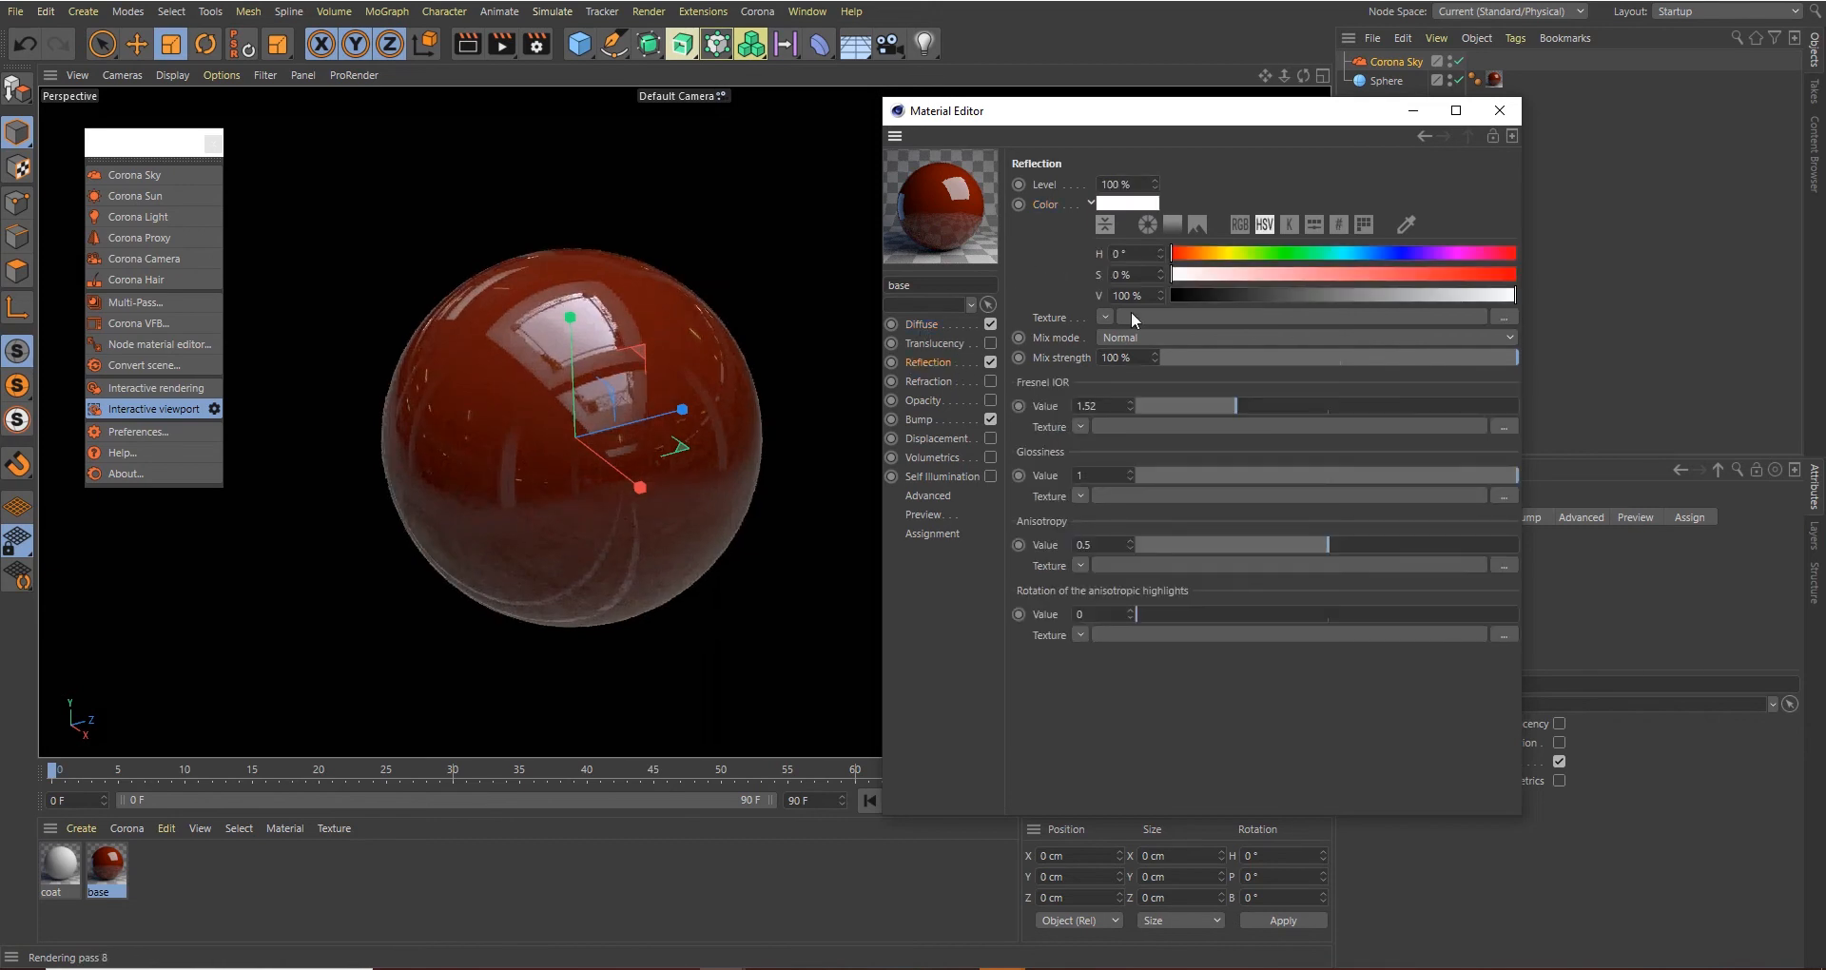
{"action": "left_click", "coordinate": [1103, 317]}
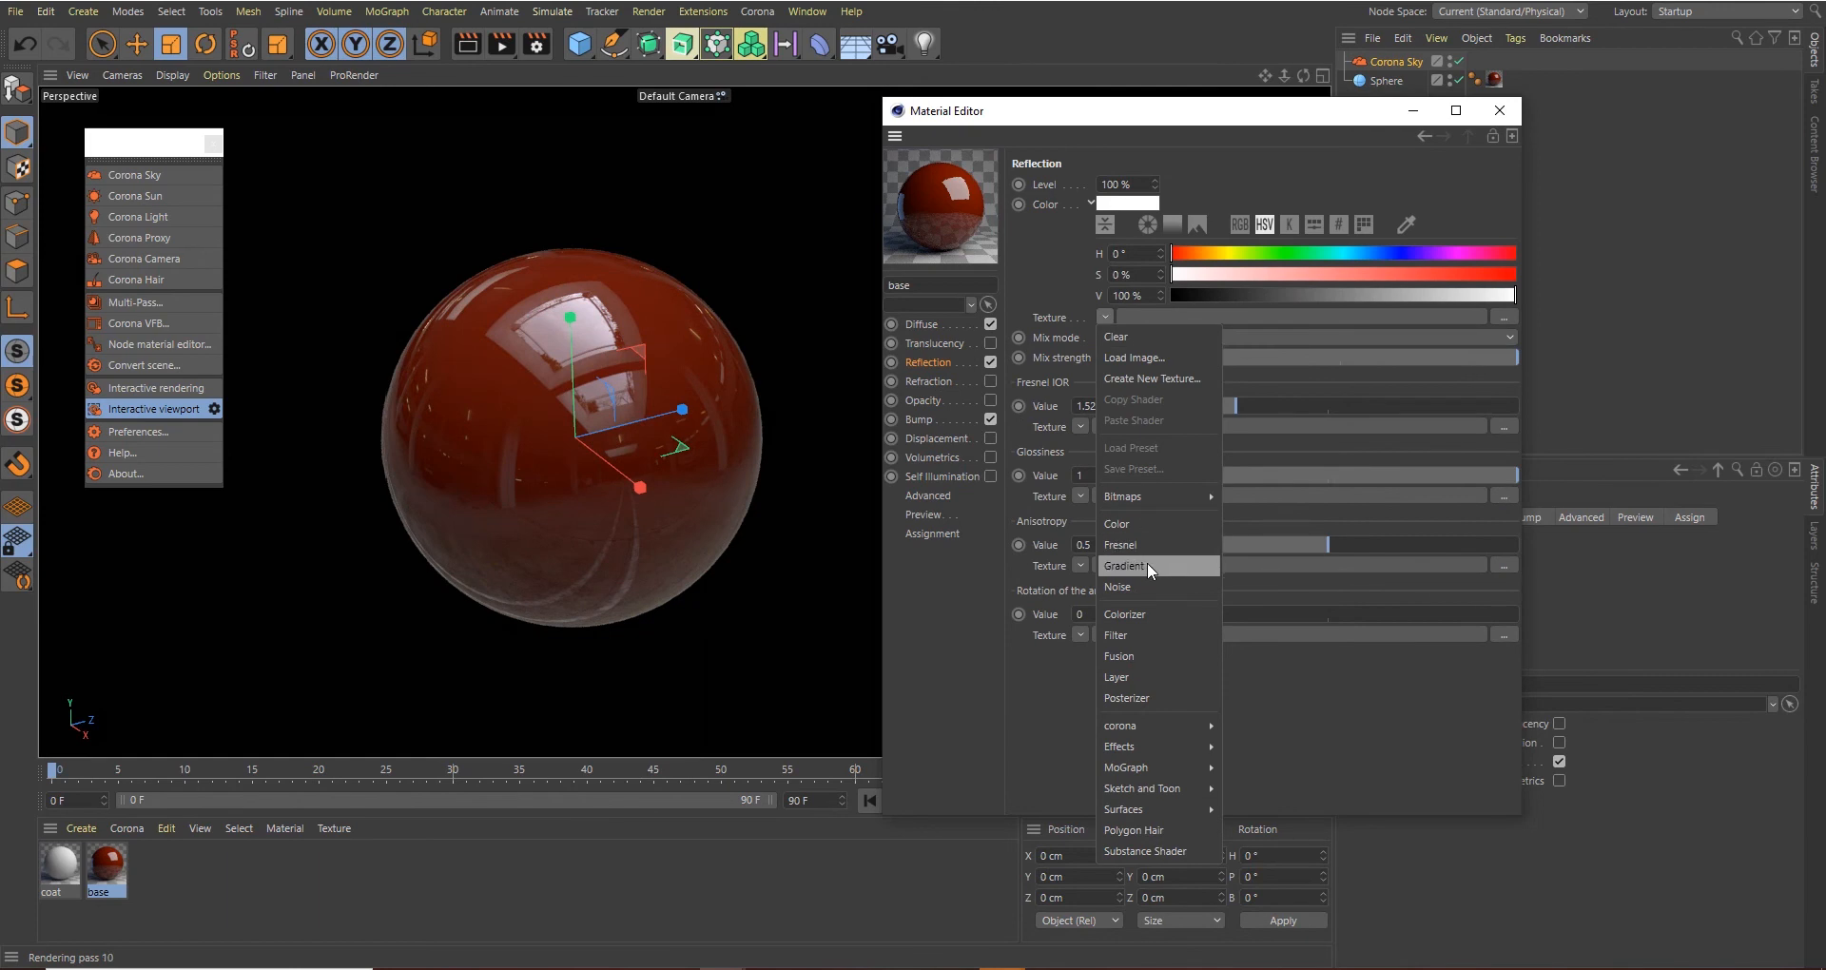
{"action": "left_click", "coordinate": [1124, 567]}
{"action": "type", "text": "BF2500"}
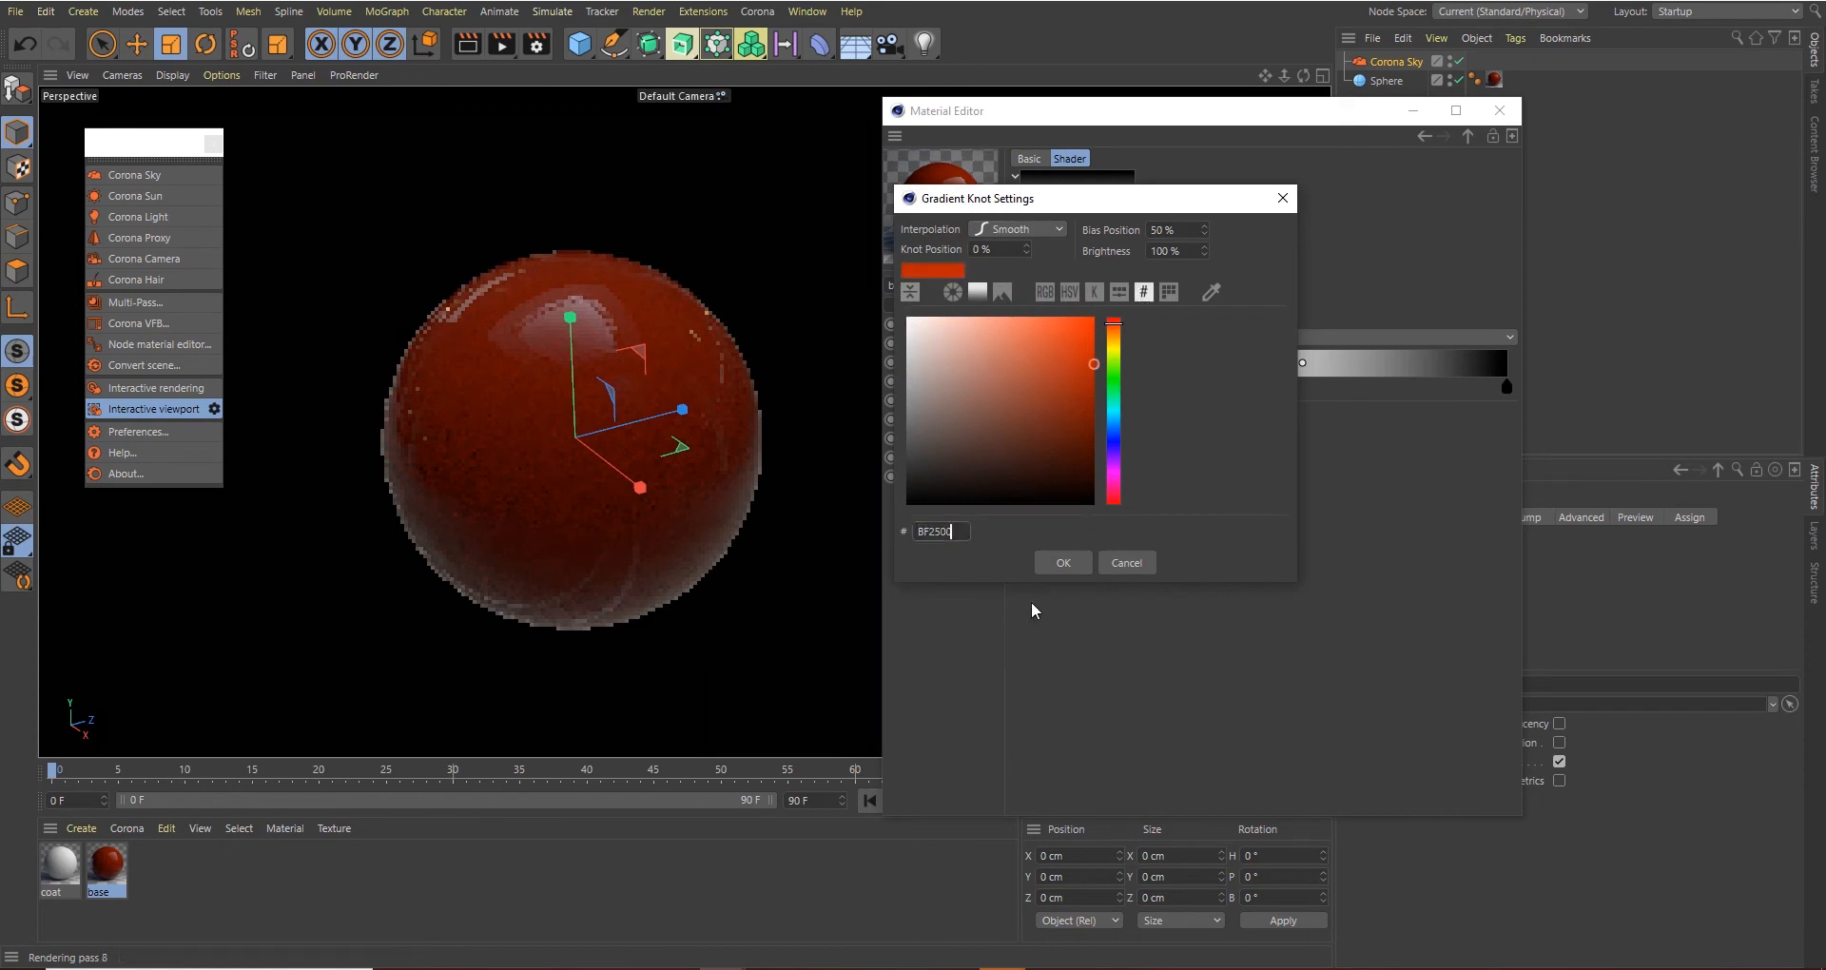
{"action": "left_click", "coordinate": [1061, 563]}
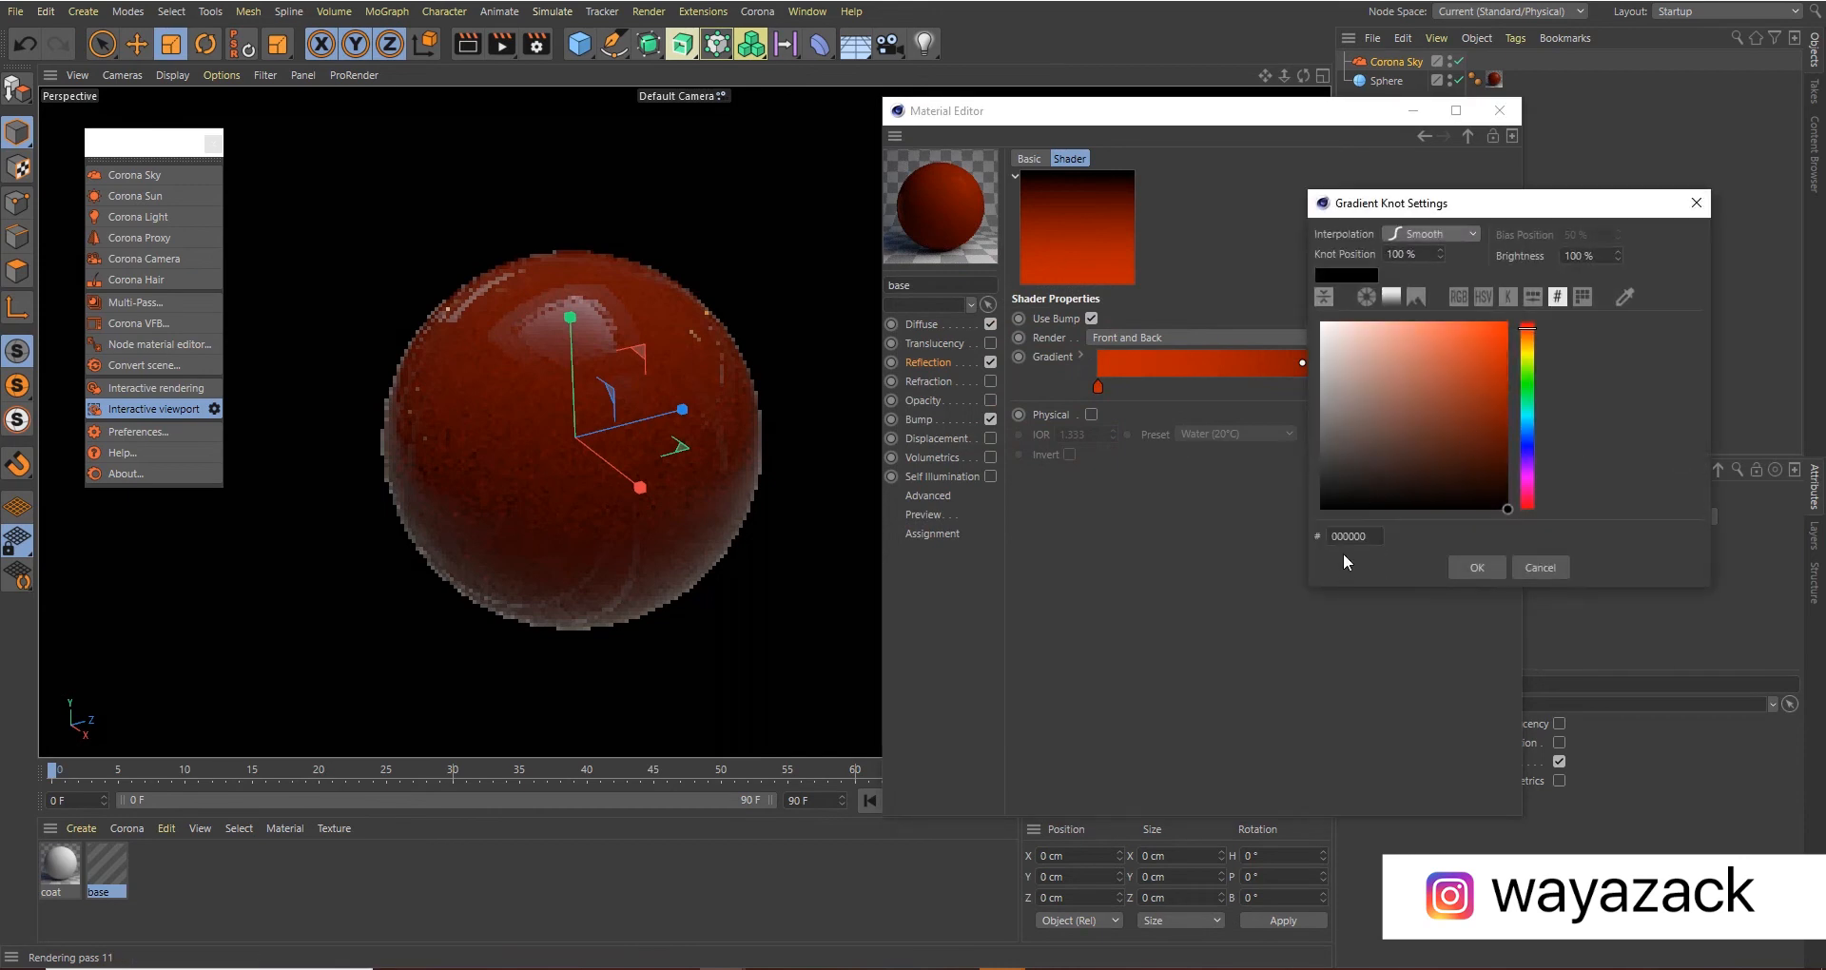
Set the gradient's far knot to a pale orange (FF8162) so it runs orange-red to light orange
{"action": "left_click", "coordinate": [1455, 337]}
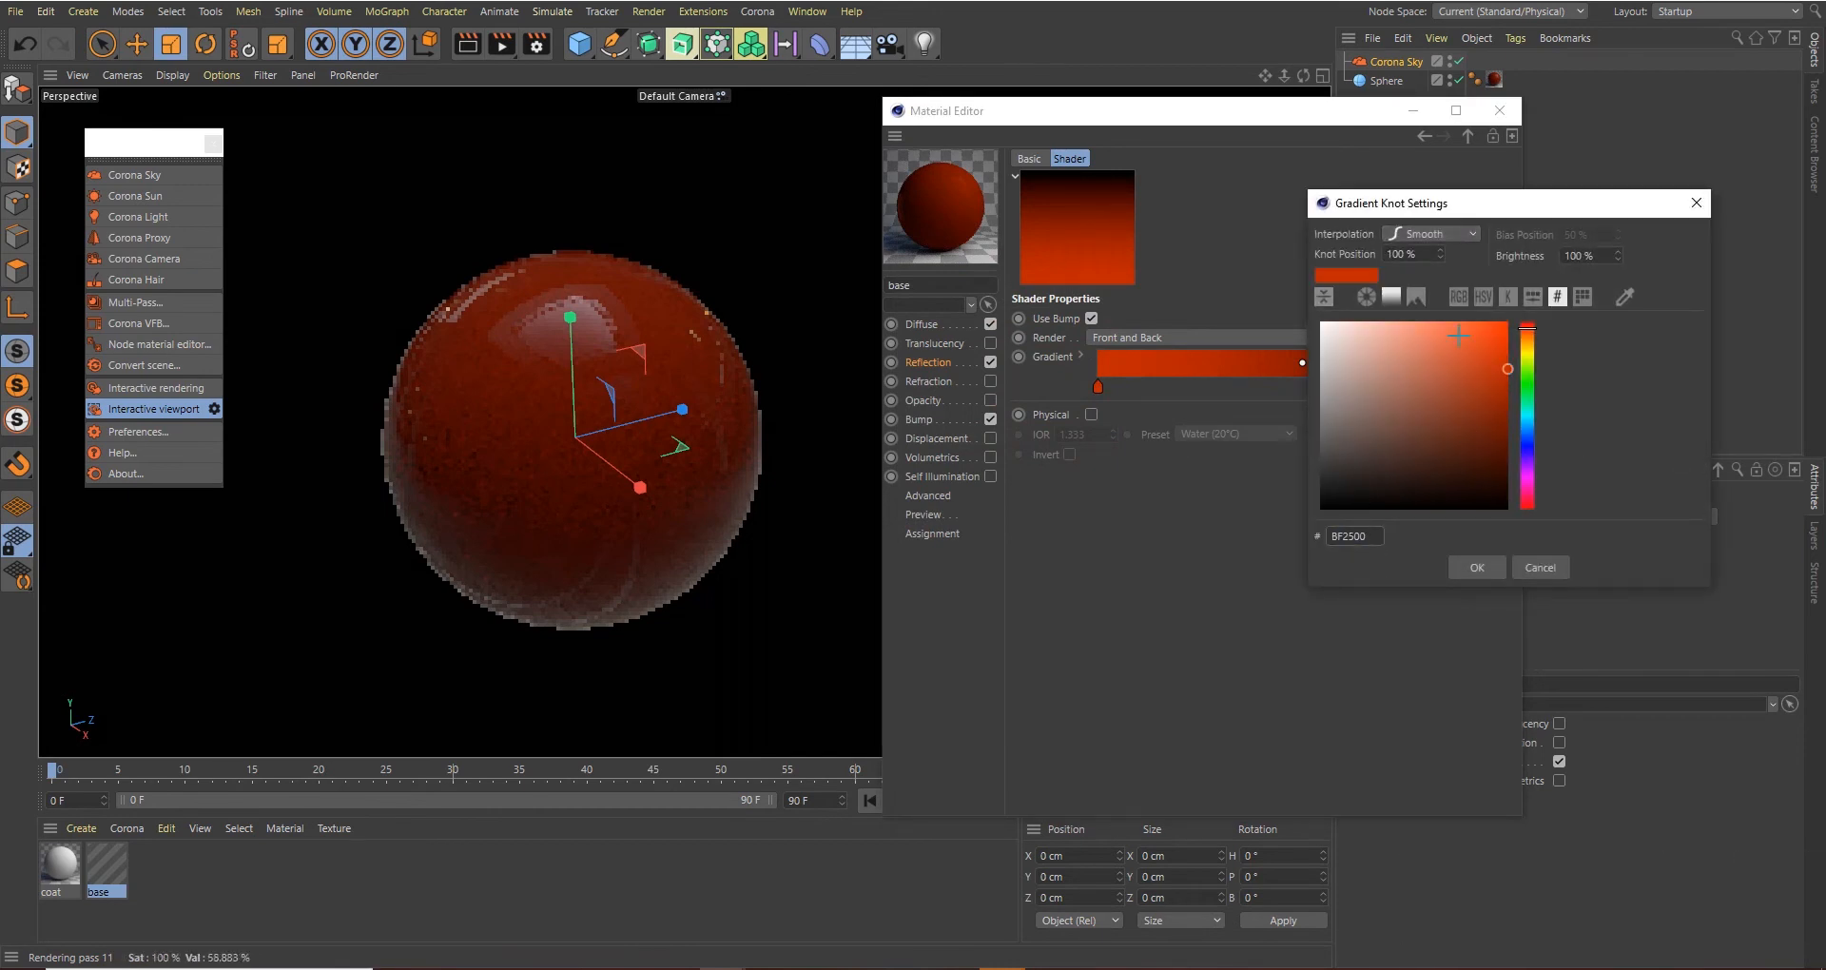
{"action": "left_click", "coordinate": [1434, 323]}
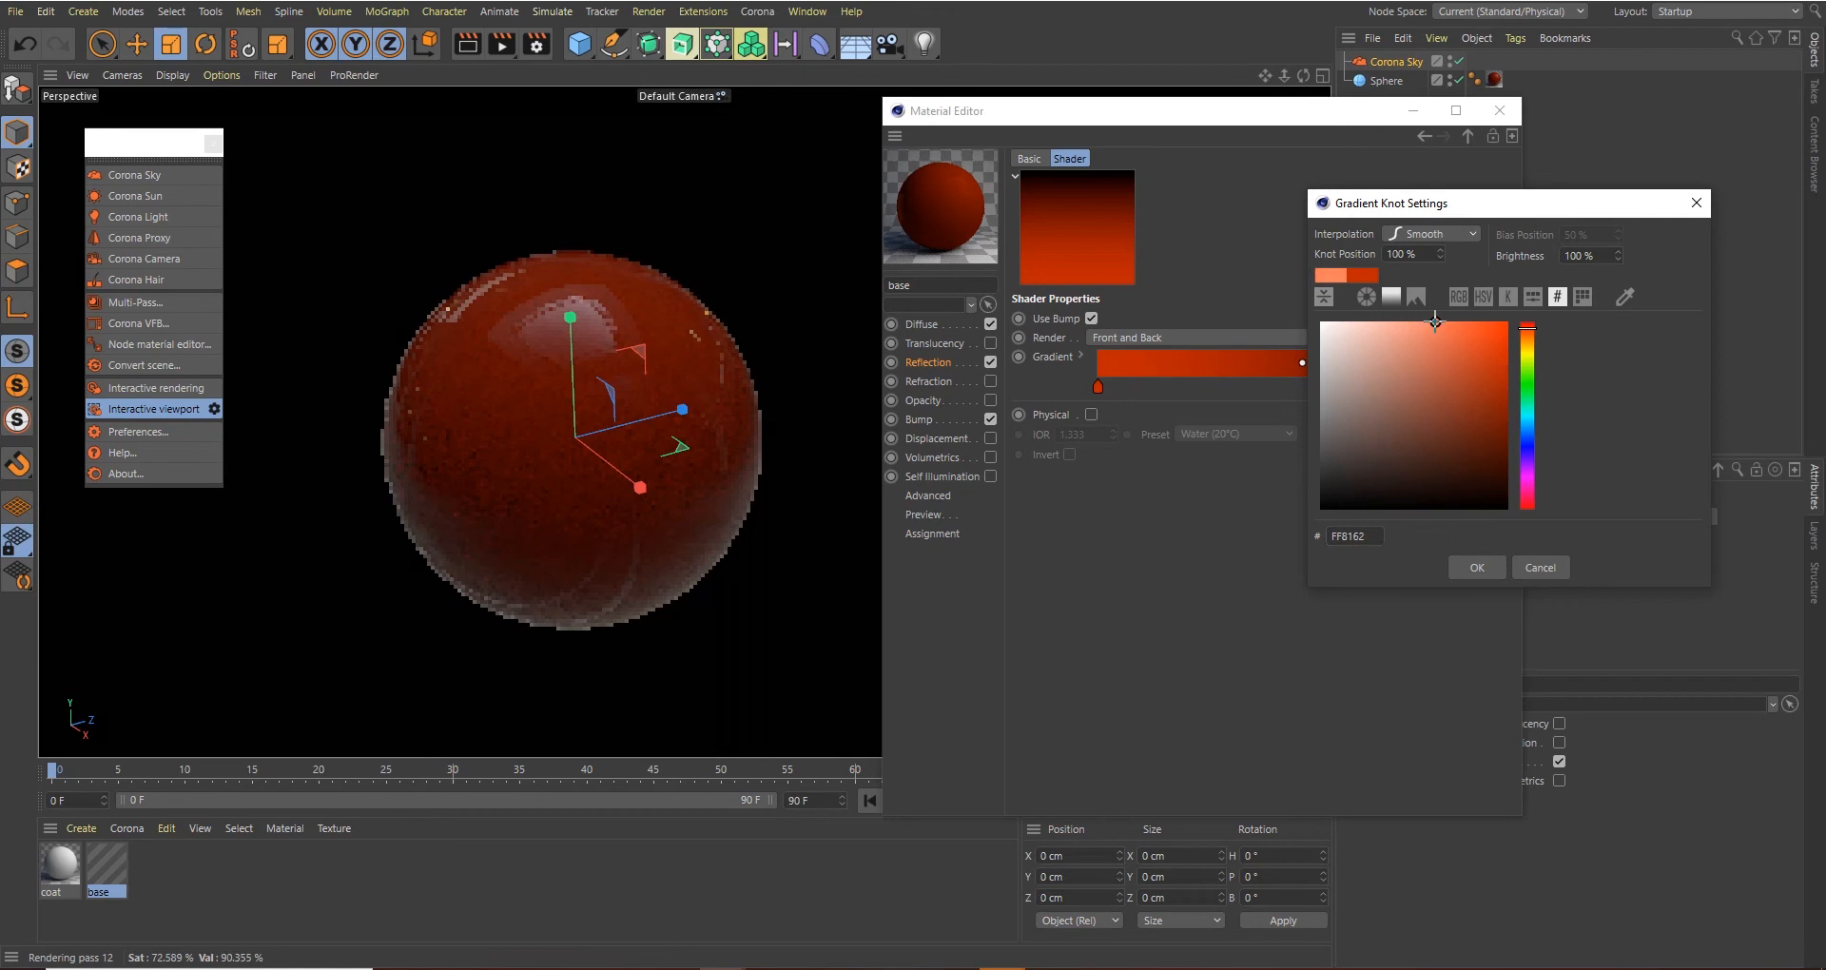
{"action": "left_click", "coordinate": [1475, 566]}
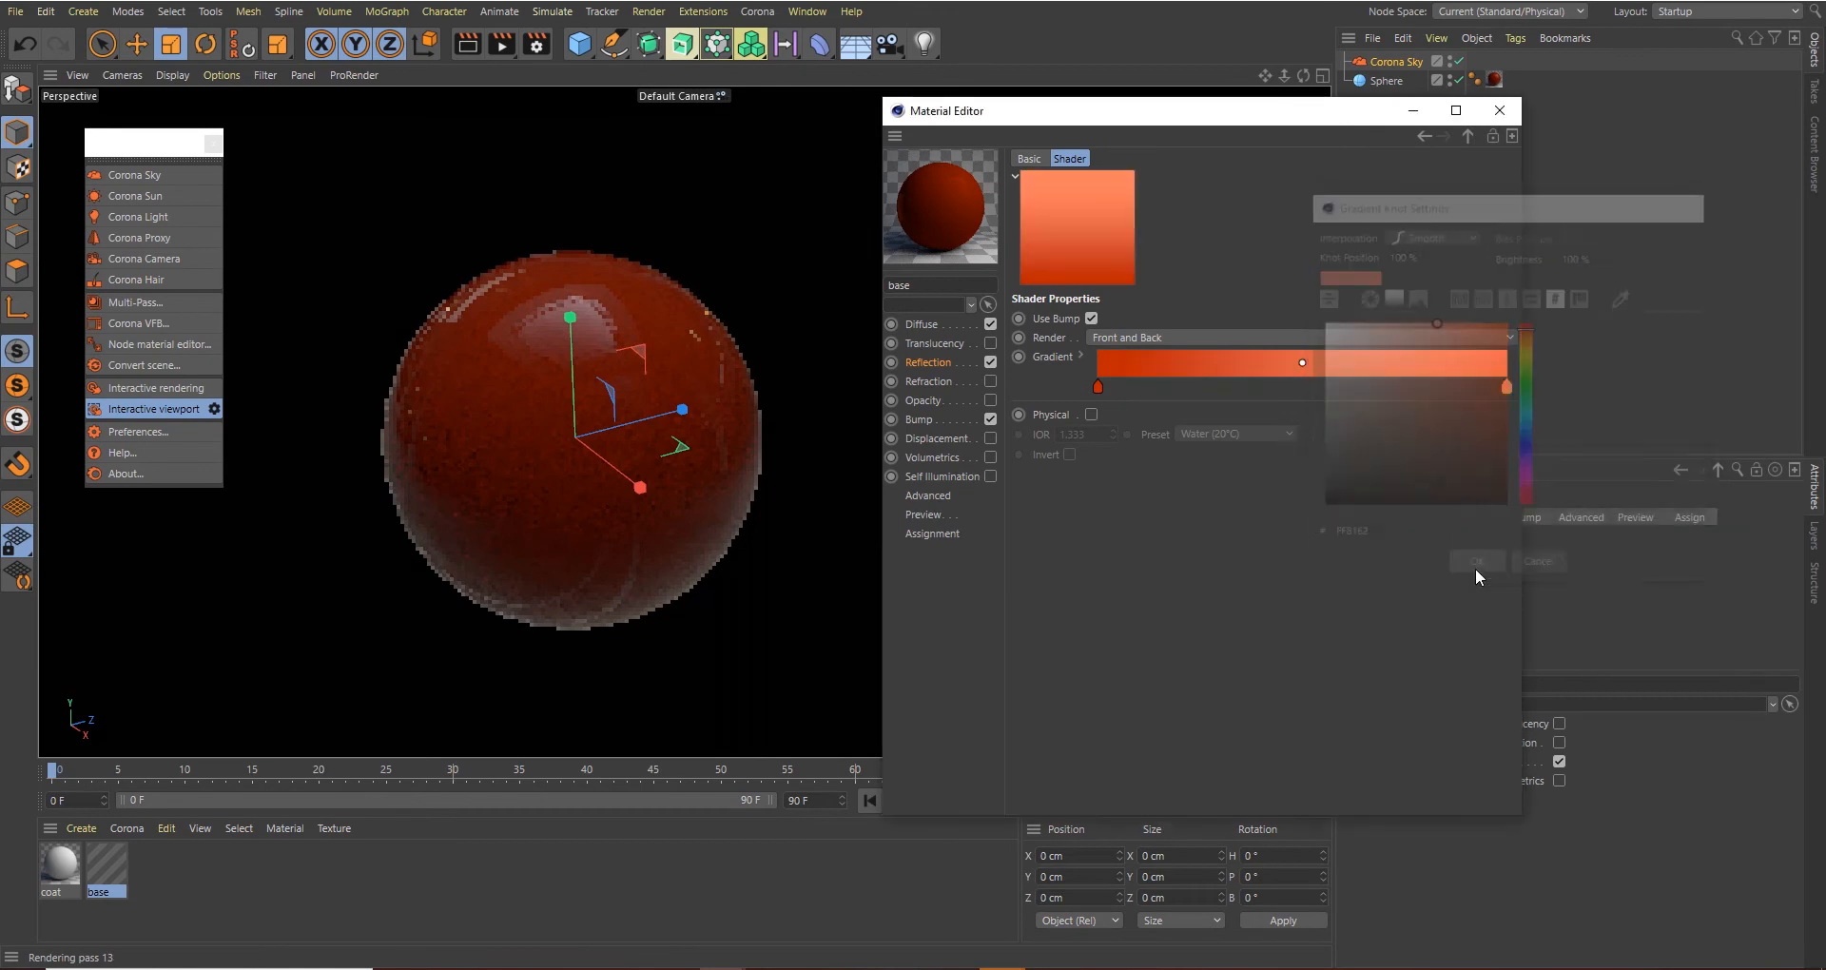
{"action": "left_click", "coordinate": [1475, 561]}
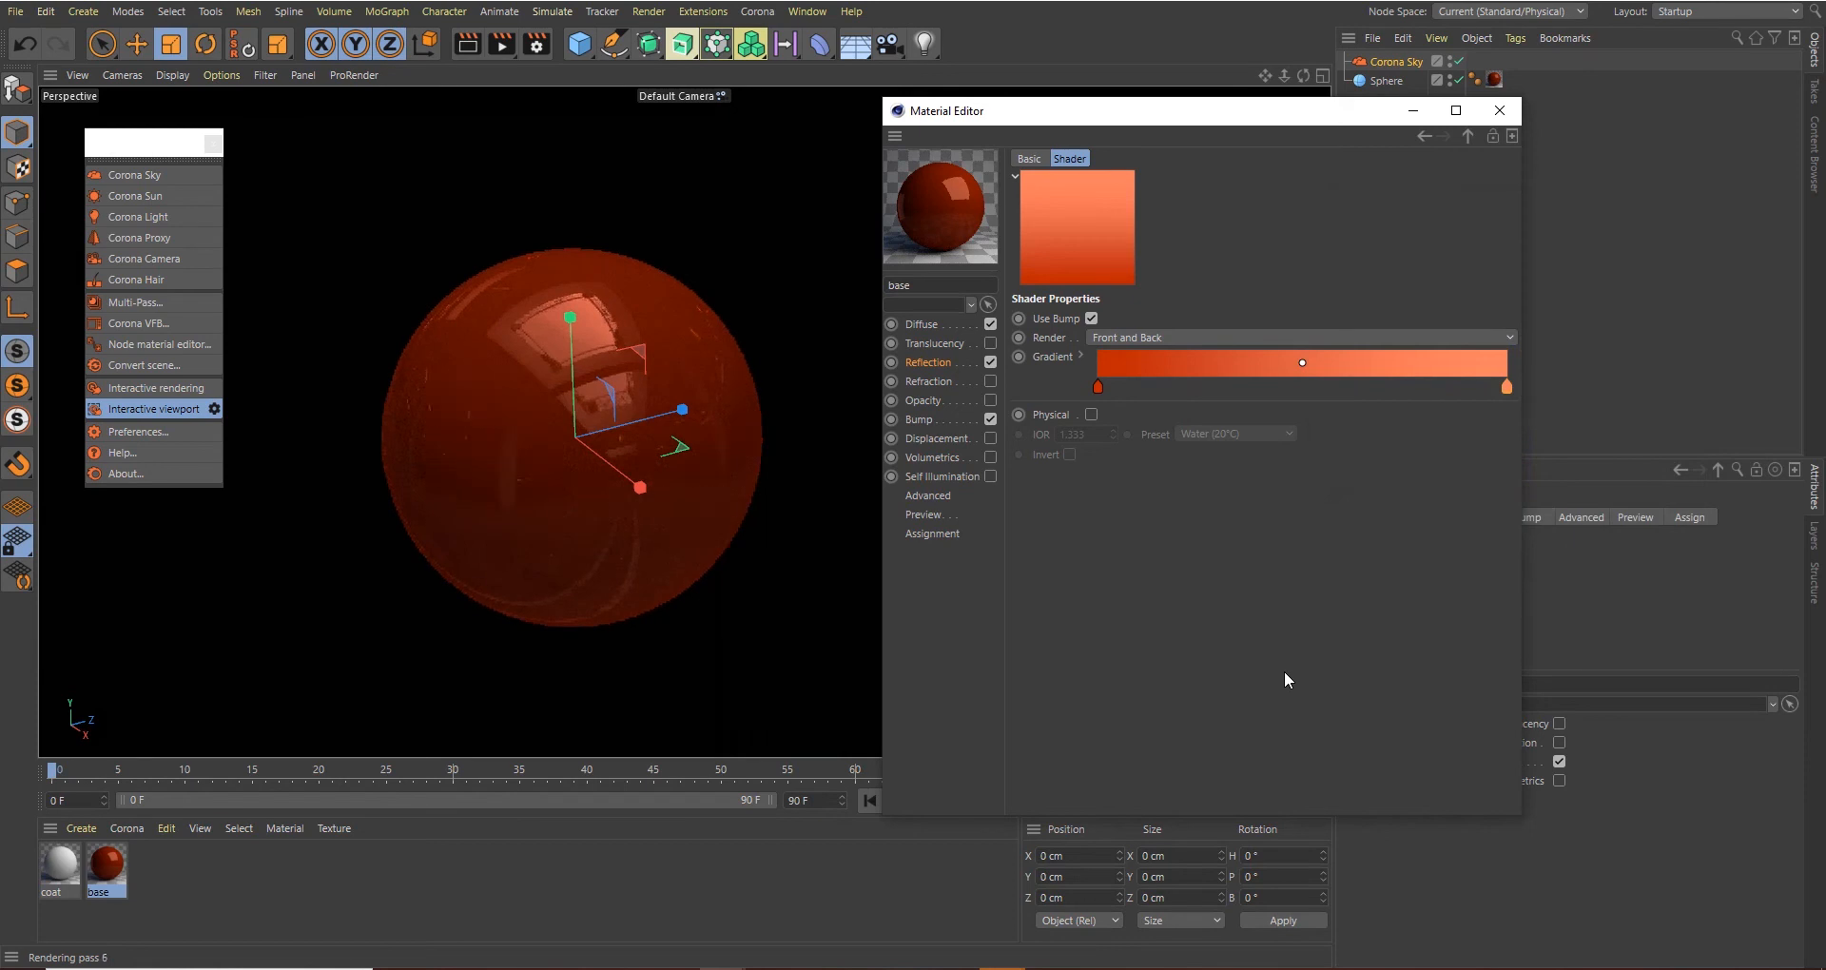
Load the grey noise jpg from the car paint folder as the base glossiness texture, without copying it
{"action": "left_click", "coordinate": [928, 361]}
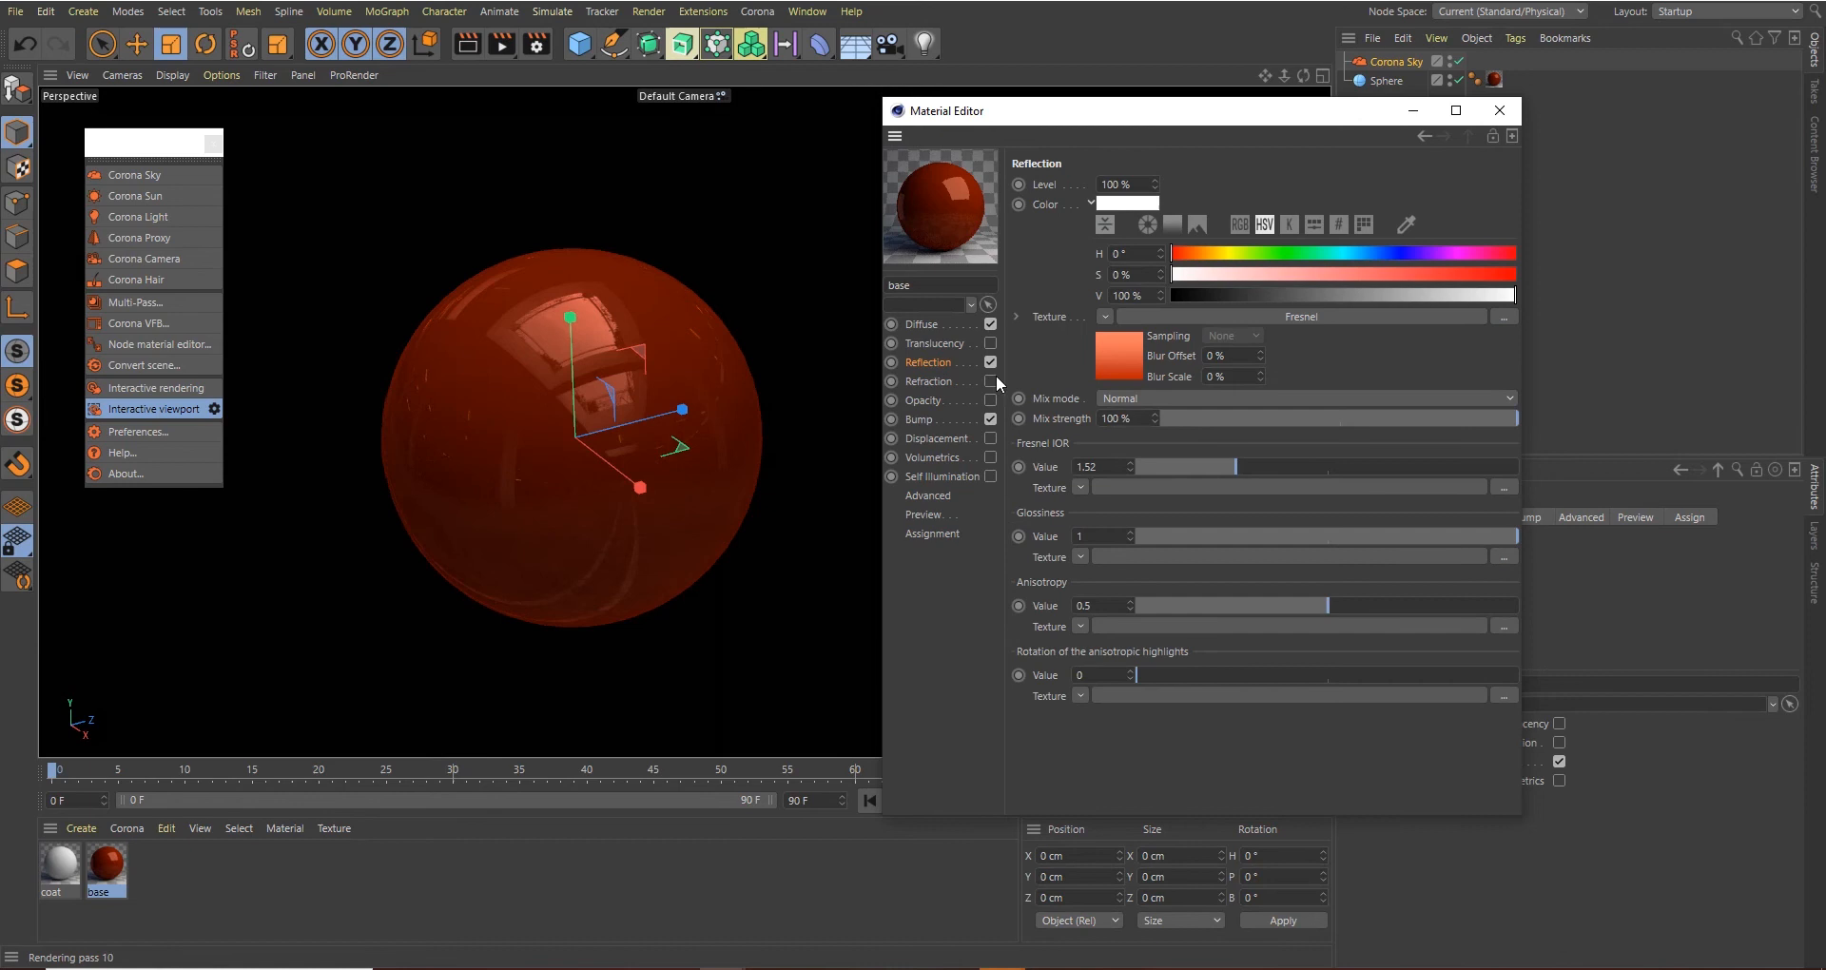
{"action": "mouse_move", "coordinate": [1086, 558]}
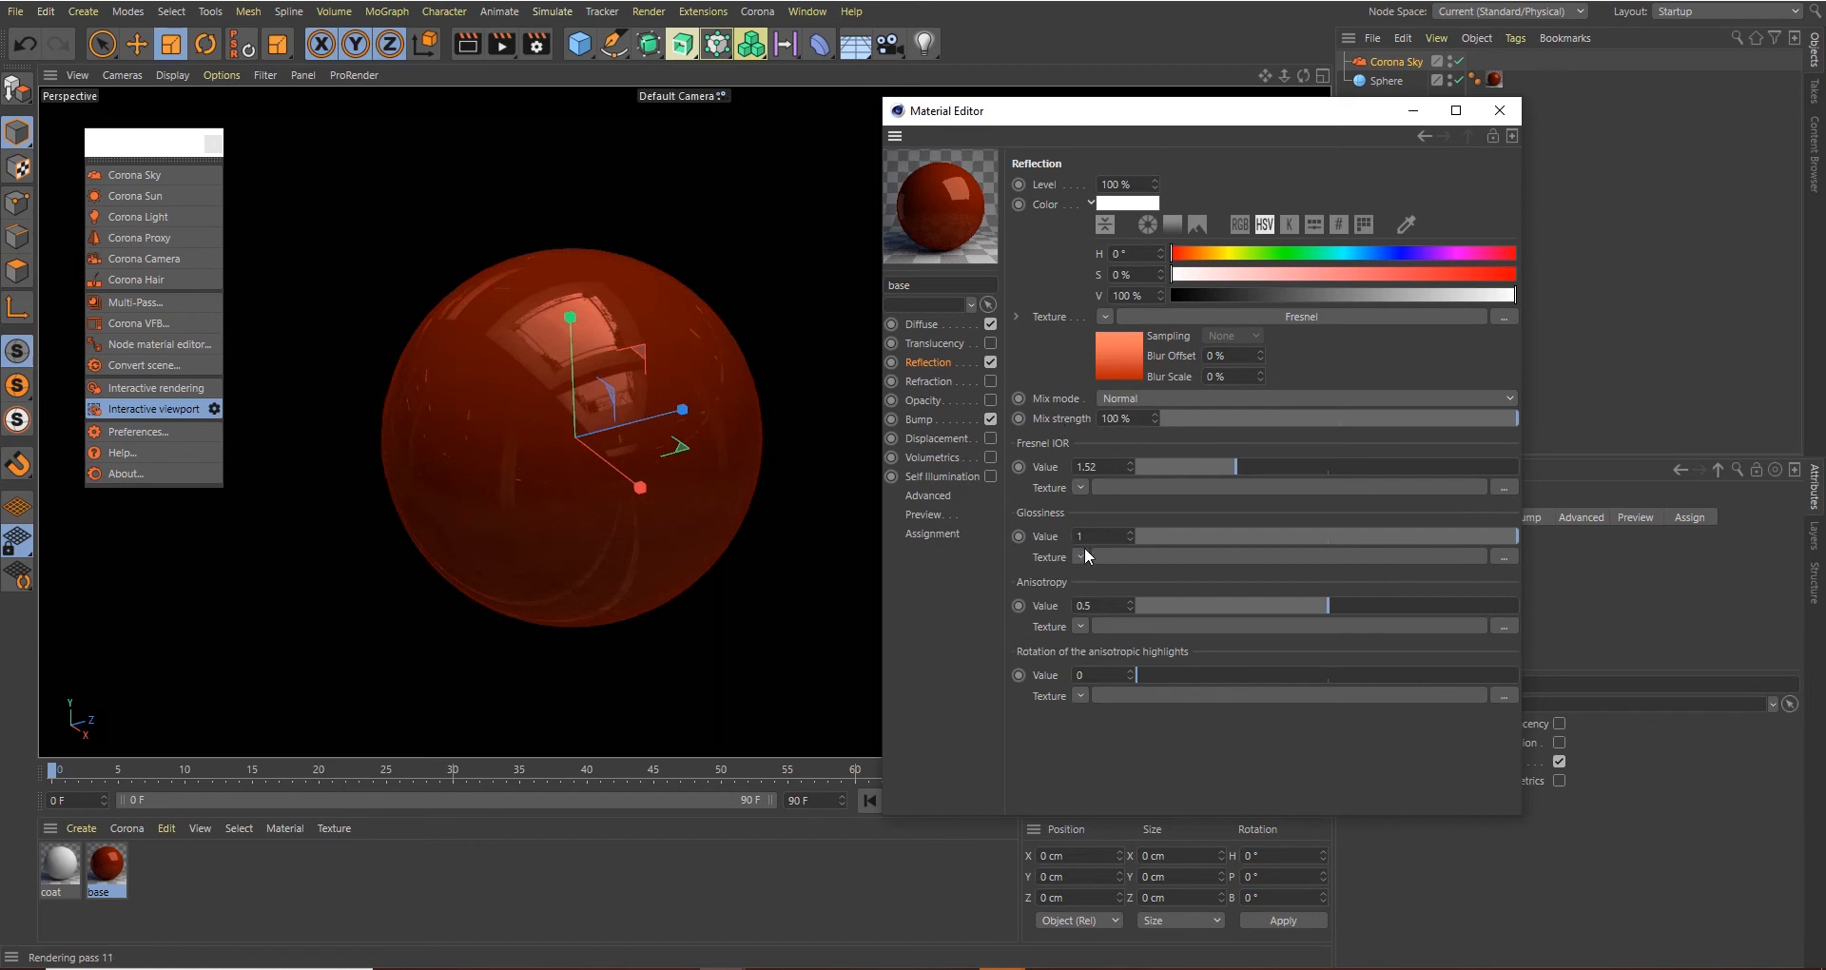
{"action": "mouse_move", "coordinate": [1160, 564]}
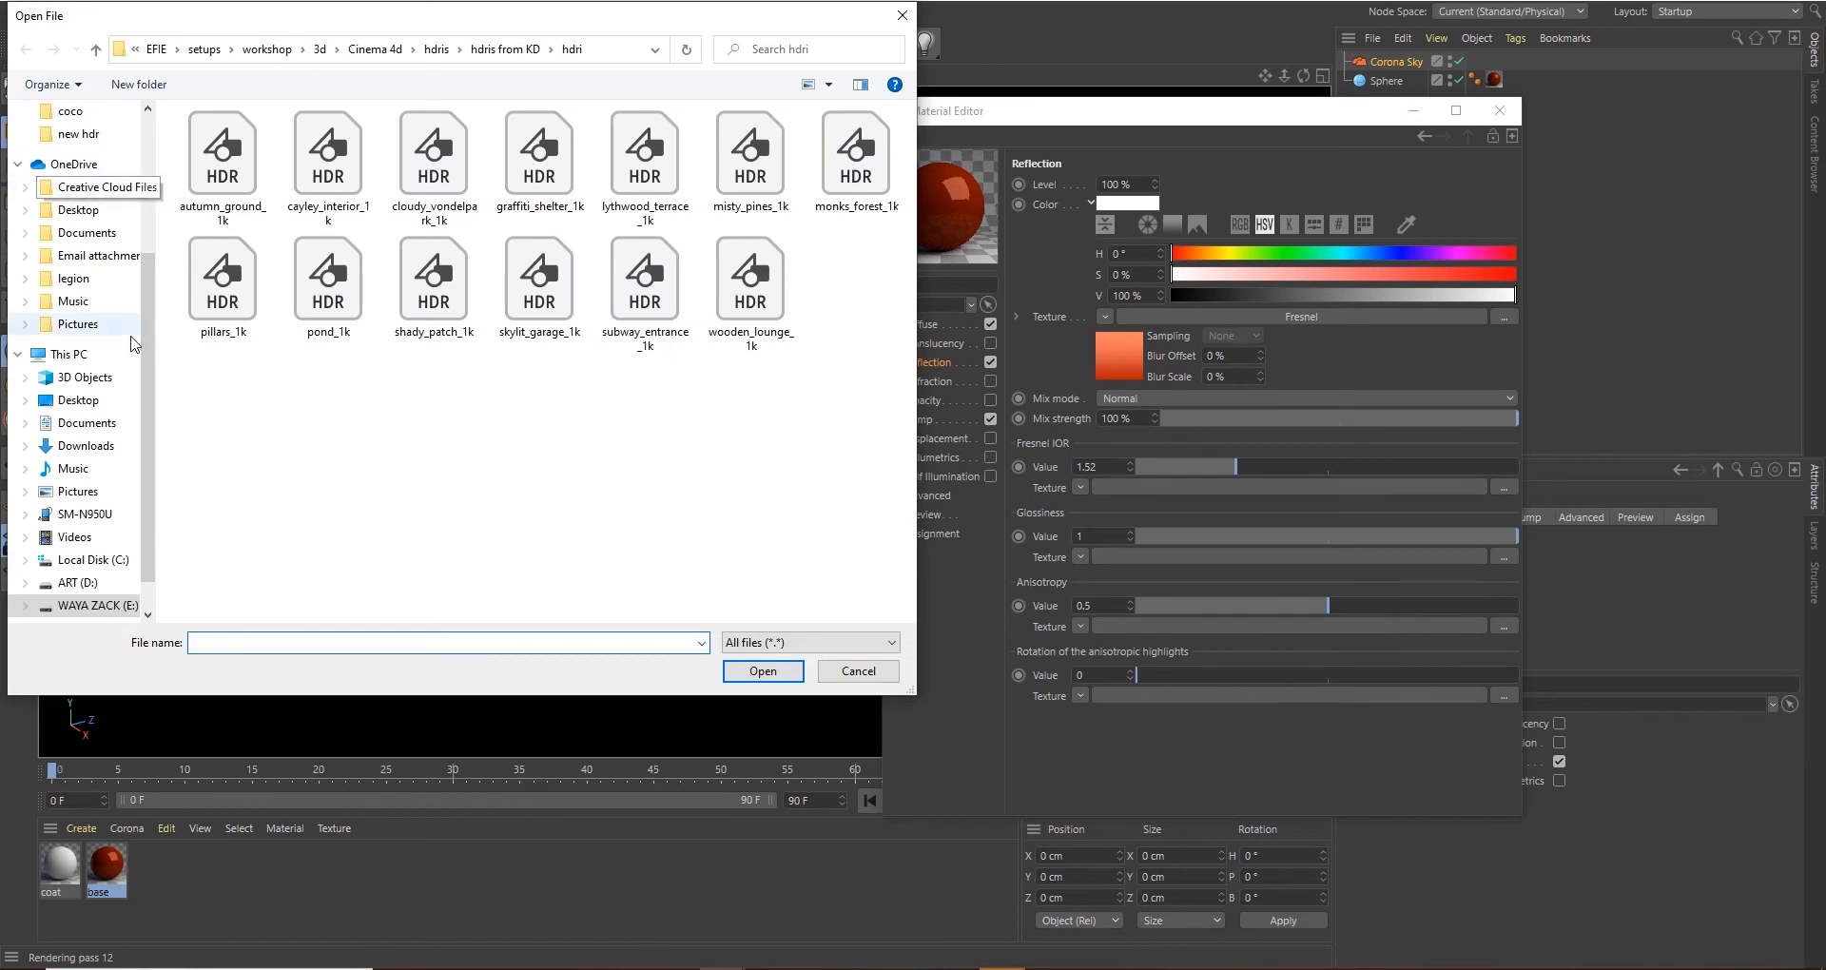
{"action": "left_click", "coordinate": [81, 171]}
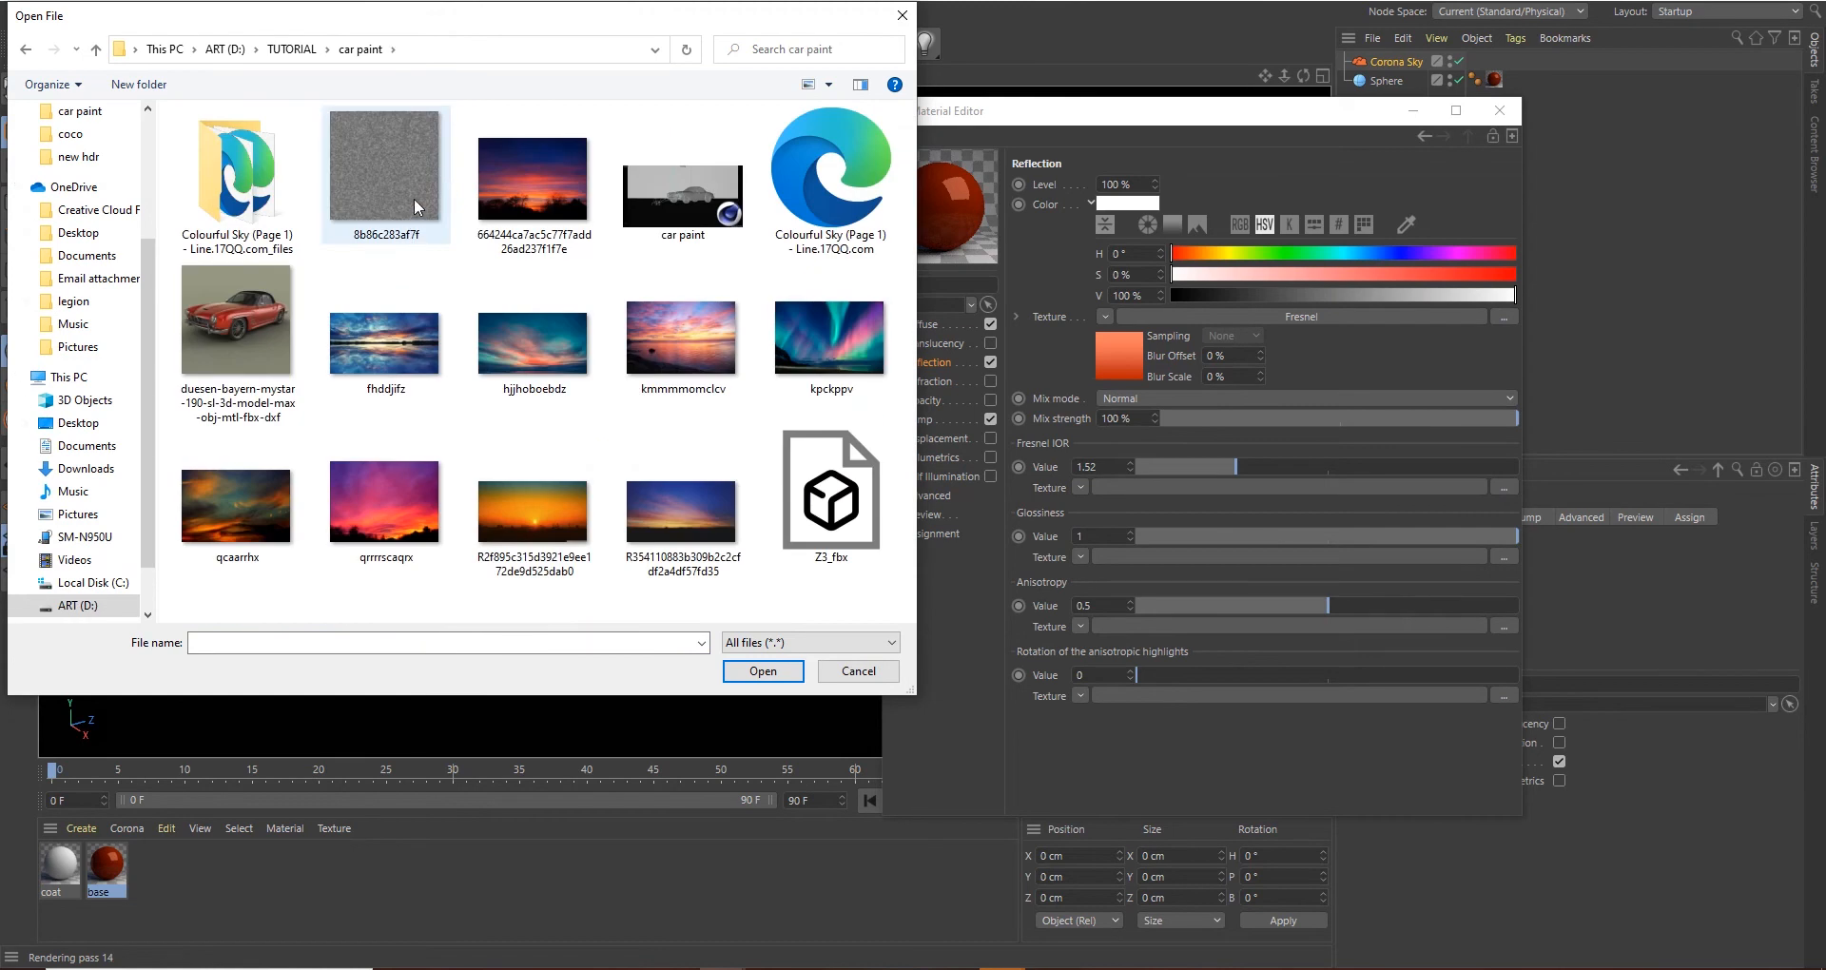
{"action": "mouse_move", "coordinate": [407, 188]}
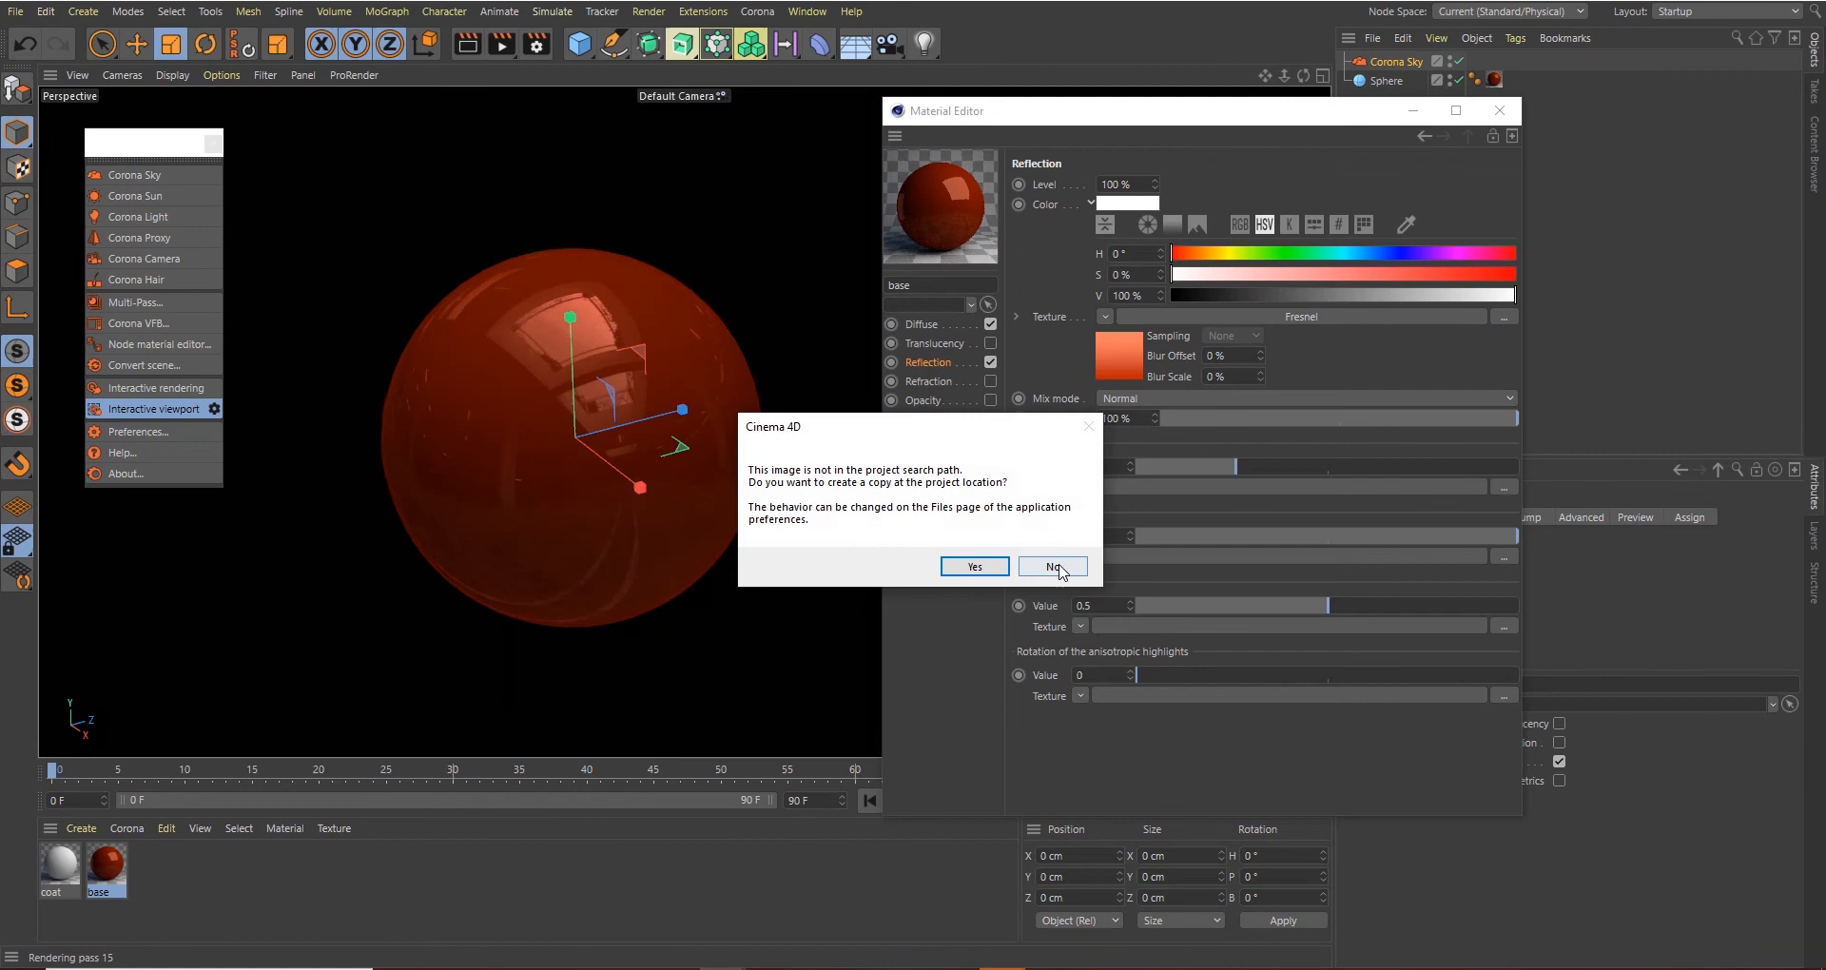
{"action": "left_click", "coordinate": [1050, 566]}
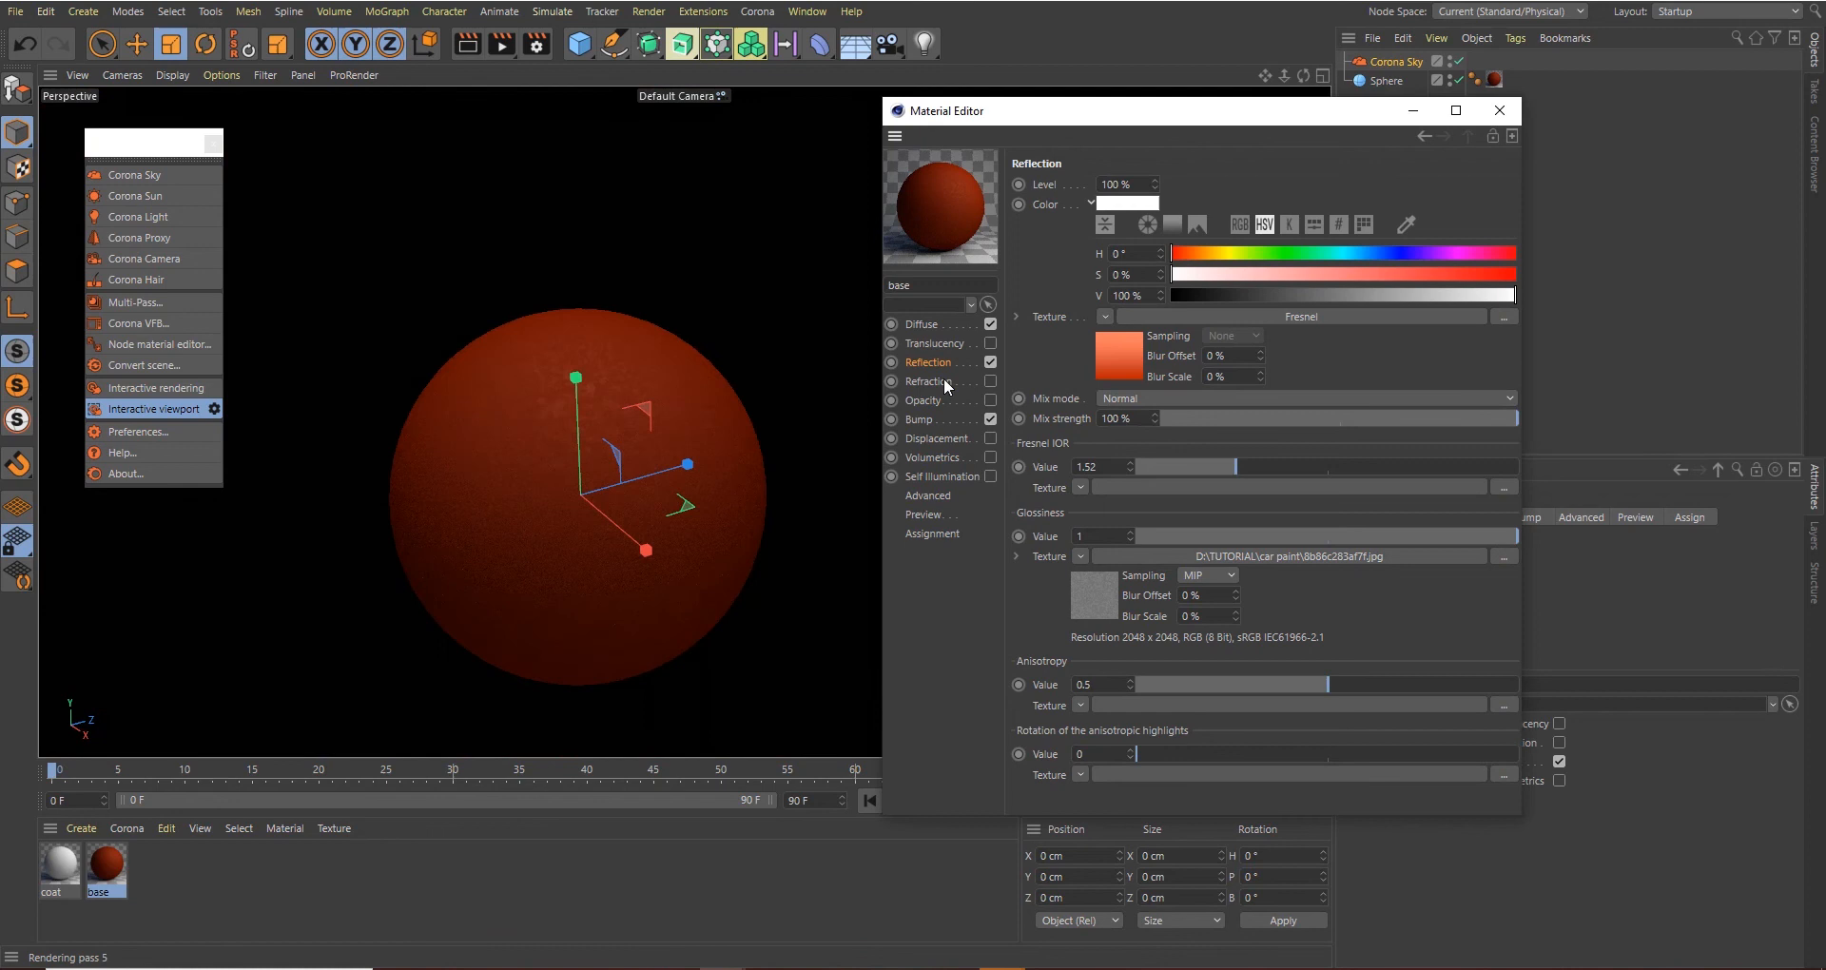
{"action": "mouse_move", "coordinate": [1050, 563]}
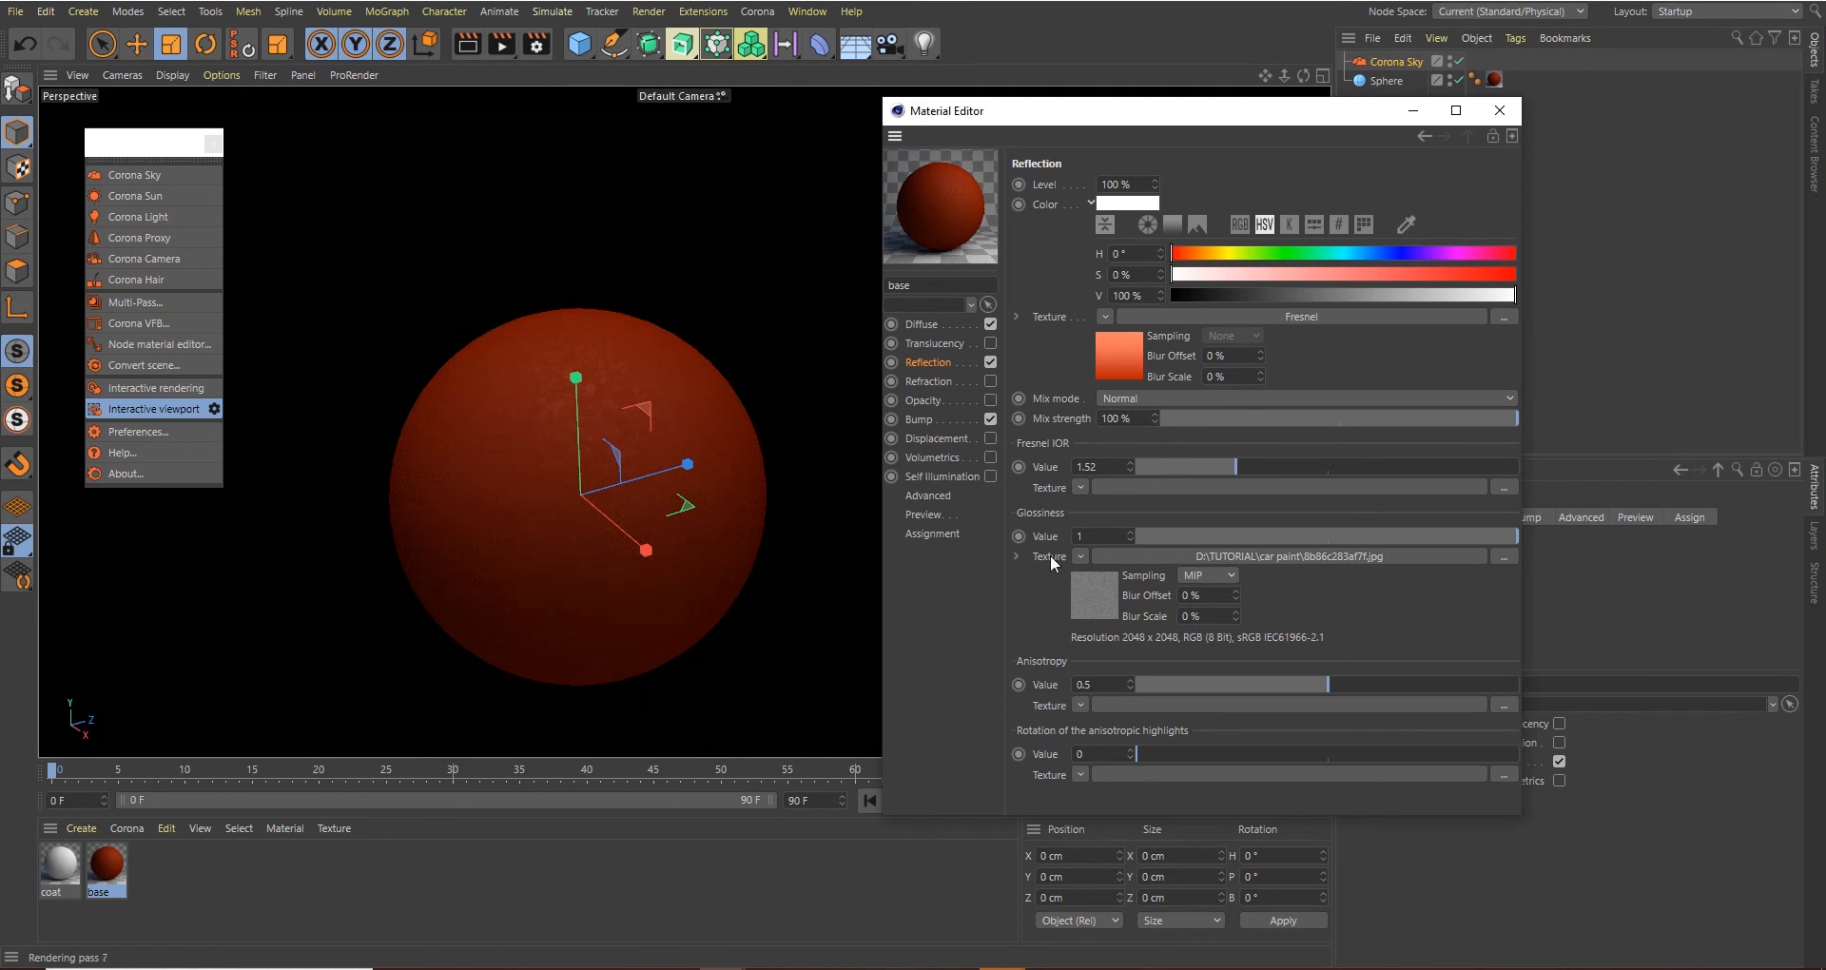
{"action": "right_click", "coordinate": [1048, 556]}
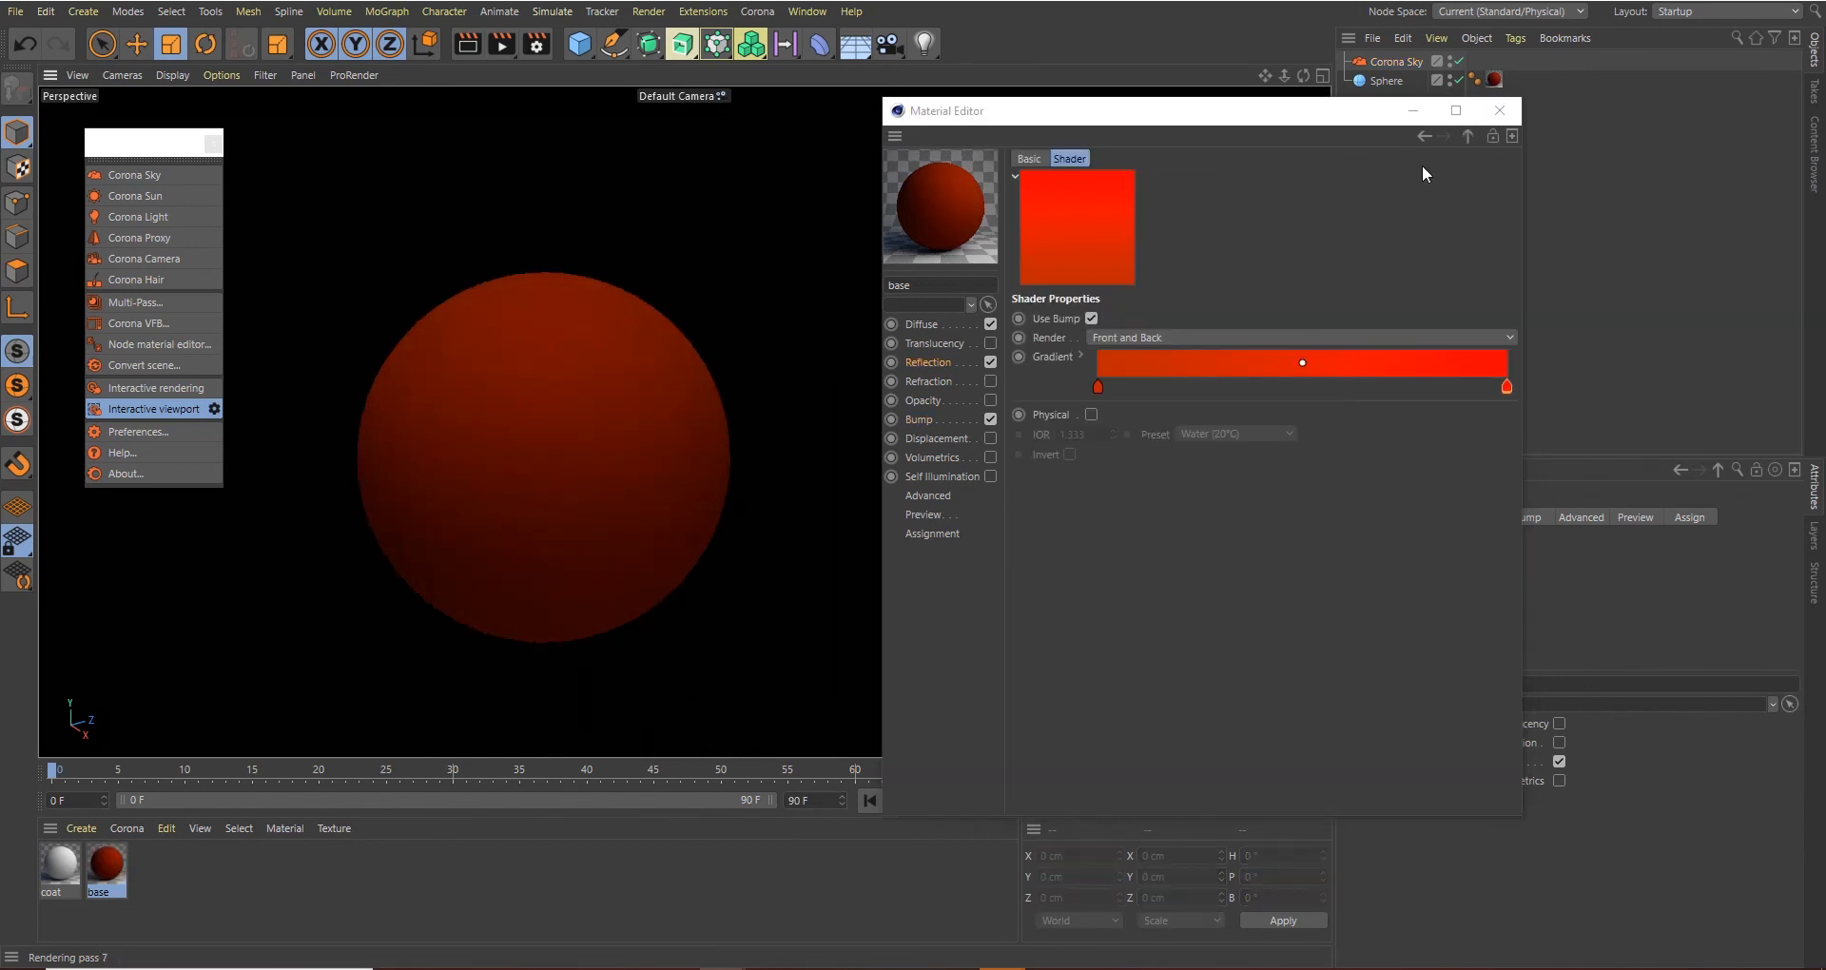
Give the coat material reflection with Fresnel IOR 999 and anisotropy 0.3
{"action": "left_click", "coordinate": [1498, 110]}
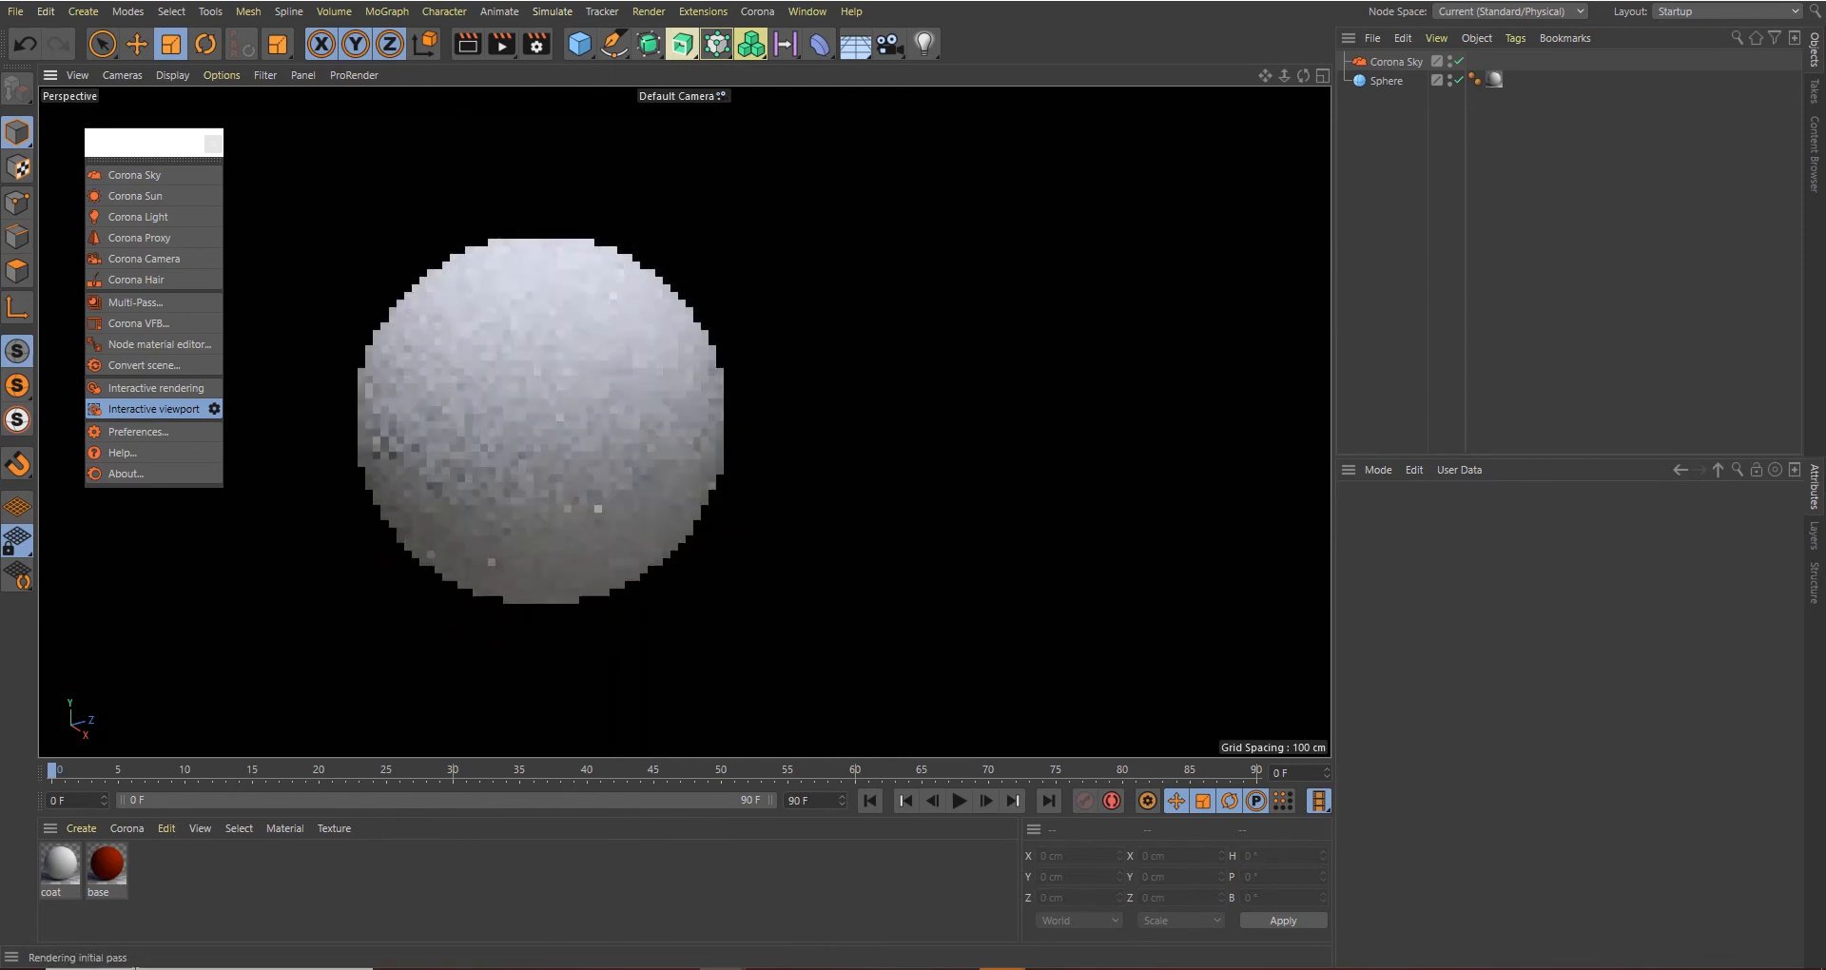
{"action": "double_click", "coordinate": [57, 860]}
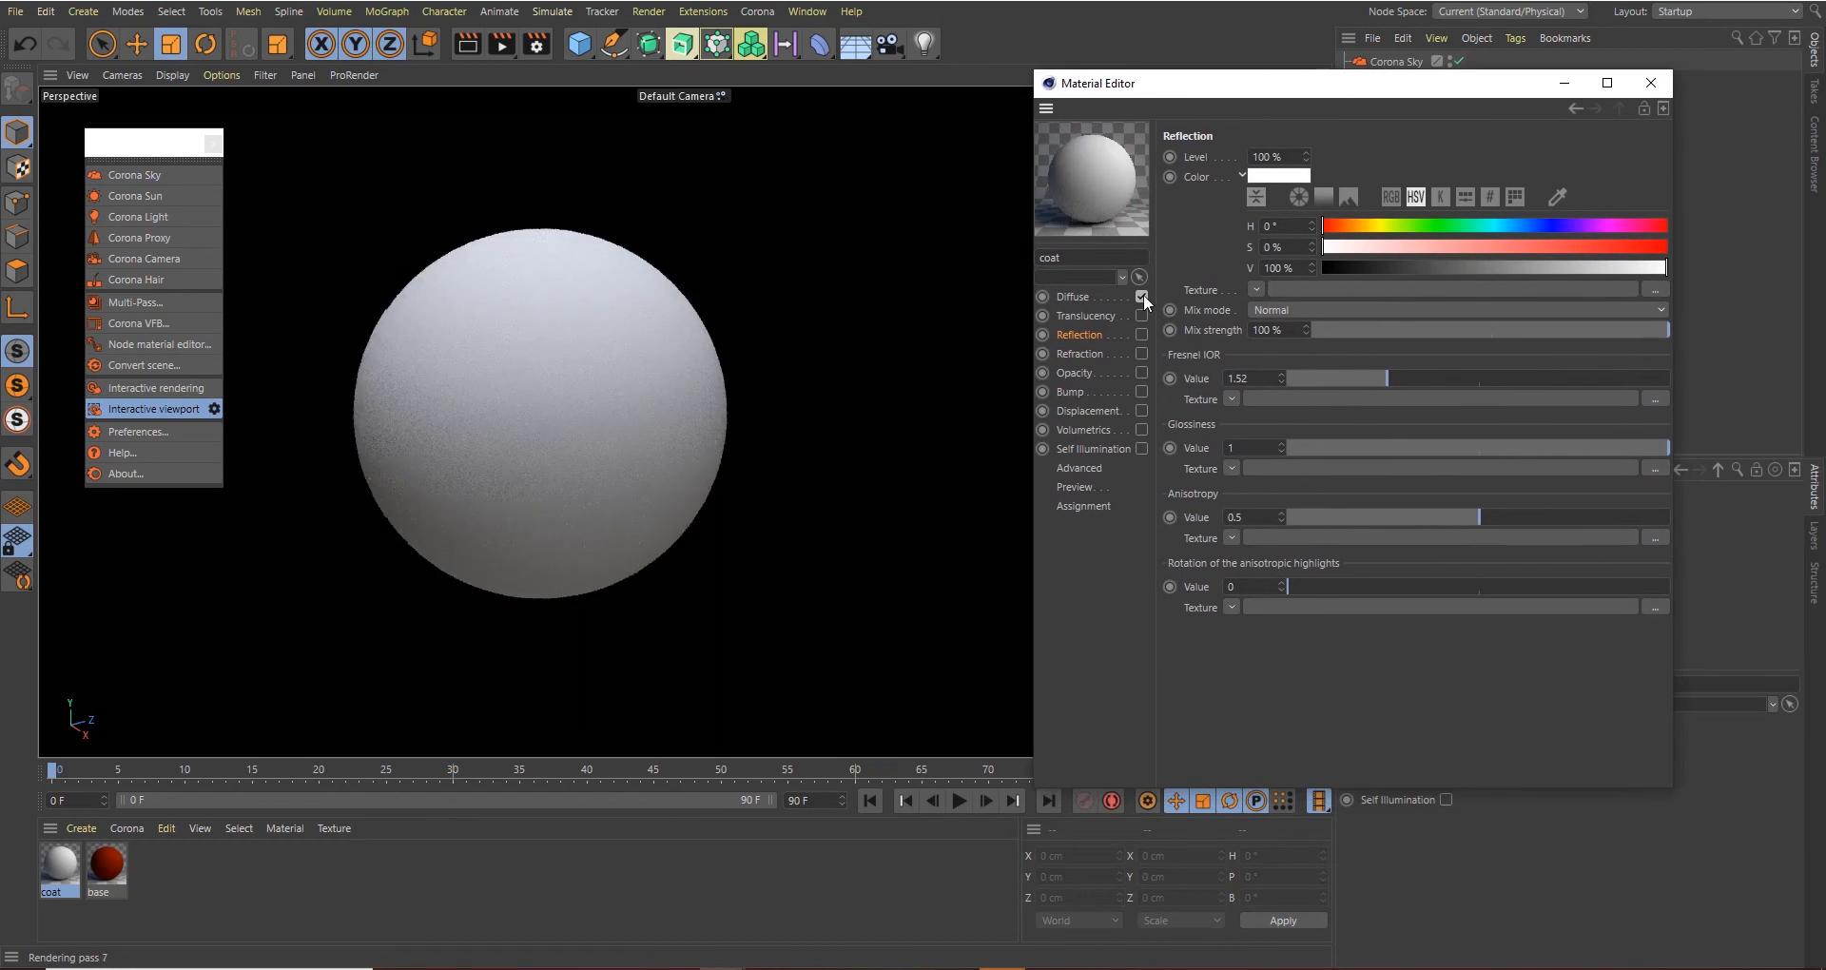
{"action": "left_click", "coordinate": [1141, 296]}
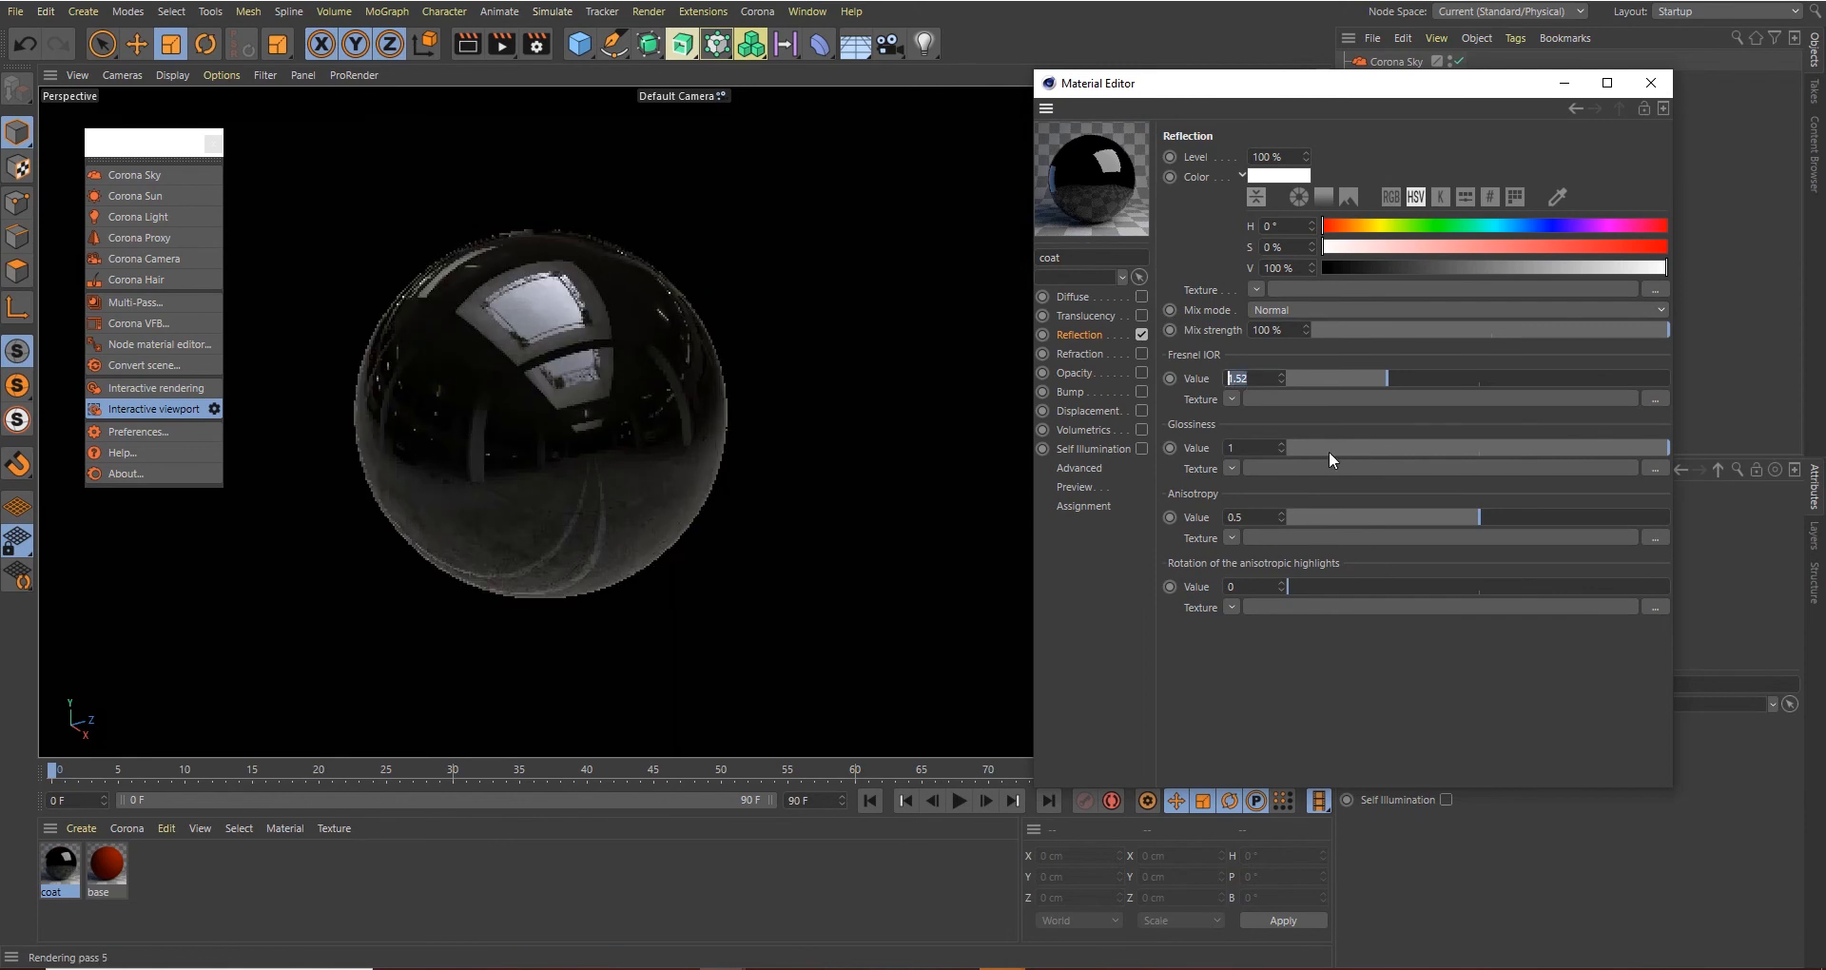
{"action": "type", "text": "999"}
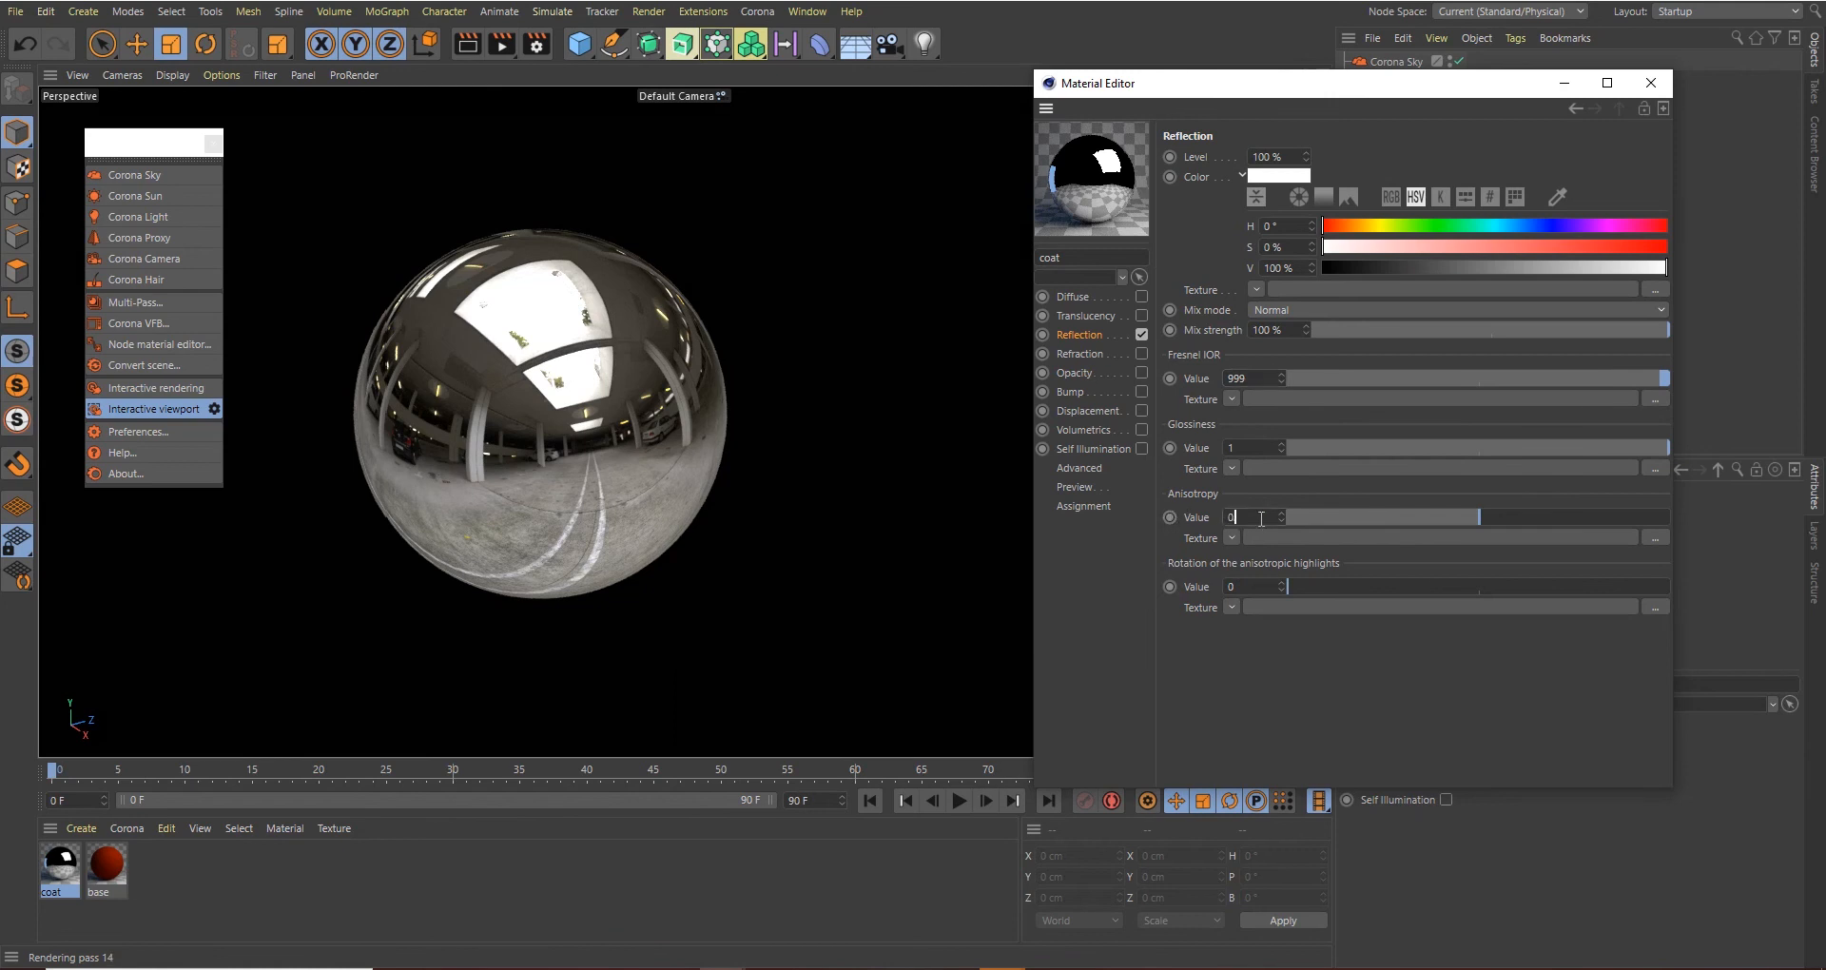
{"action": "type", "text": "0.3"}
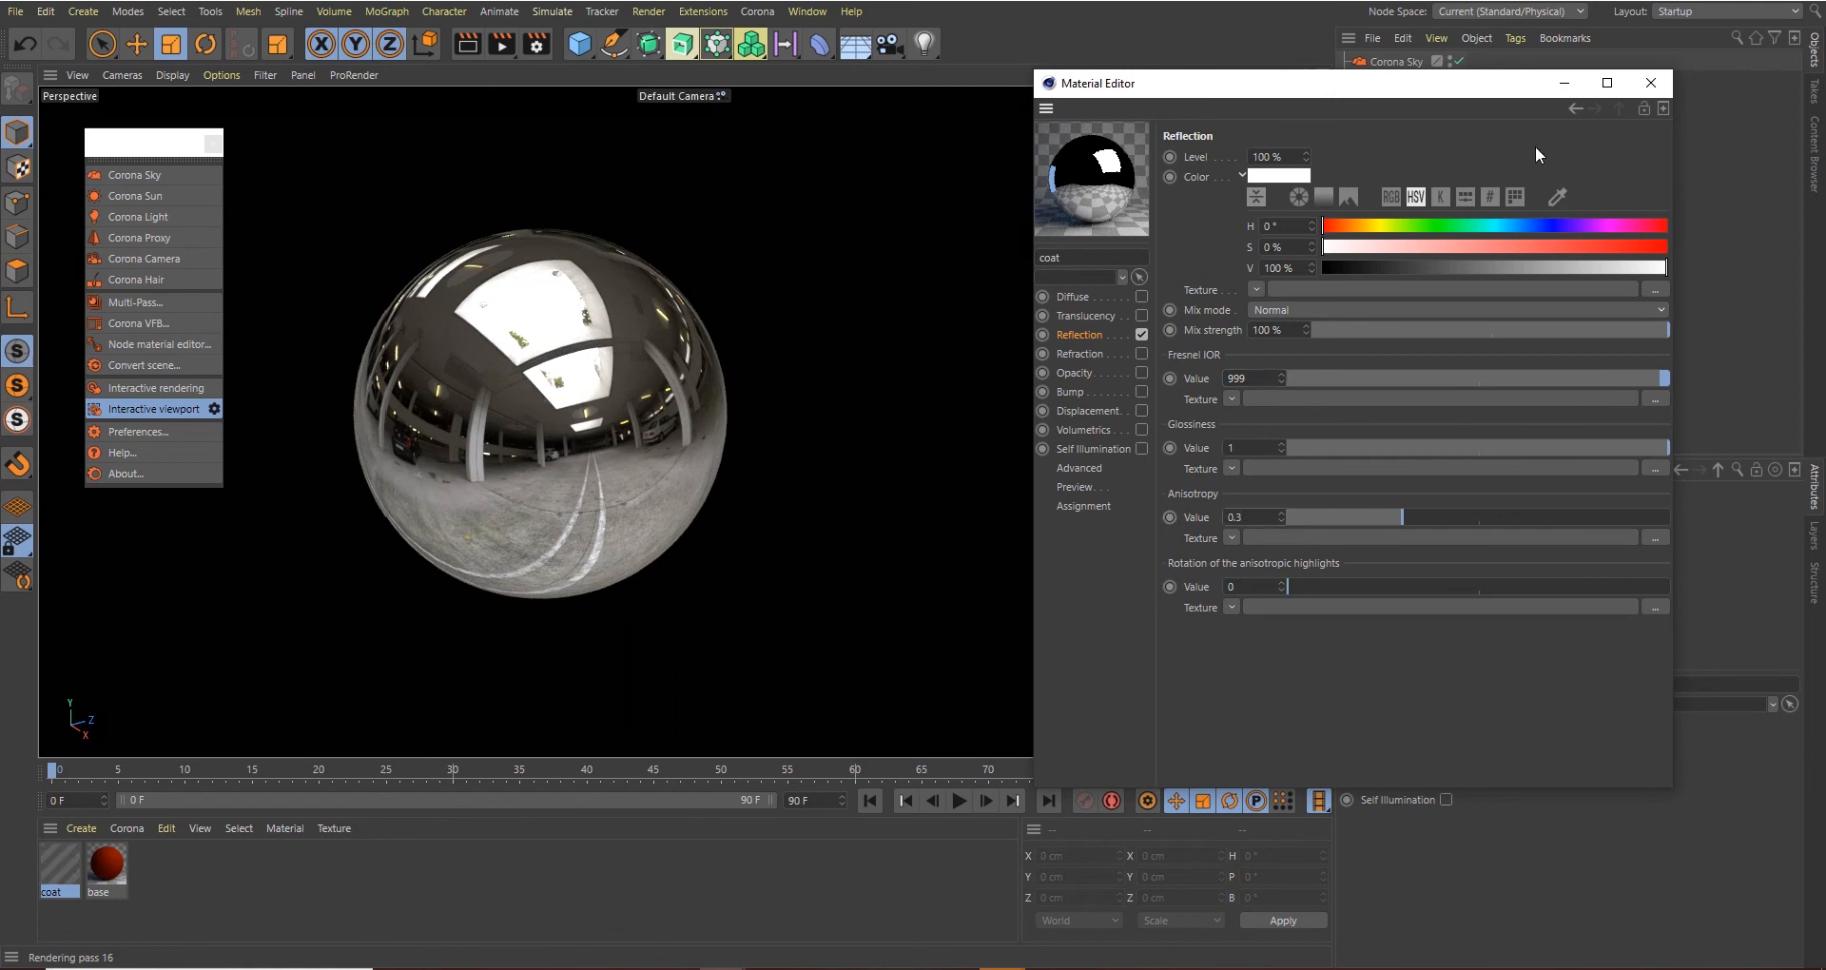
{"action": "left_click", "coordinate": [1649, 81]}
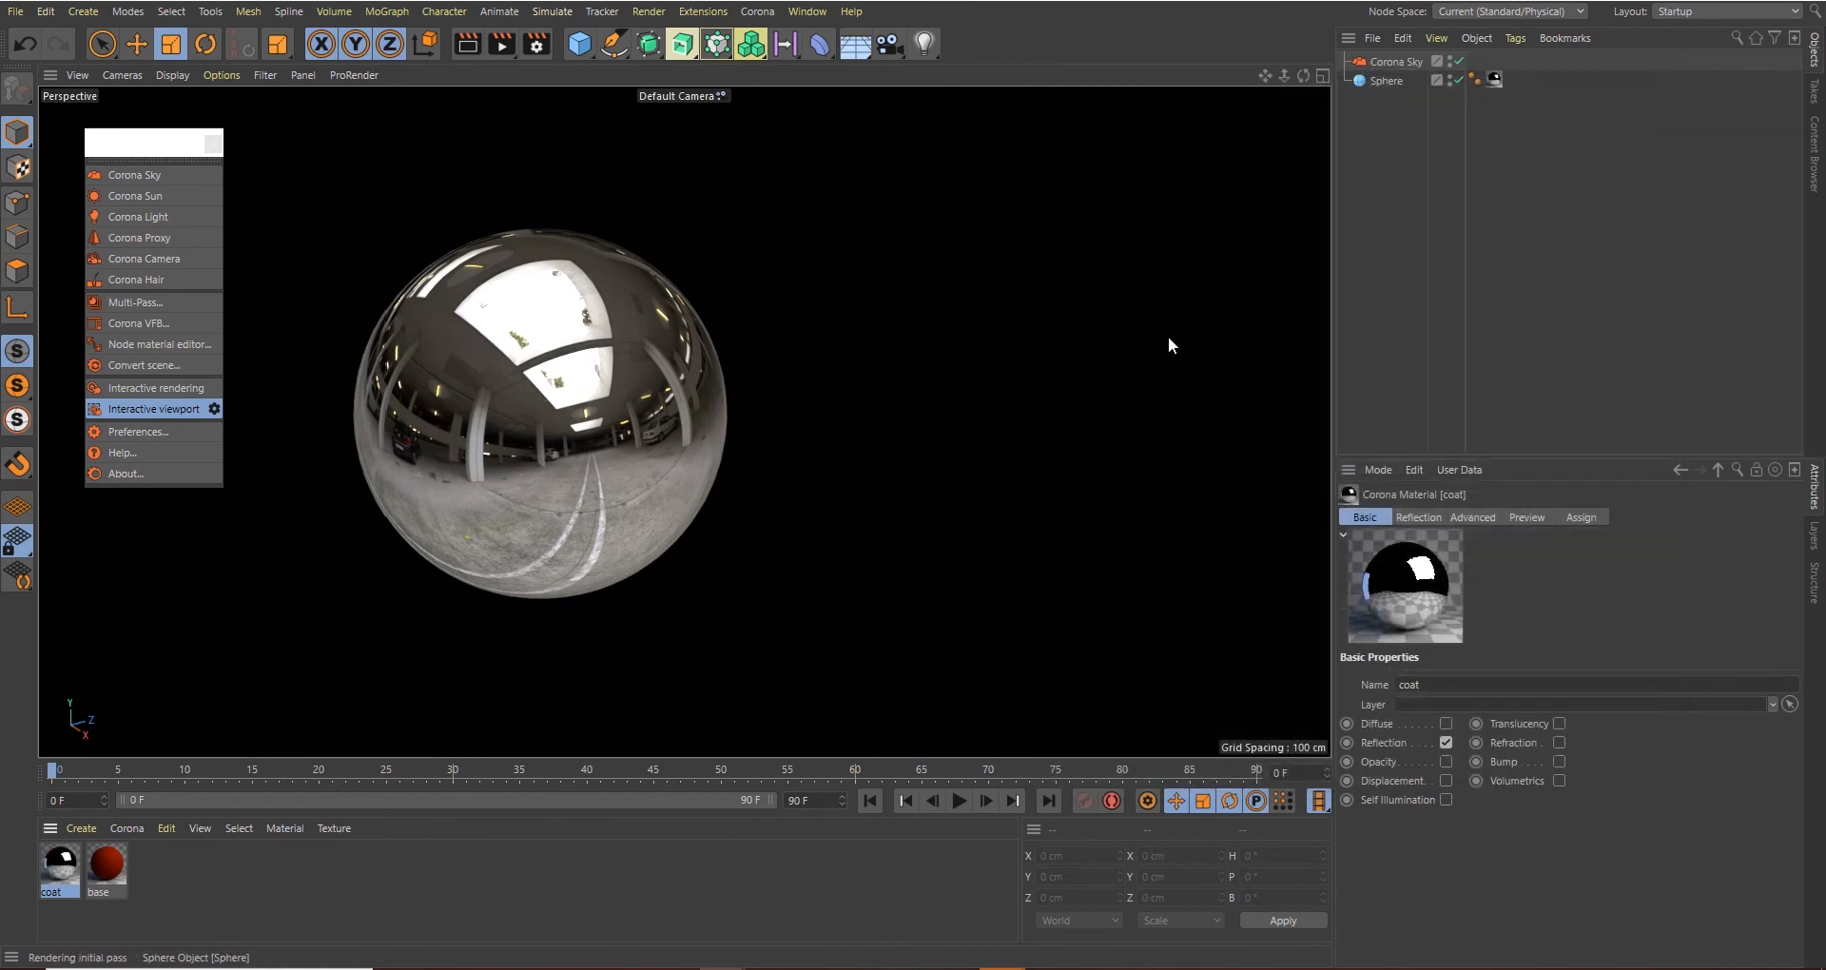
Raise the base material's Fresnel IOR to 5 and bring up the Corona material types
{"action": "double_click", "coordinate": [105, 861]}
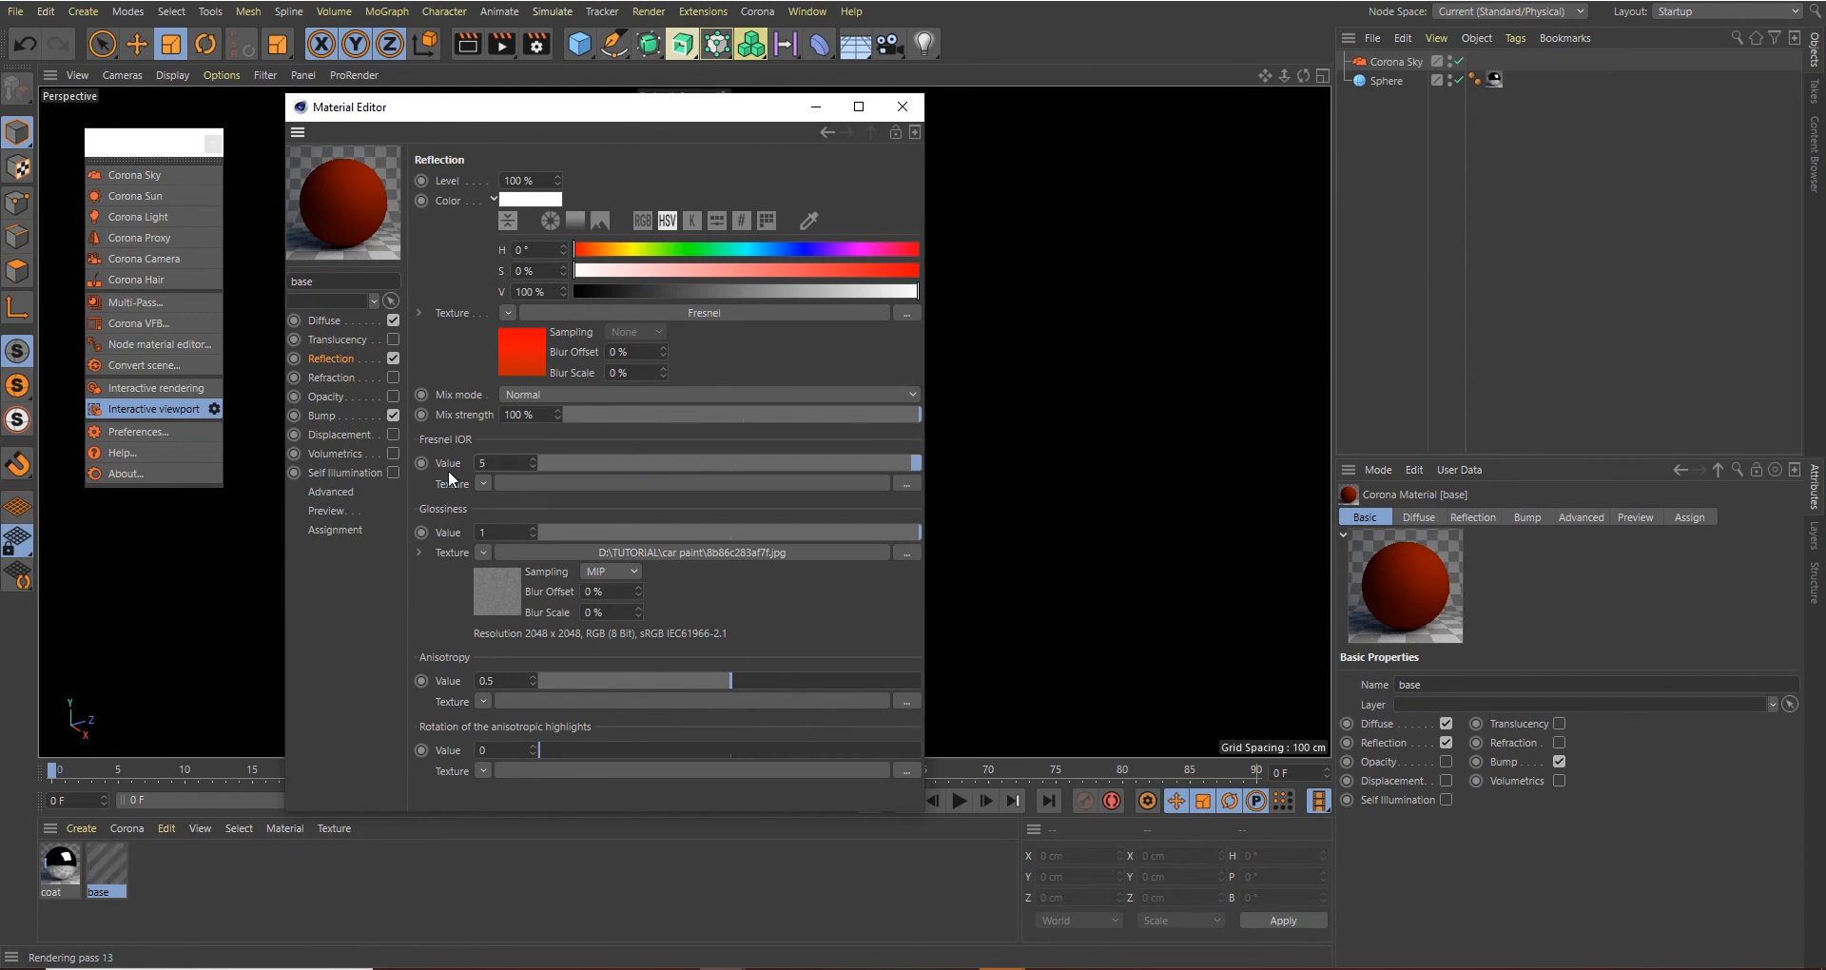
{"action": "left_click", "coordinate": [899, 106]}
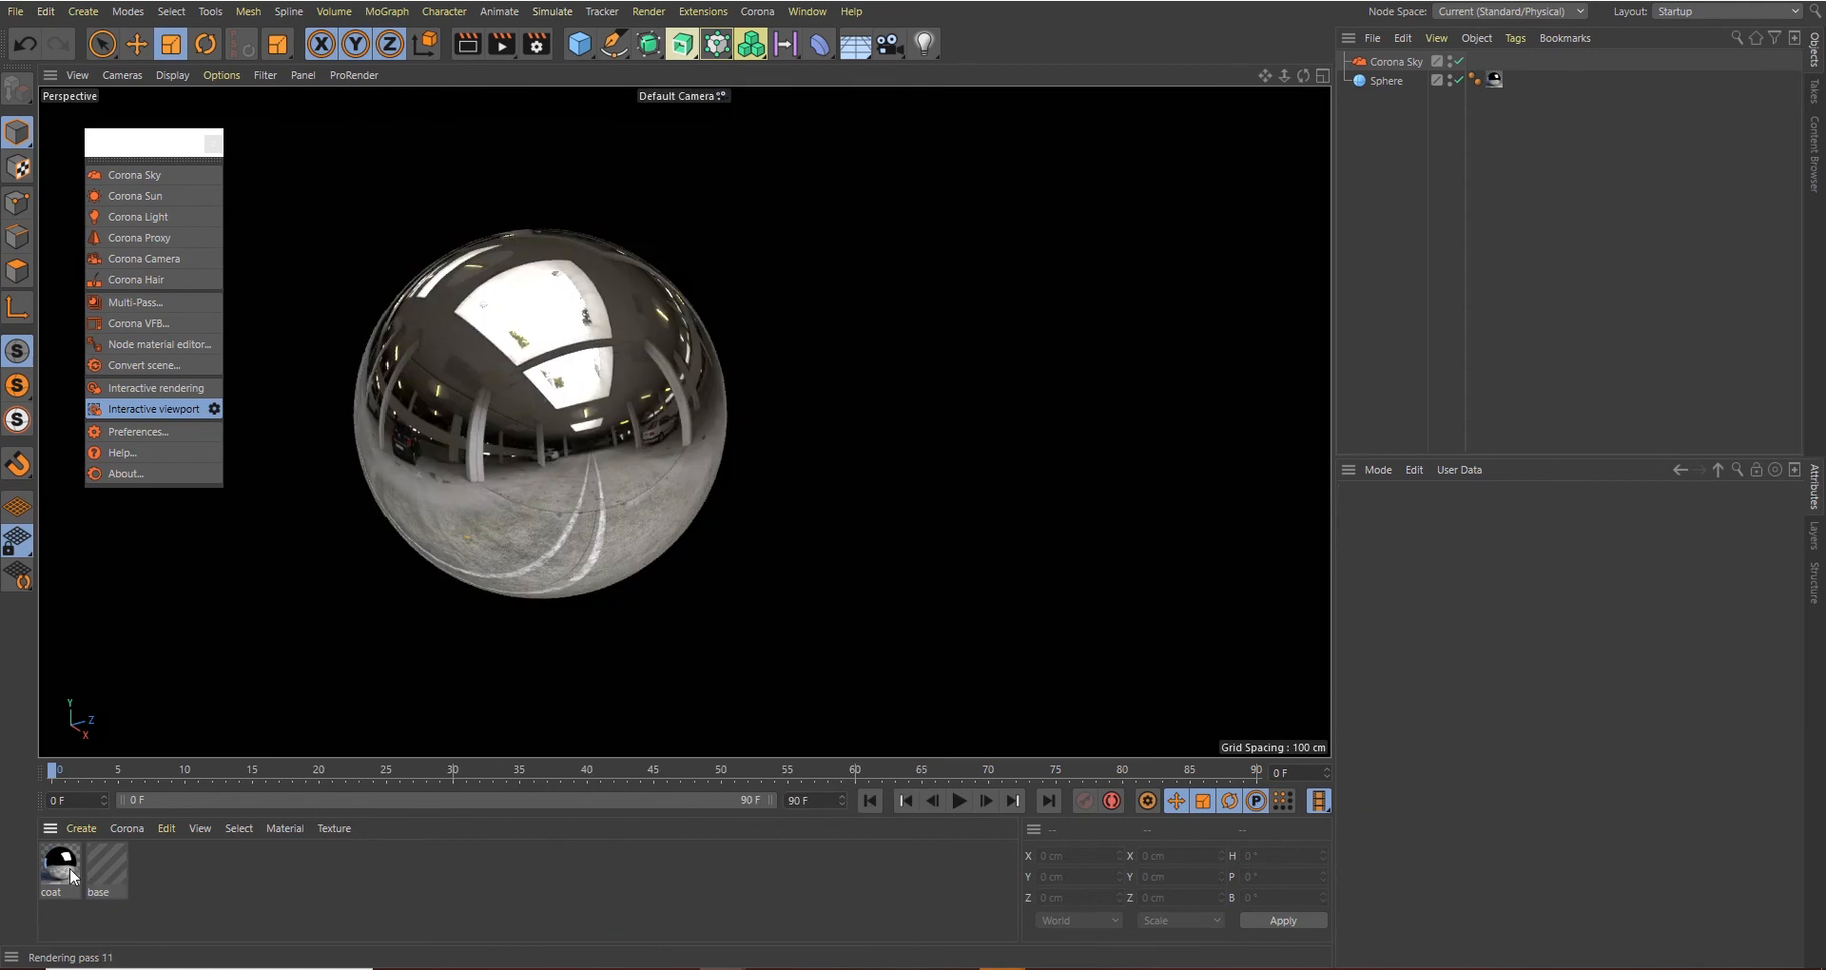
{"action": "mouse_move", "coordinate": [173, 898]}
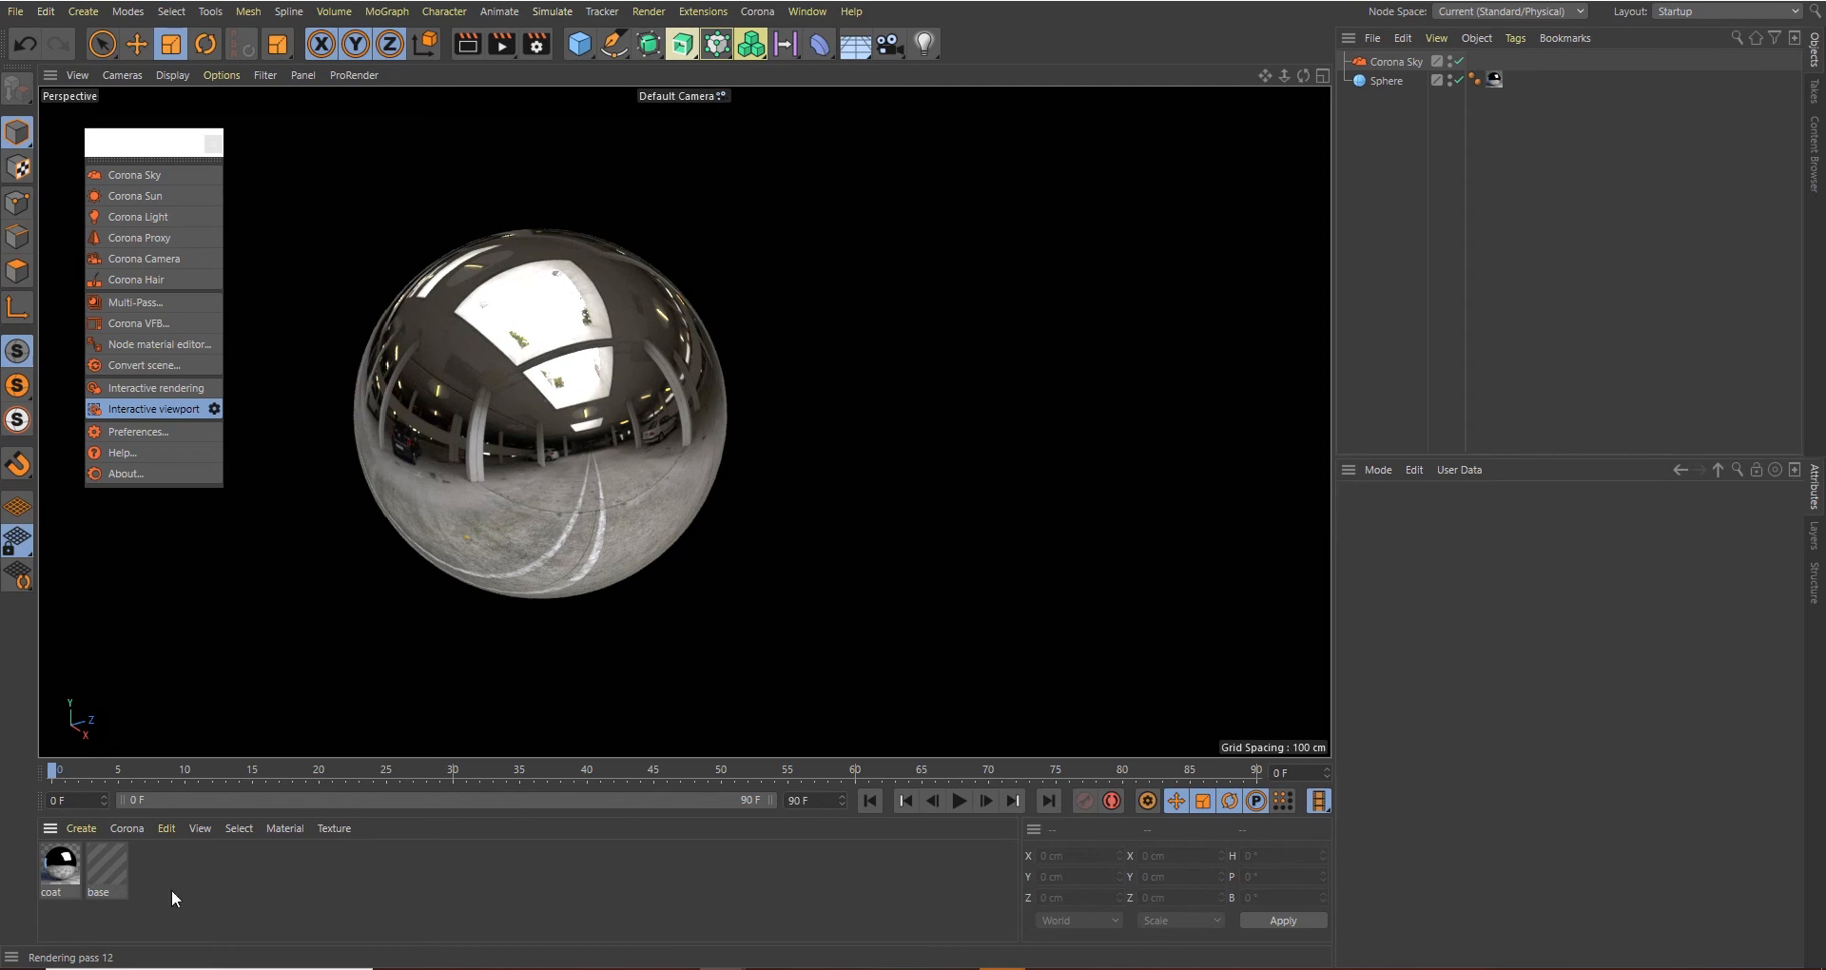
{"action": "left_click", "coordinate": [126, 827]}
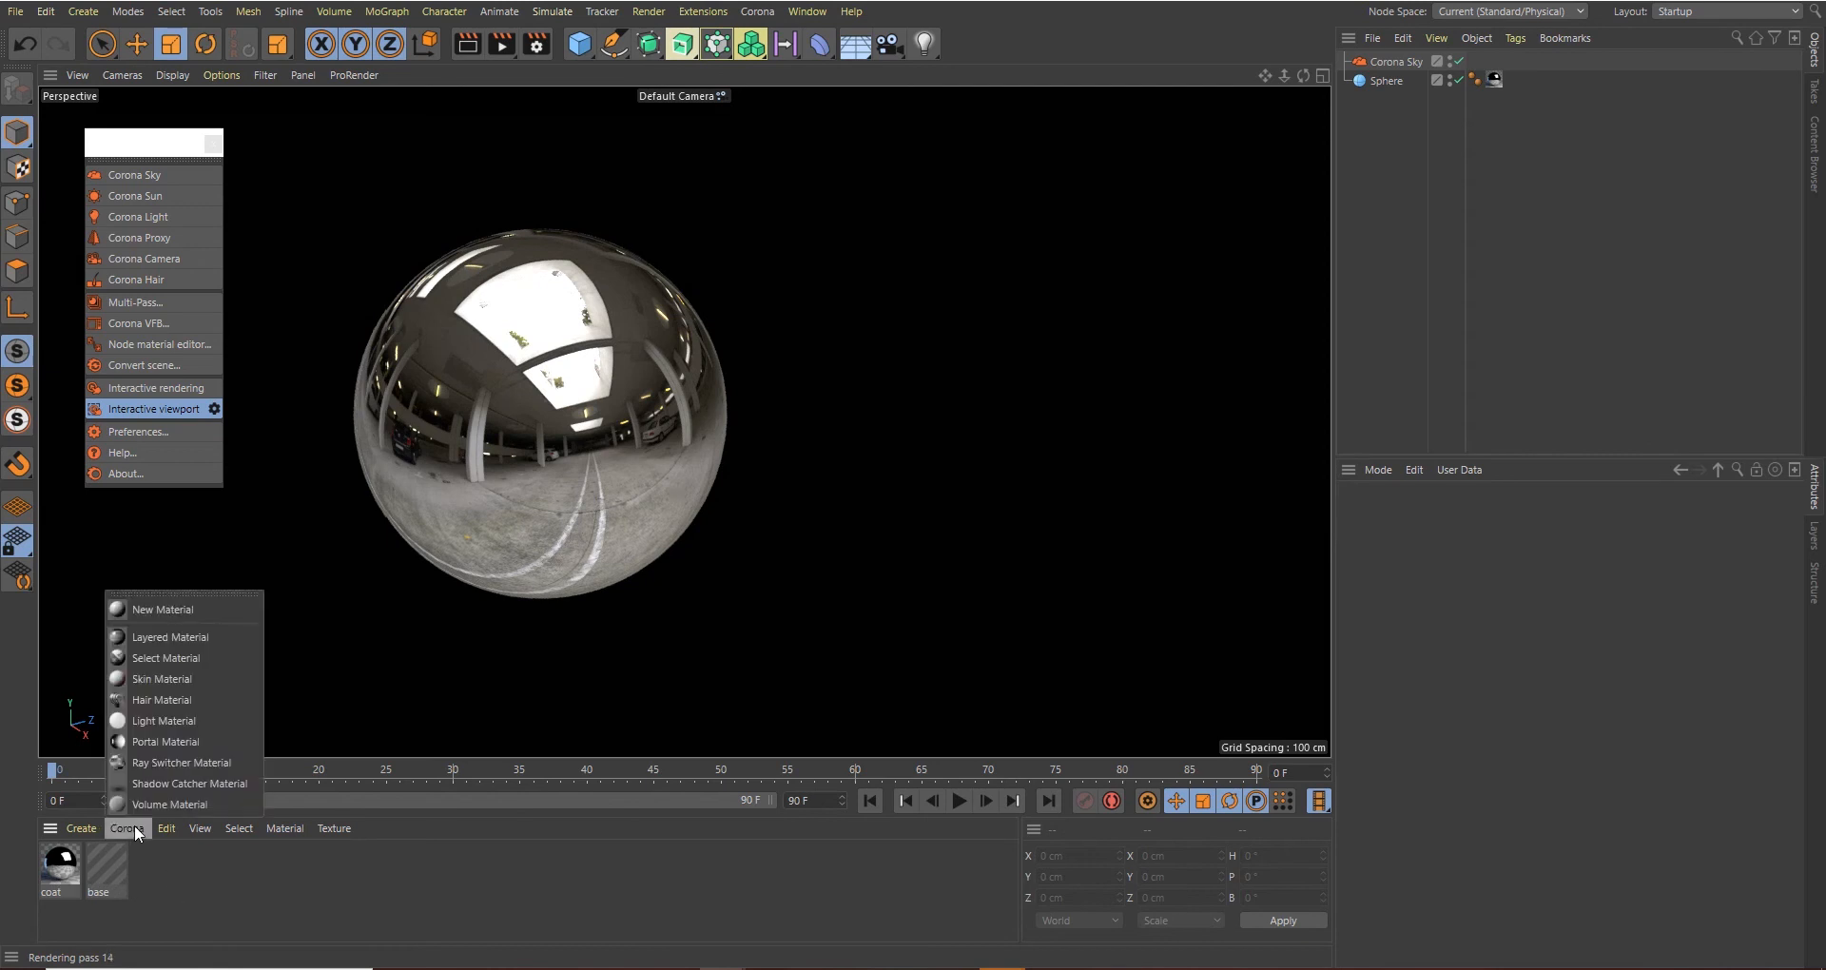
Create a layered material with base underneath and coat on top at 0.5, applied to the sphere
{"action": "left_click", "coordinate": [169, 636]}
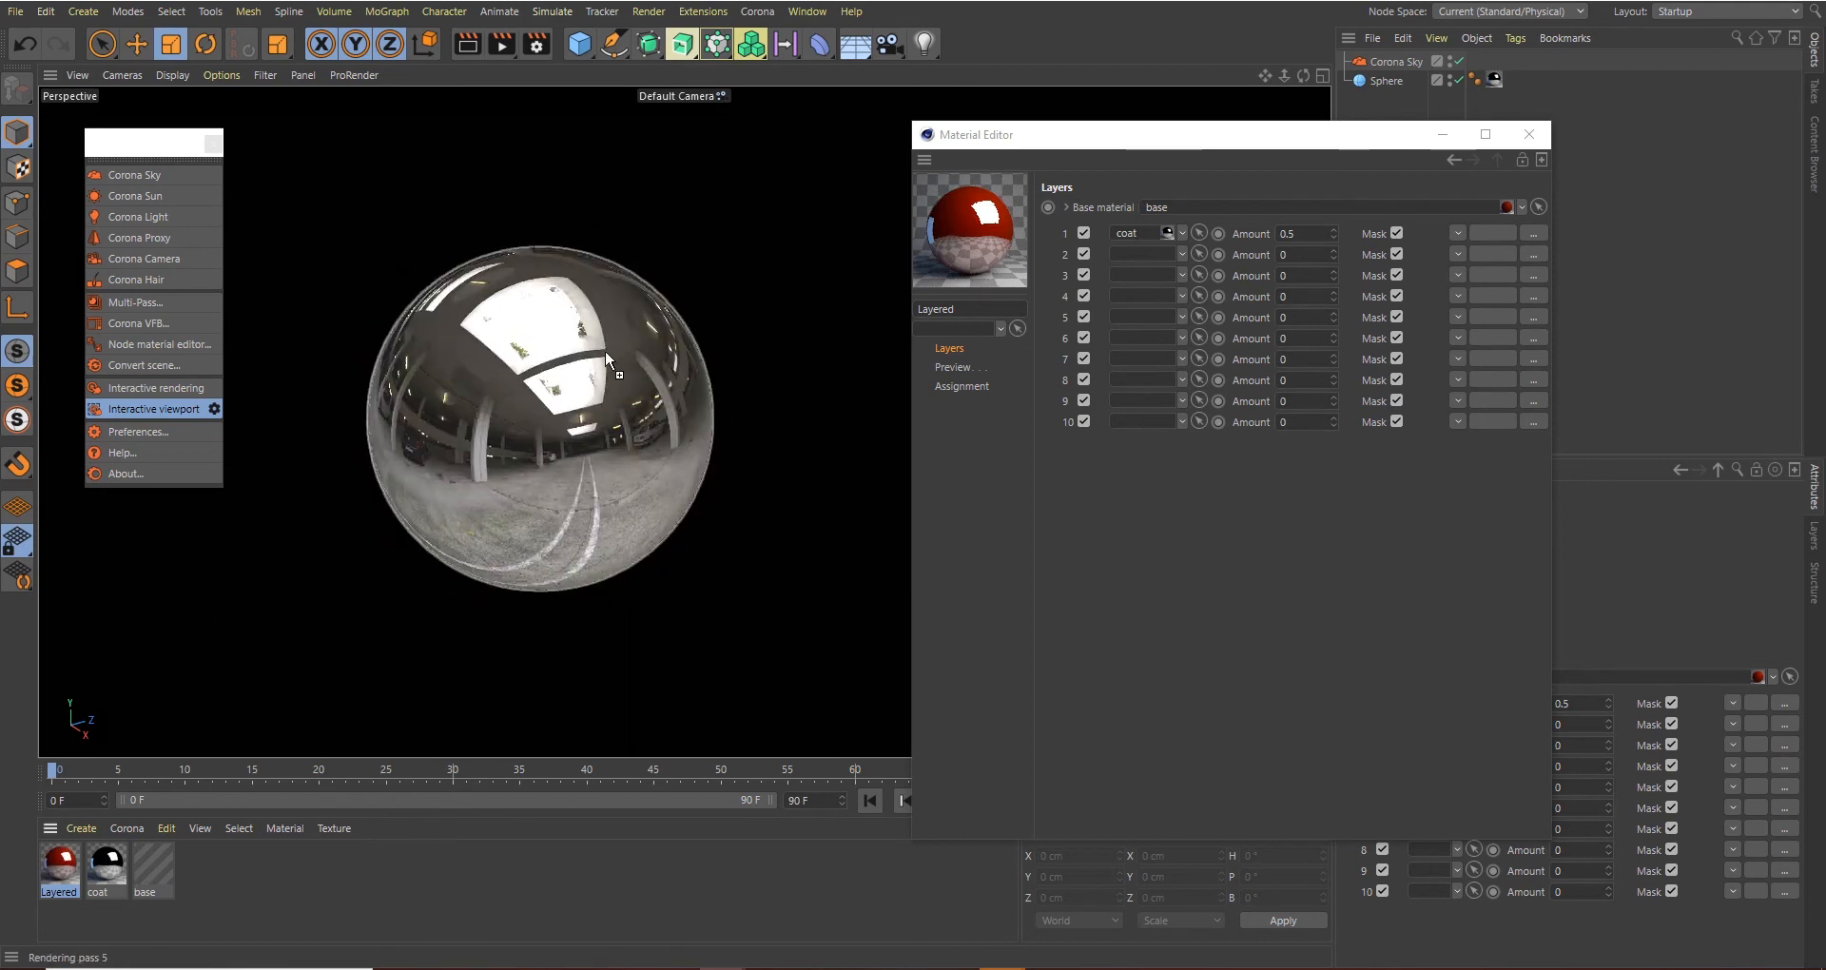
{"action": "left_click", "coordinate": [142, 867]}
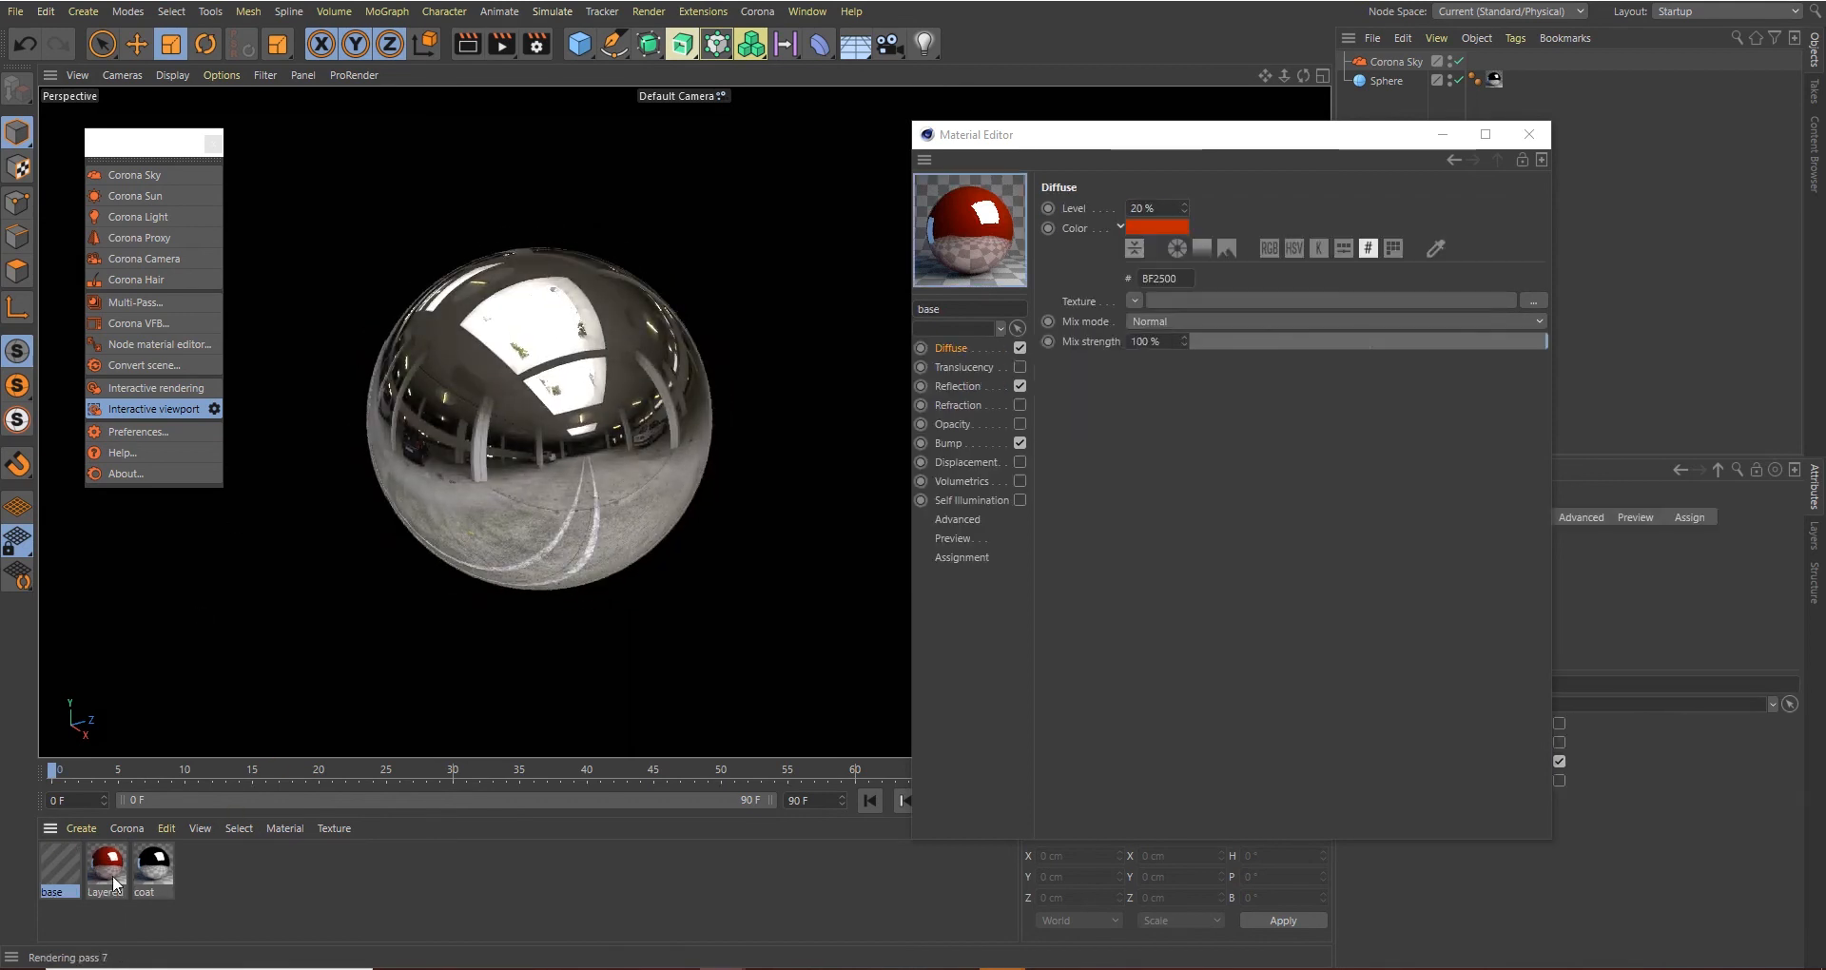
{"action": "left_click", "coordinate": [104, 867]}
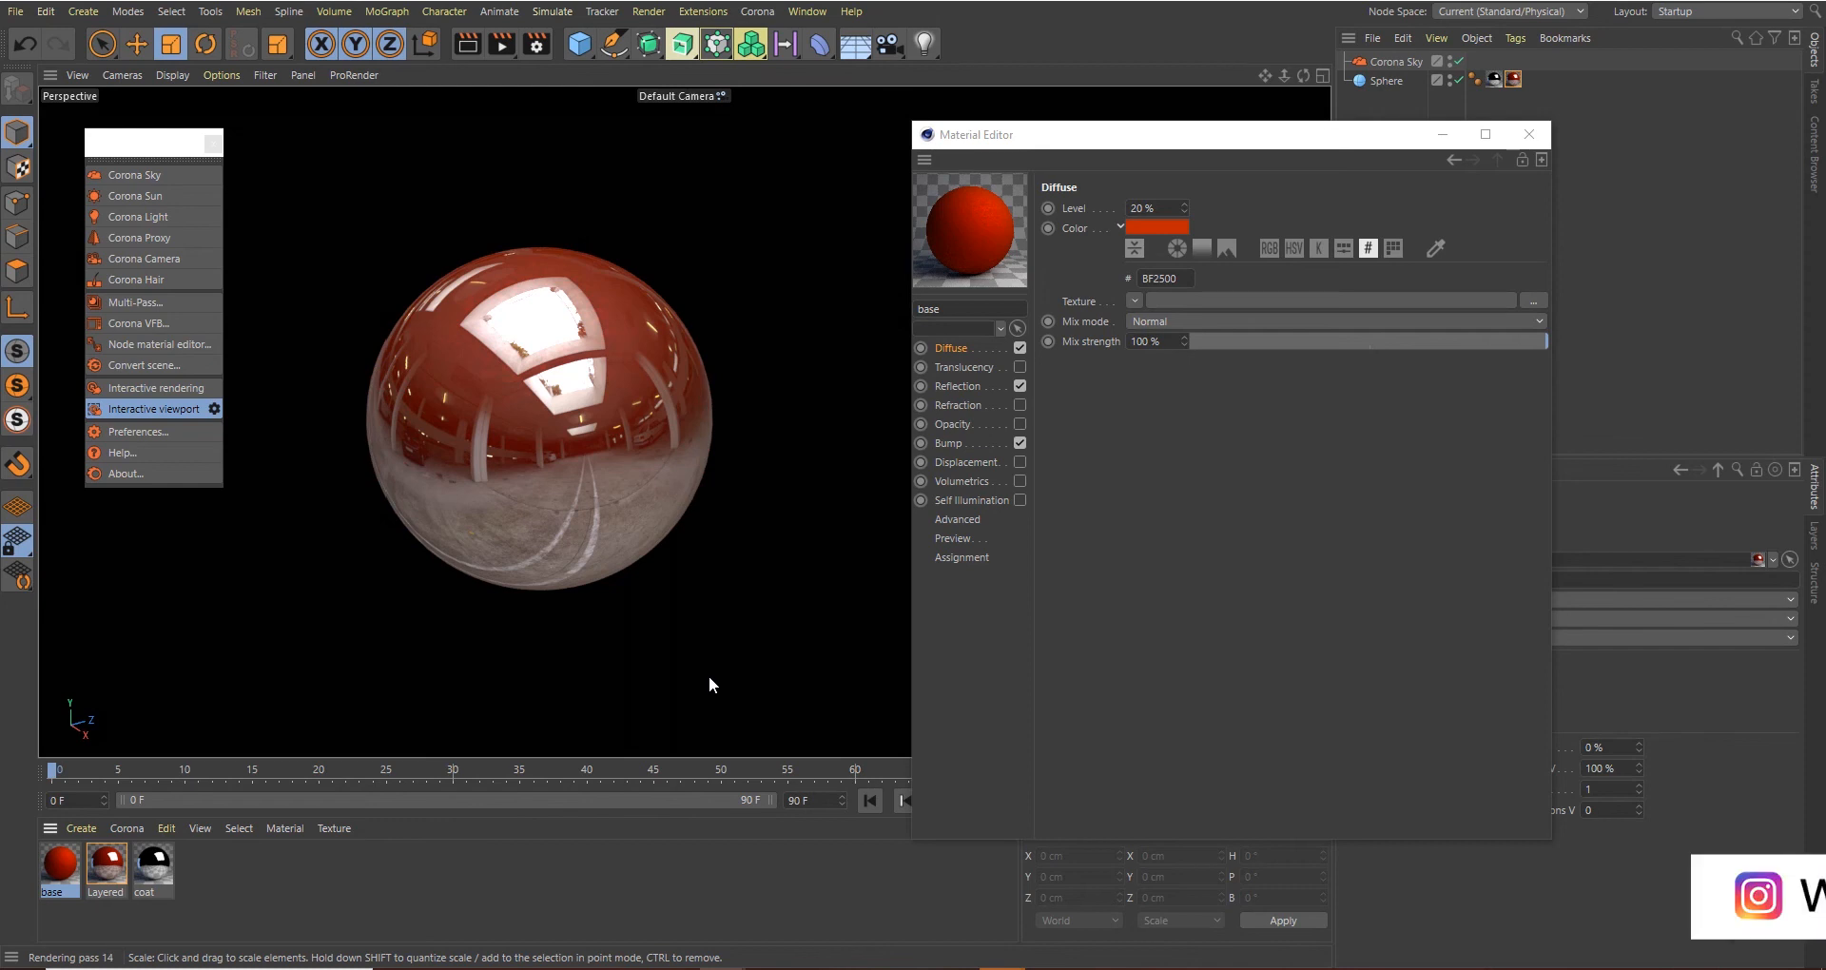
{"action": "left_click", "coordinate": [105, 871]}
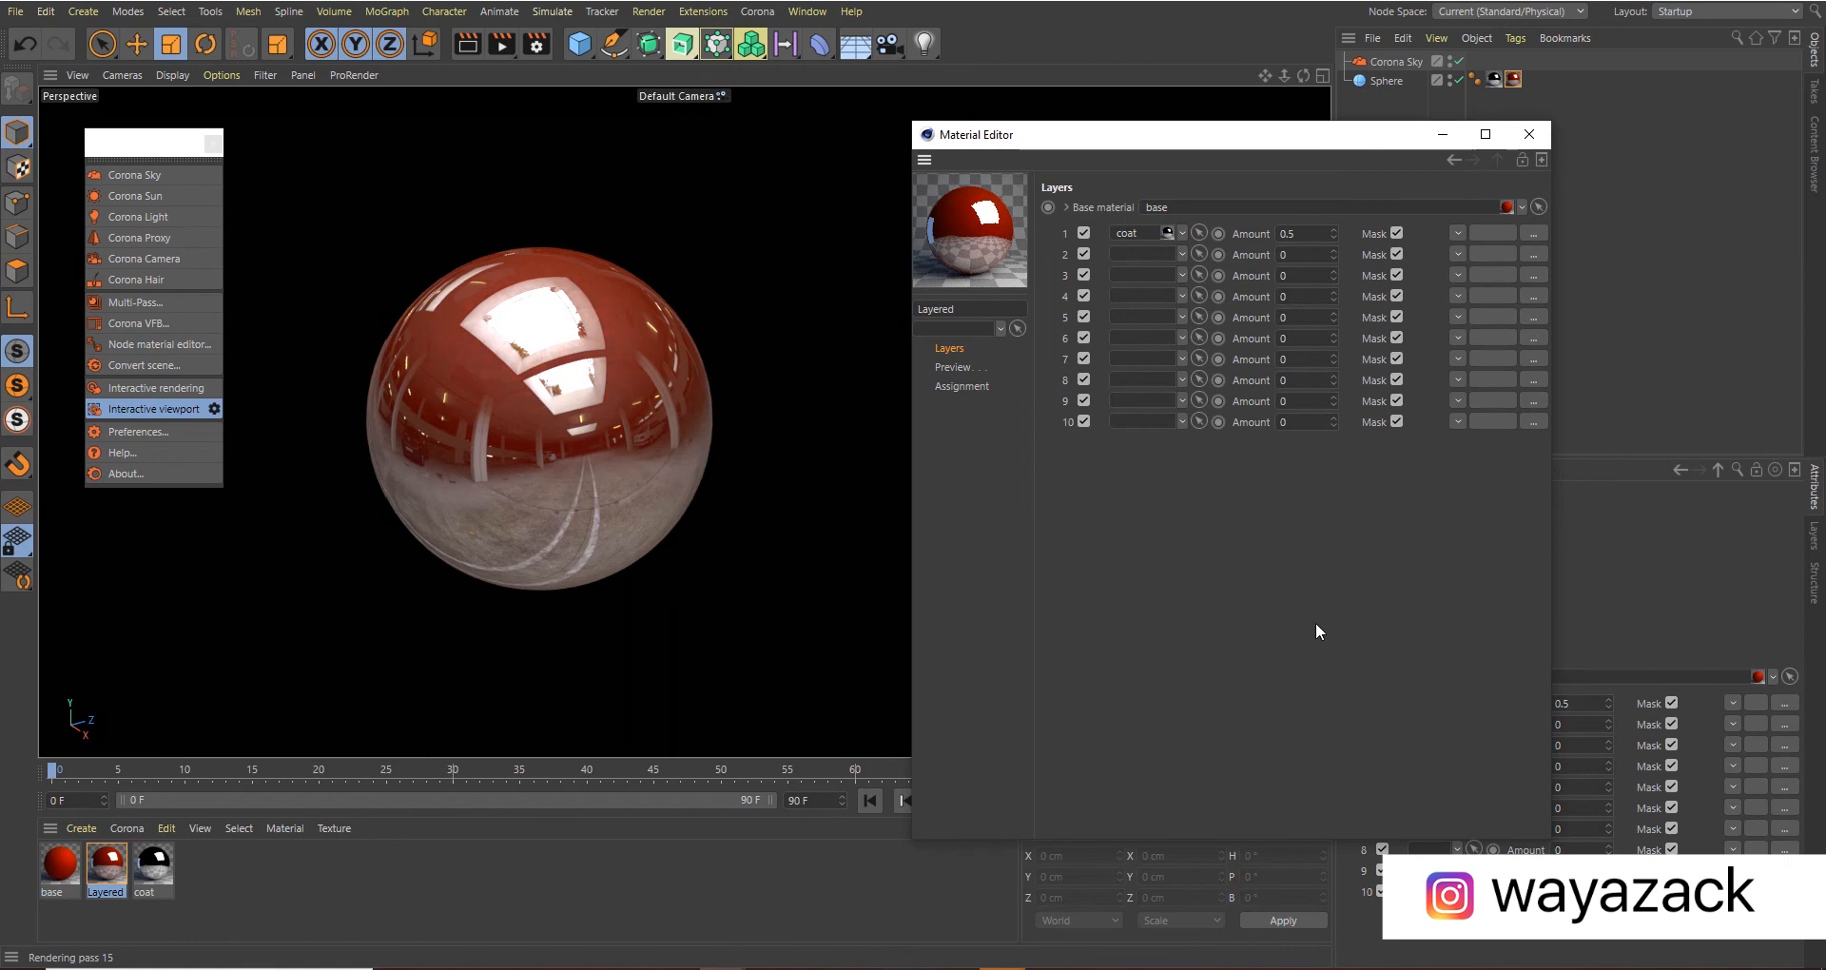
{"action": "mouse_move", "coordinate": [1369, 223]}
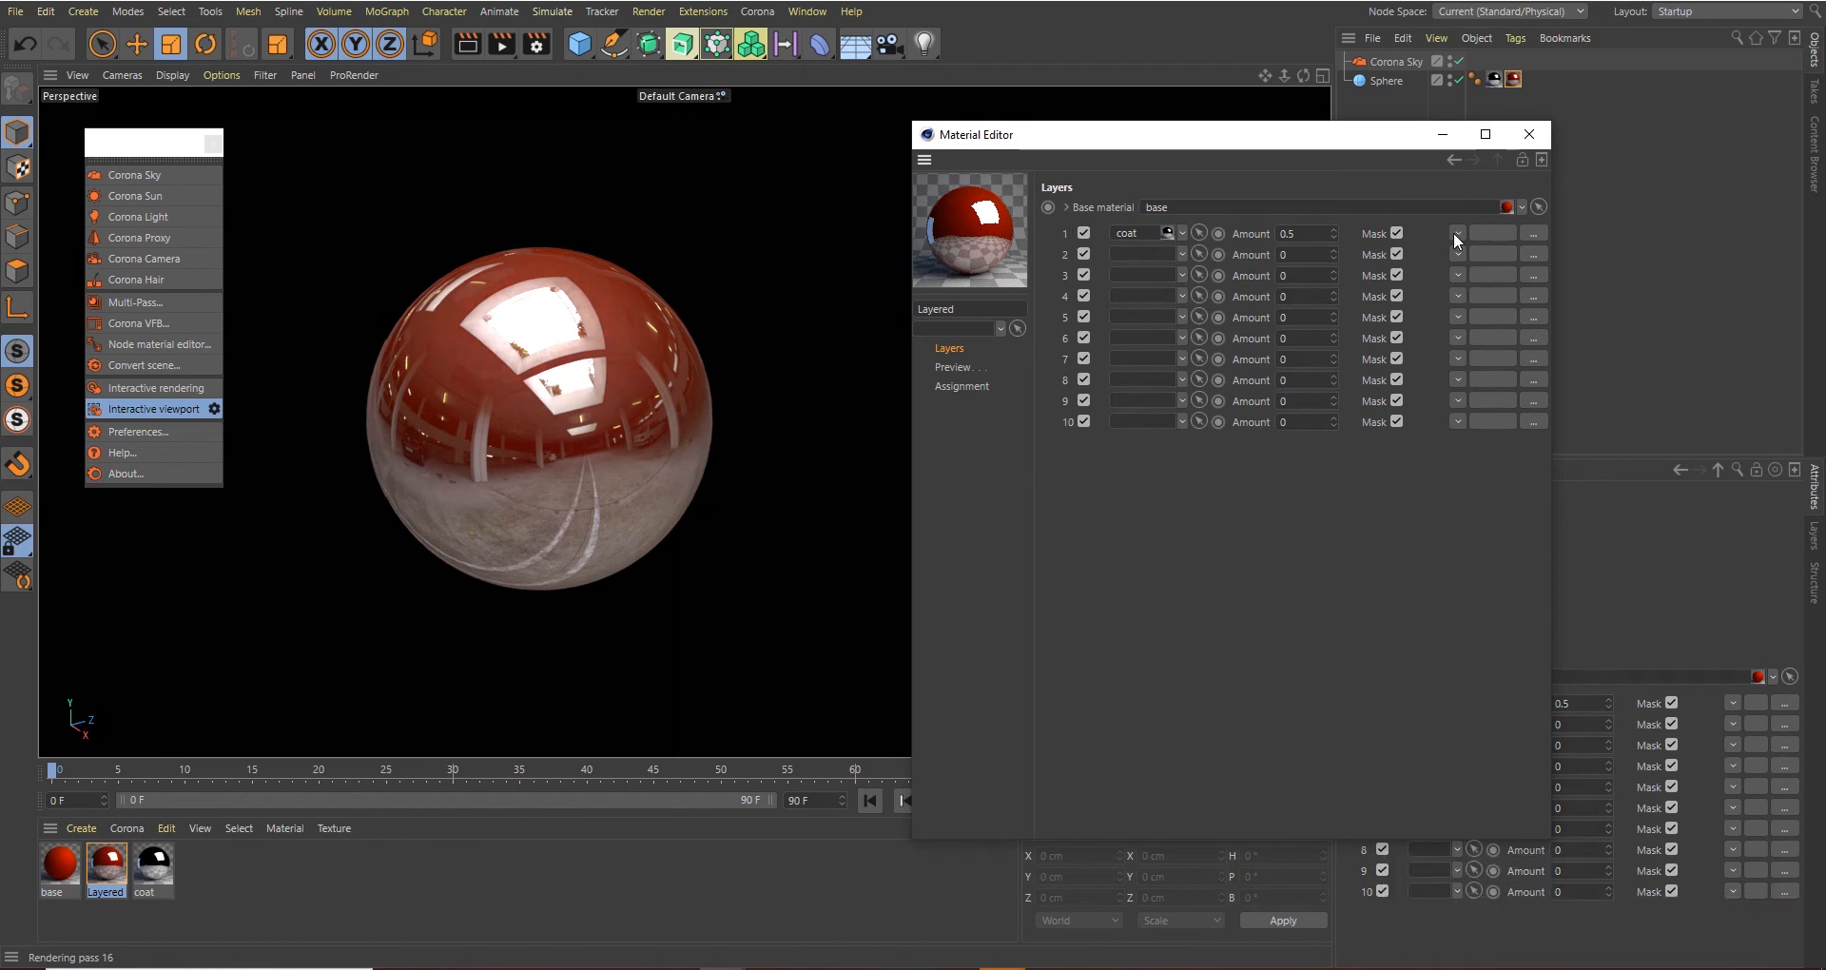
Set the coat layer's mask to a Fresnel falloff and open its gradient knot settings
{"action": "left_click", "coordinate": [1455, 232]}
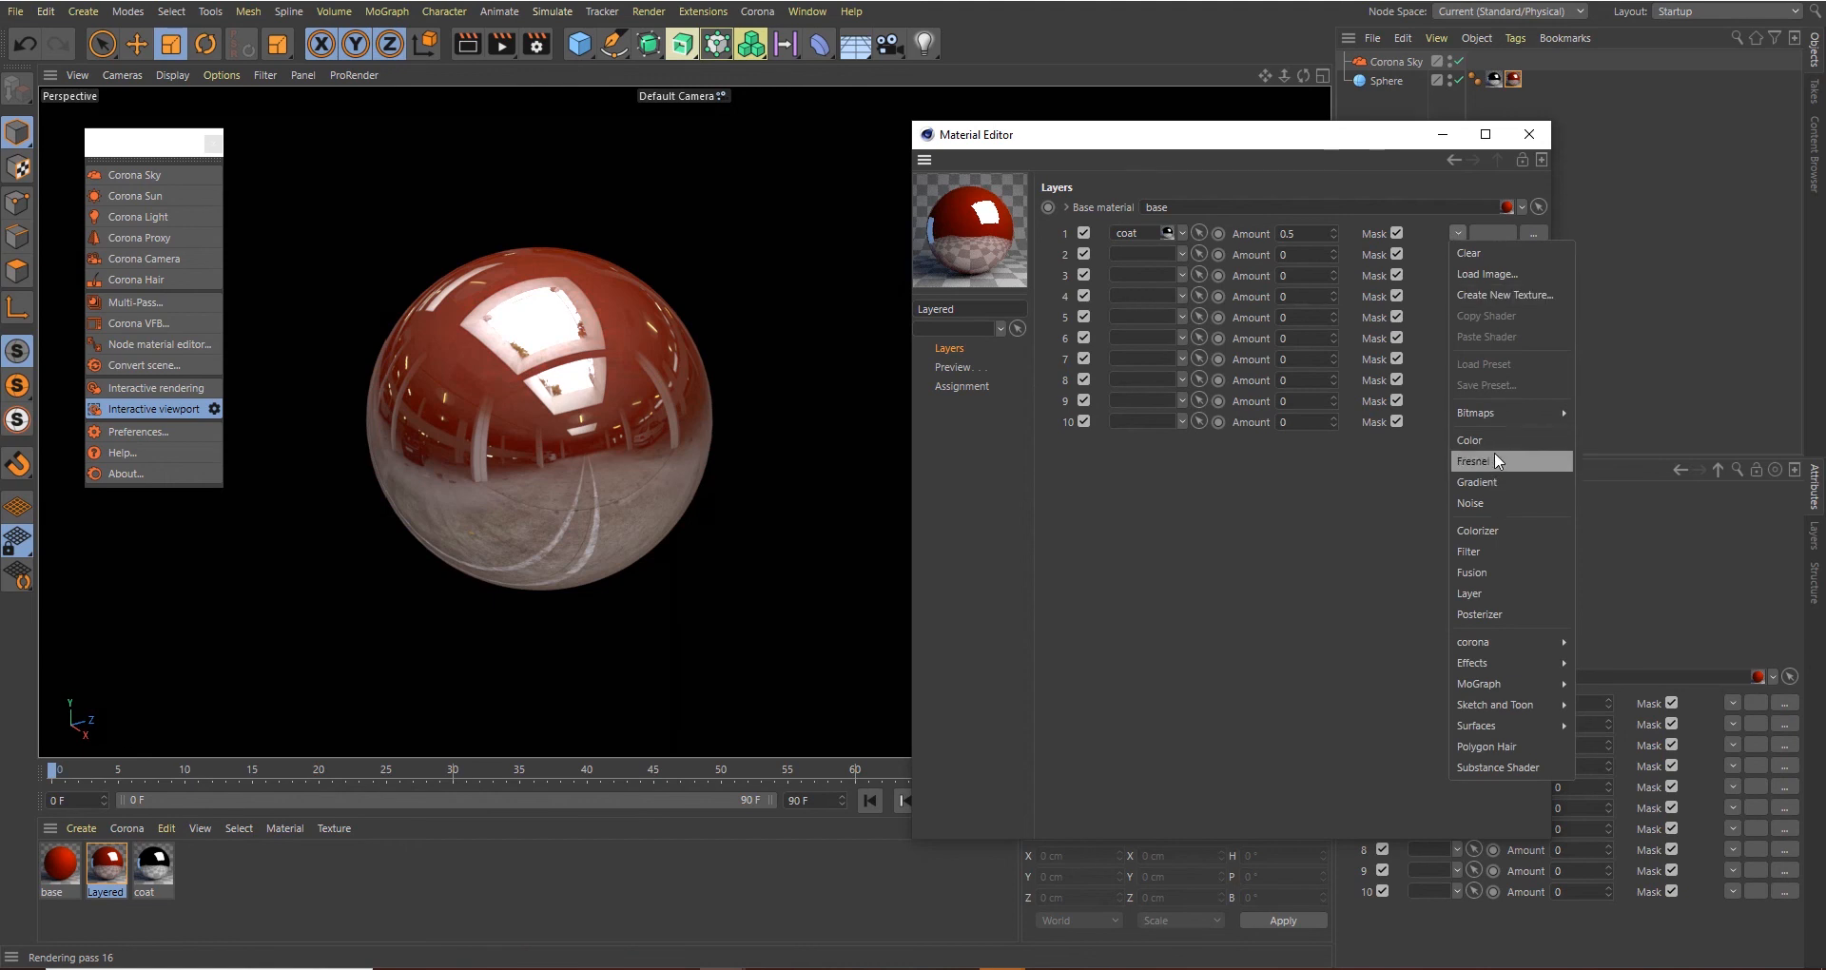
{"action": "left_click", "coordinate": [1474, 460]}
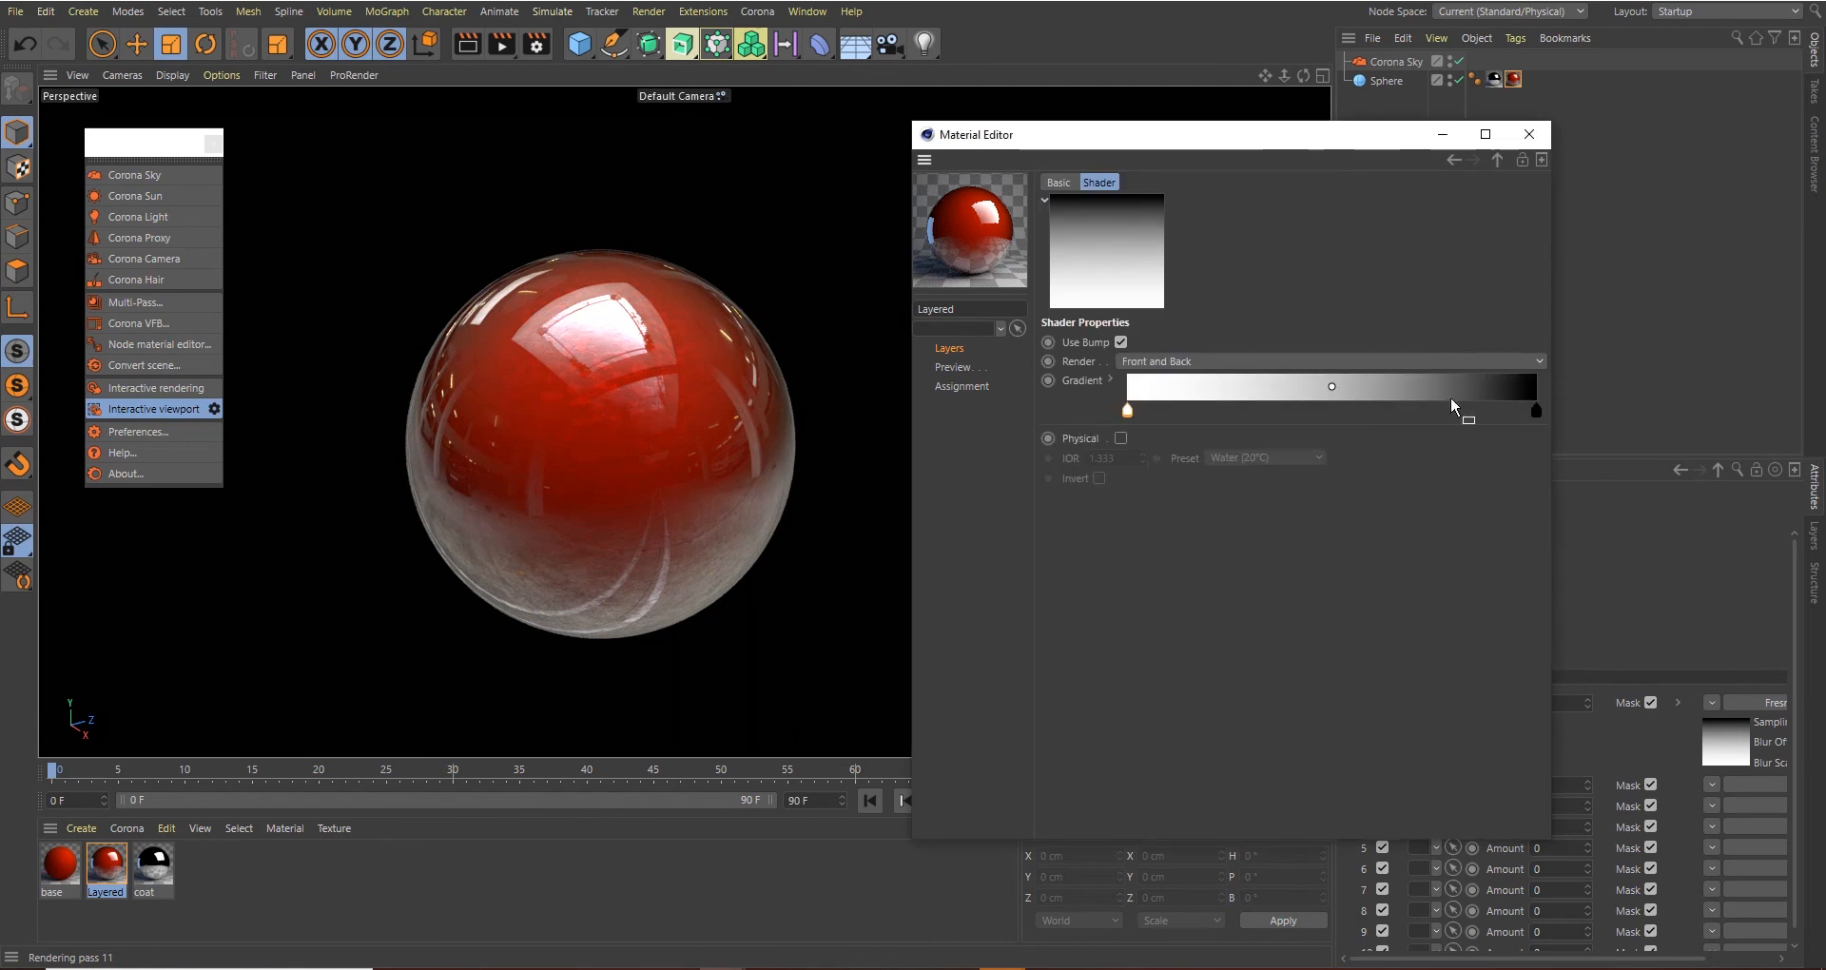
{"action": "left_click", "coordinate": [1126, 409]}
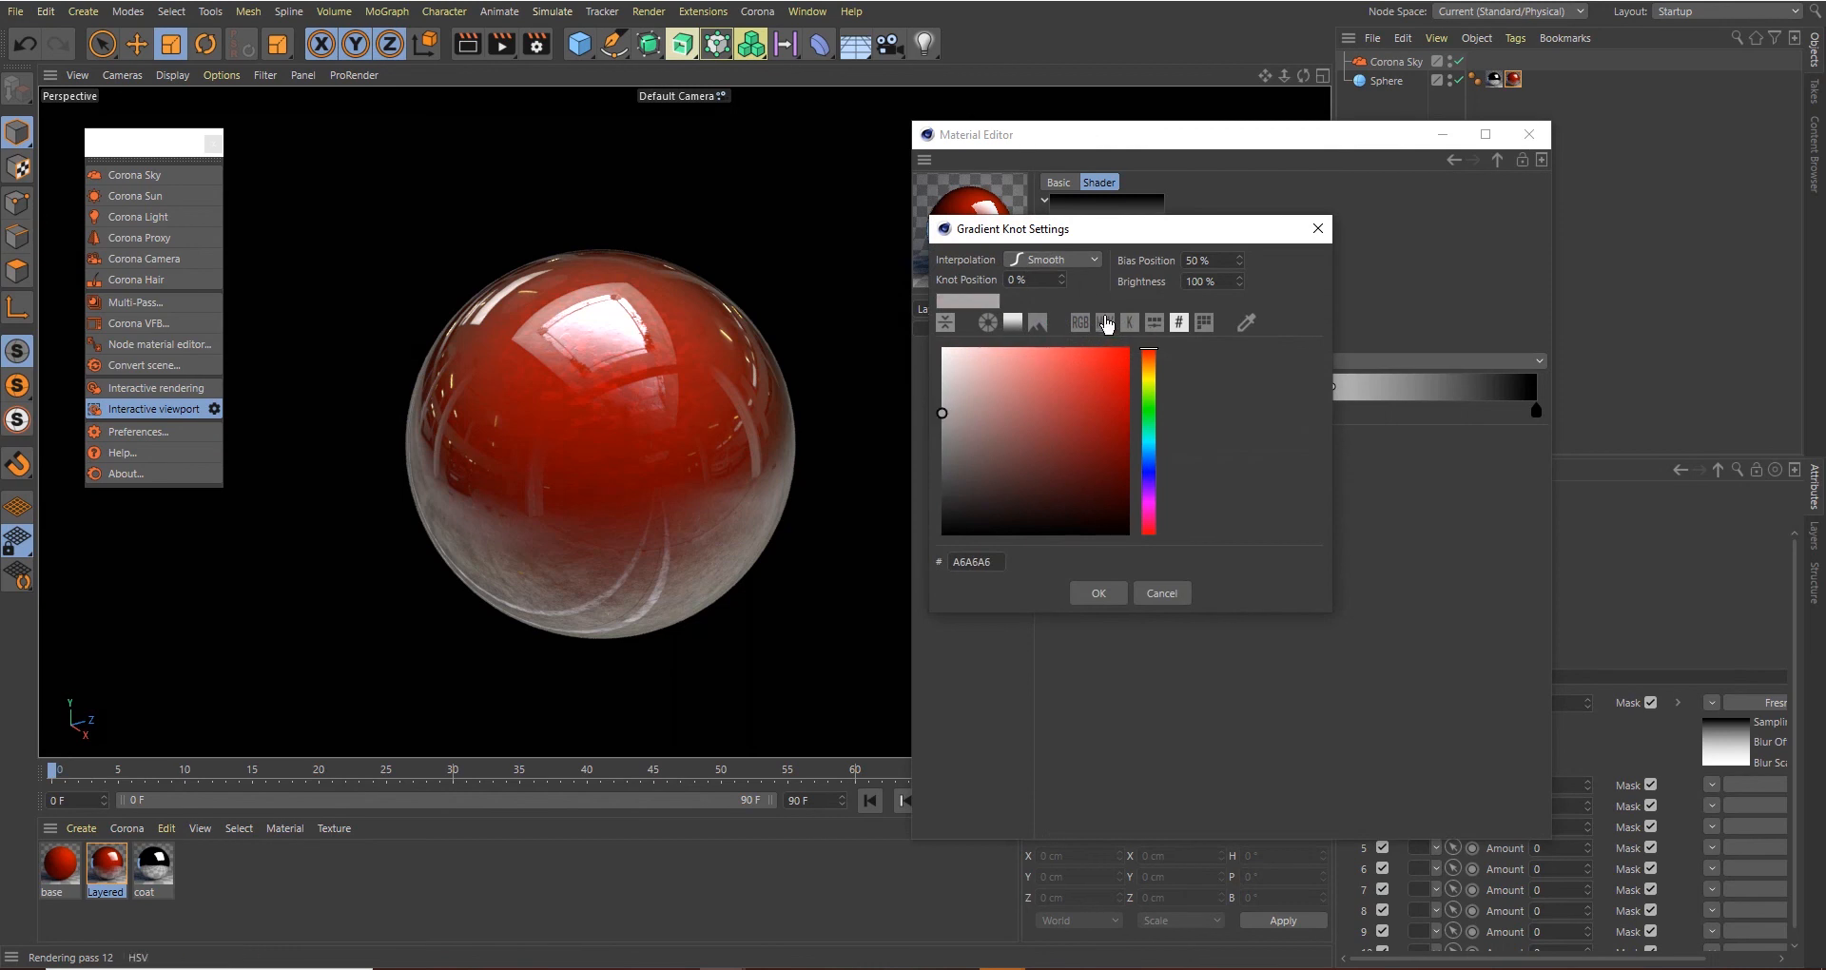
Darken the Fresnel knot colours via HSV brightness so the coat shows mainly at the edges
{"action": "left_click", "coordinate": [1103, 323]}
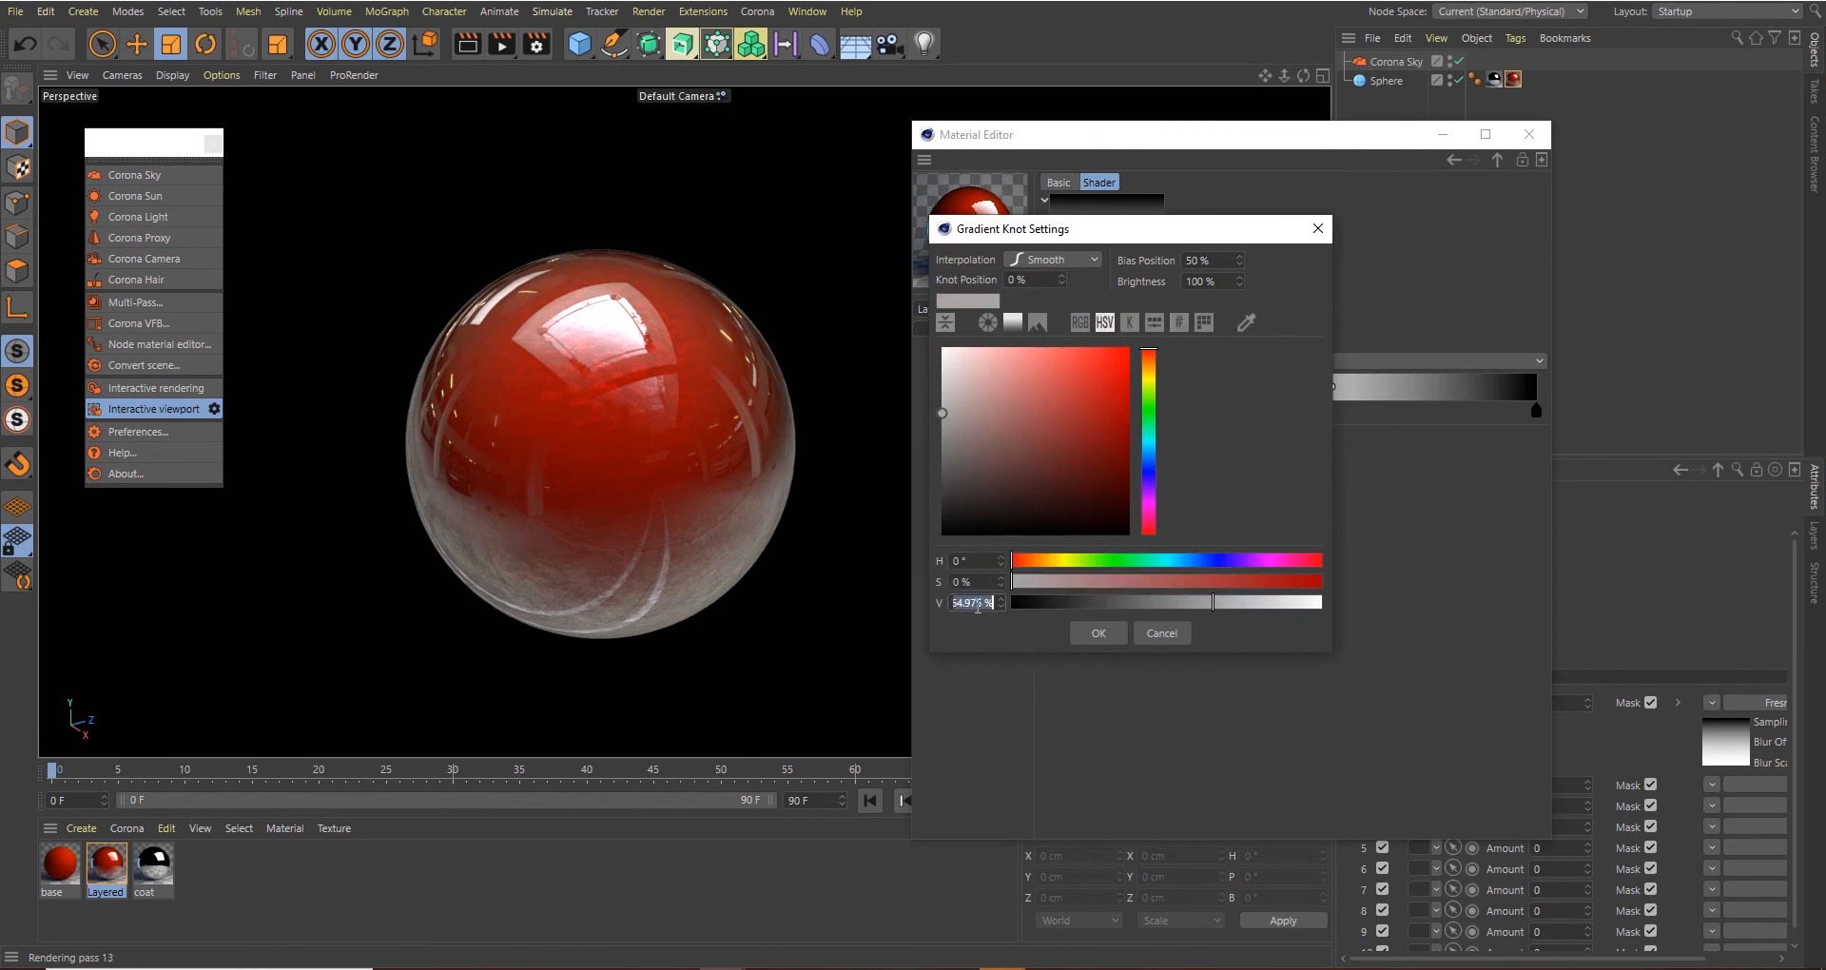
{"action": "left_click", "coordinate": [1095, 631]}
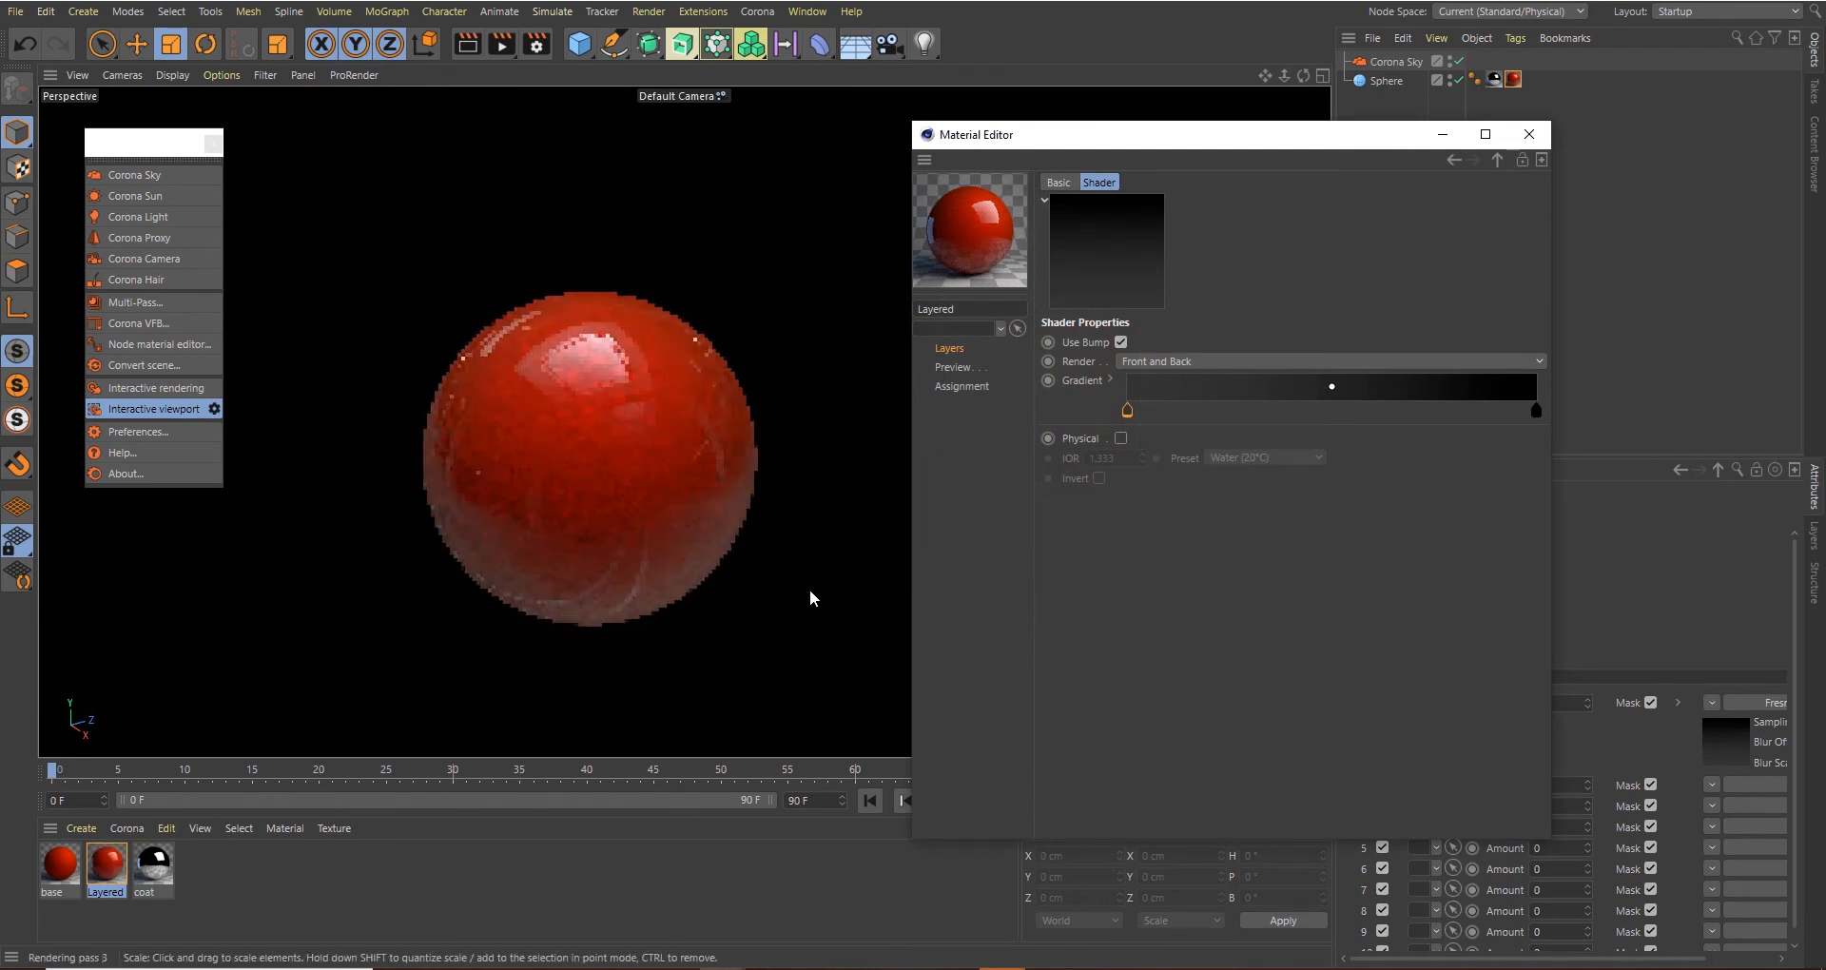
{"action": "left_click", "coordinate": [1527, 133]}
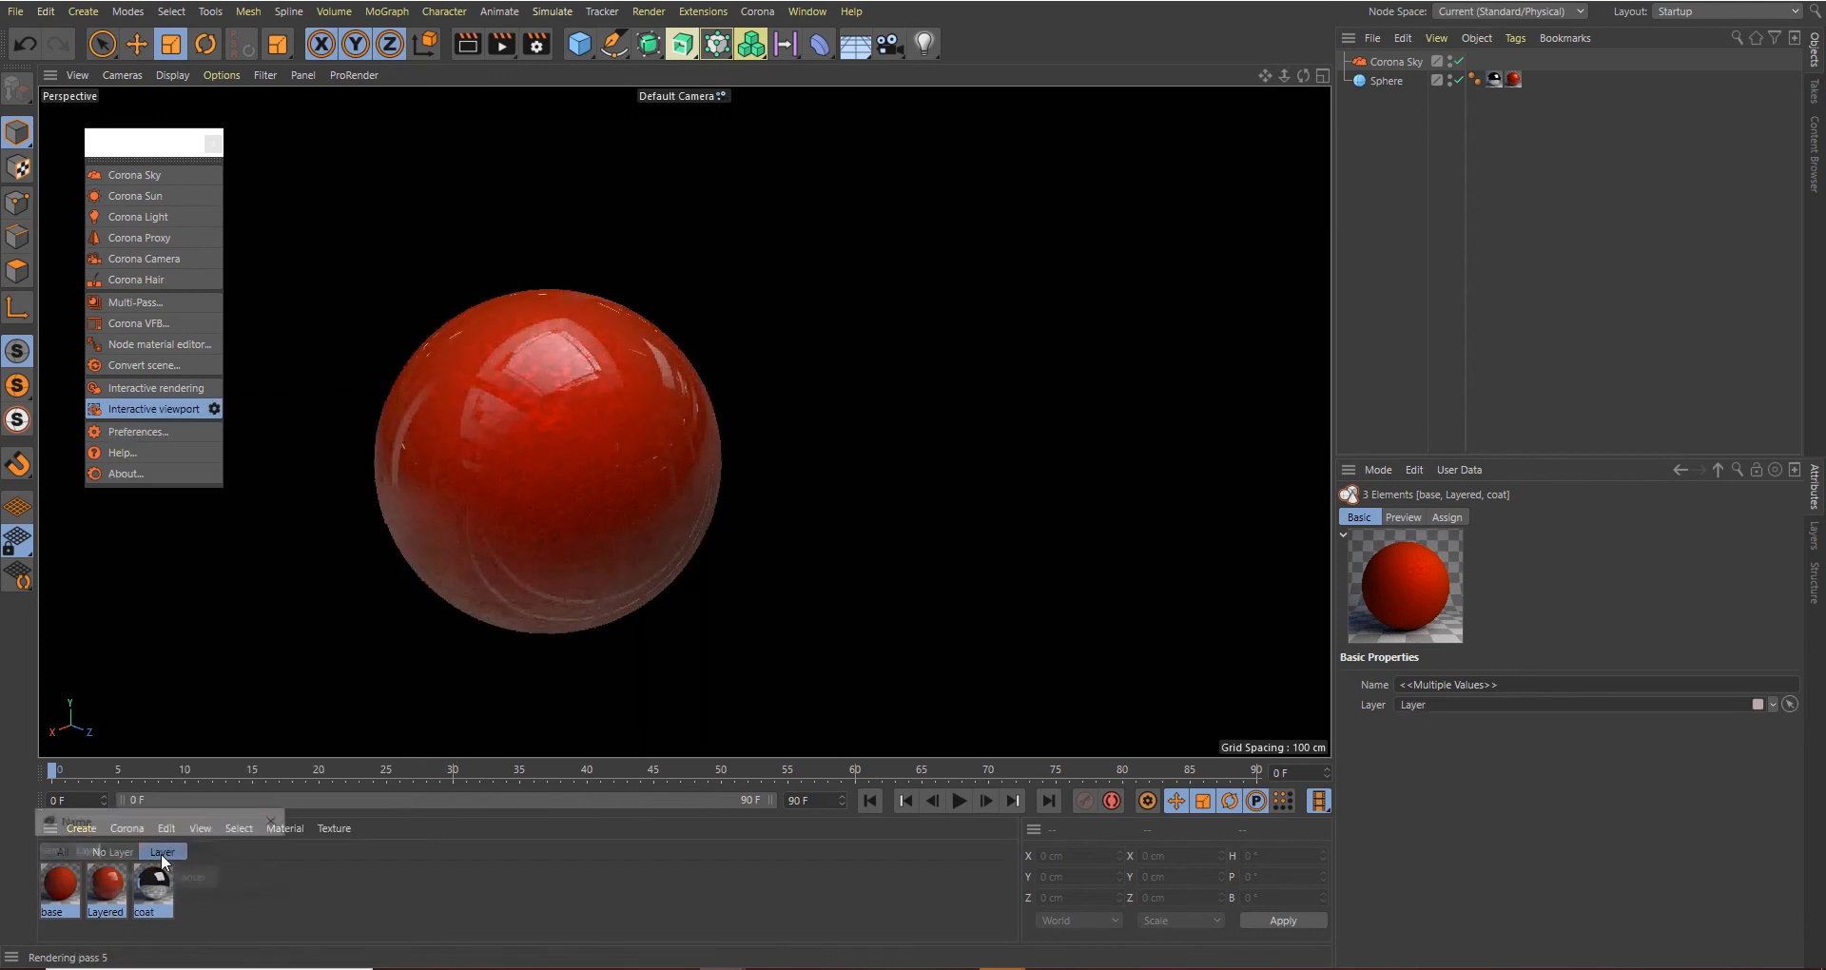
Name the new layer 'red car paint' and confirm it for the three selected materials
{"action": "type", "text": "ca"}
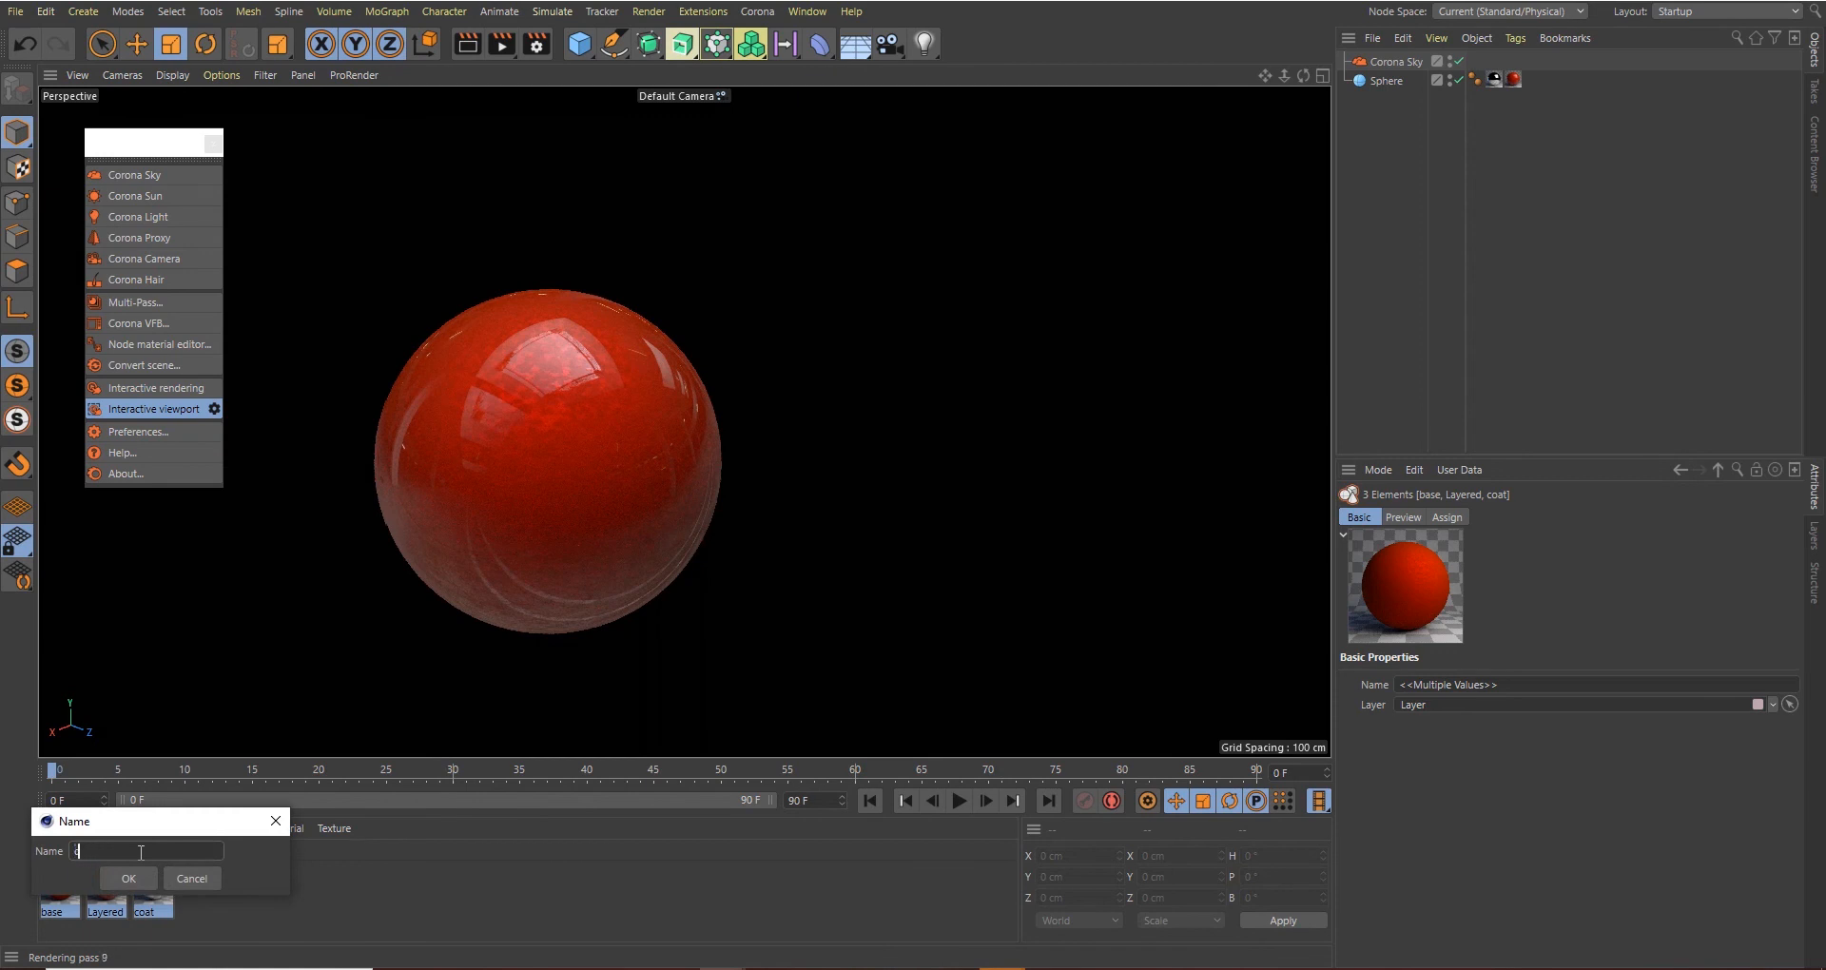
{"action": "type", "text": "ed ca"}
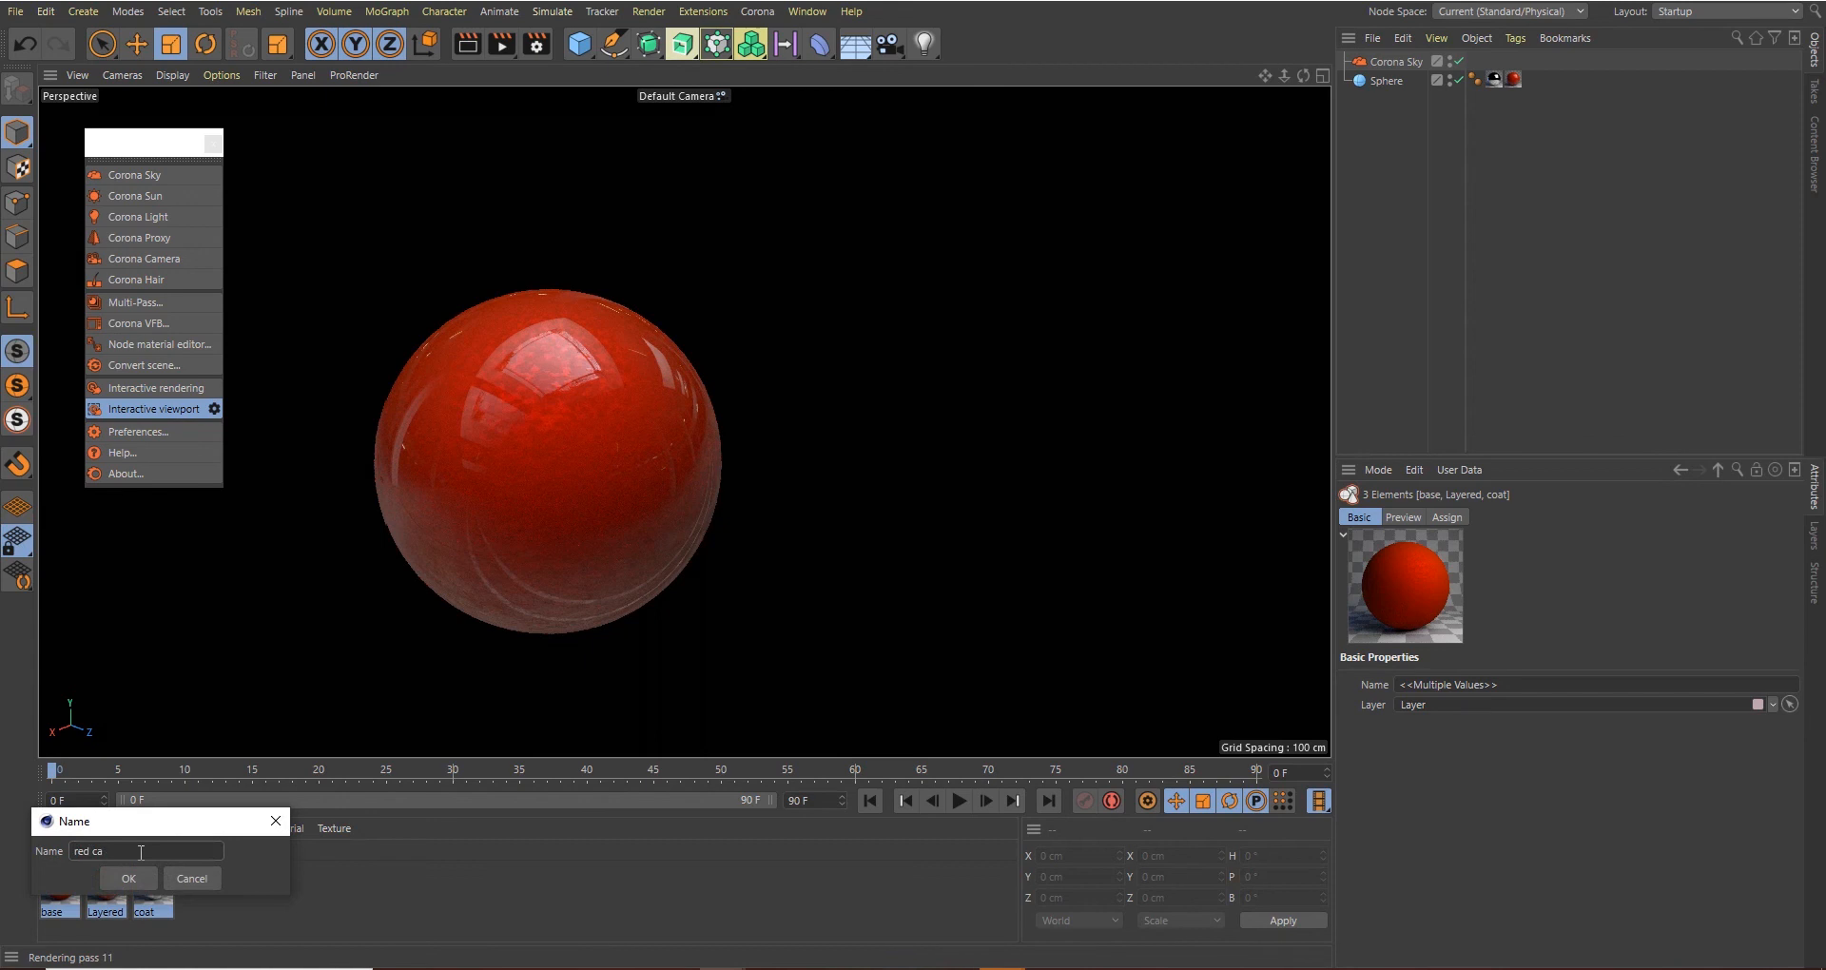
{"action": "type", "text": "r paint"}
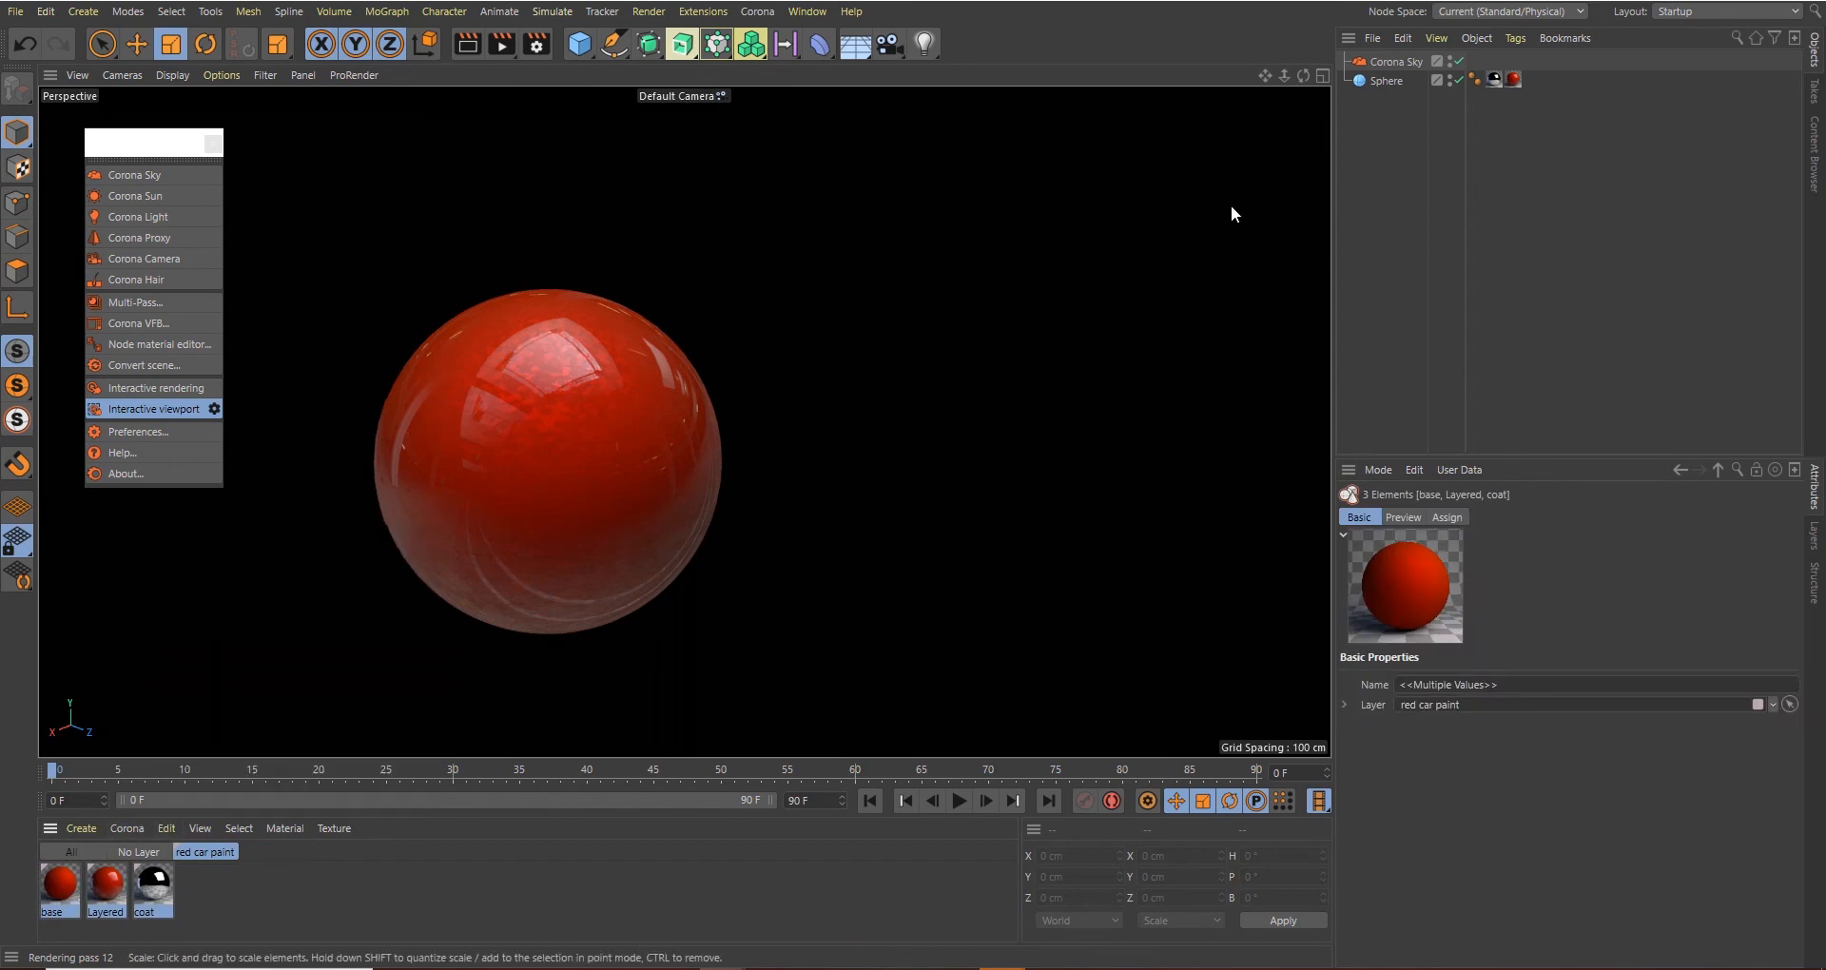
{"action": "left_click", "coordinate": [807, 11]}
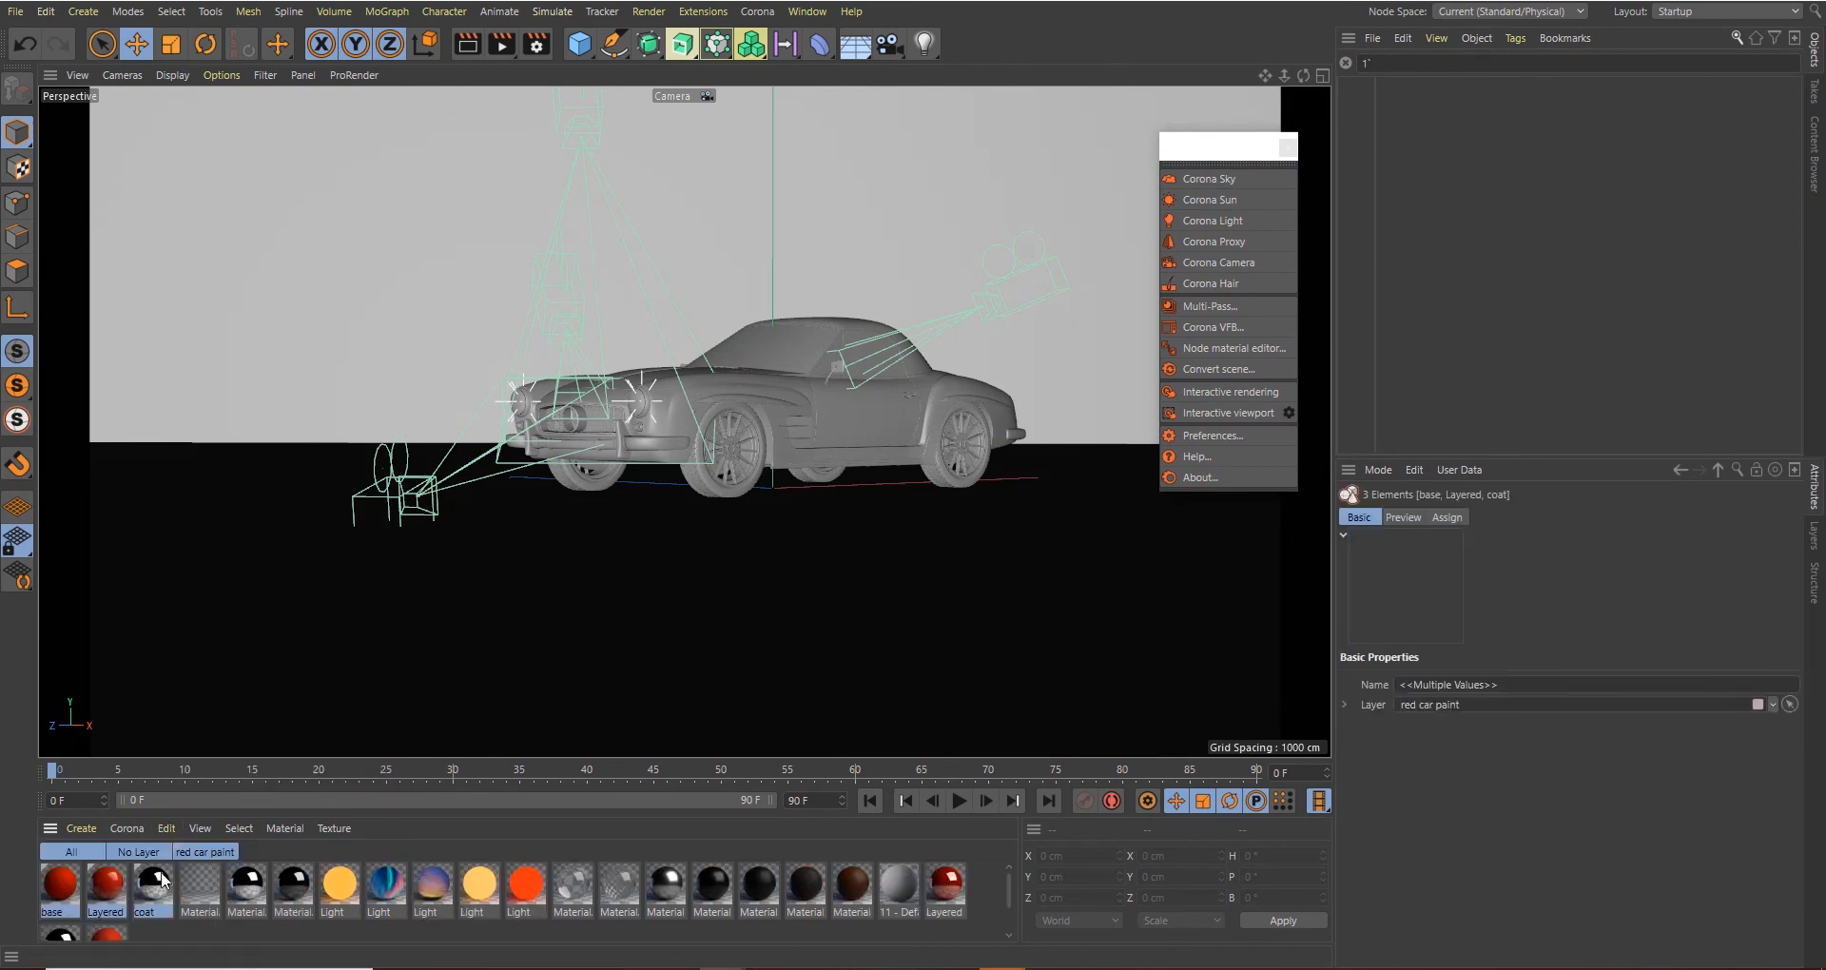
Filter by the red car paint layer, assign Layered to the car body and start Corona Interactive rendering
{"action": "left_click", "coordinate": [205, 852]}
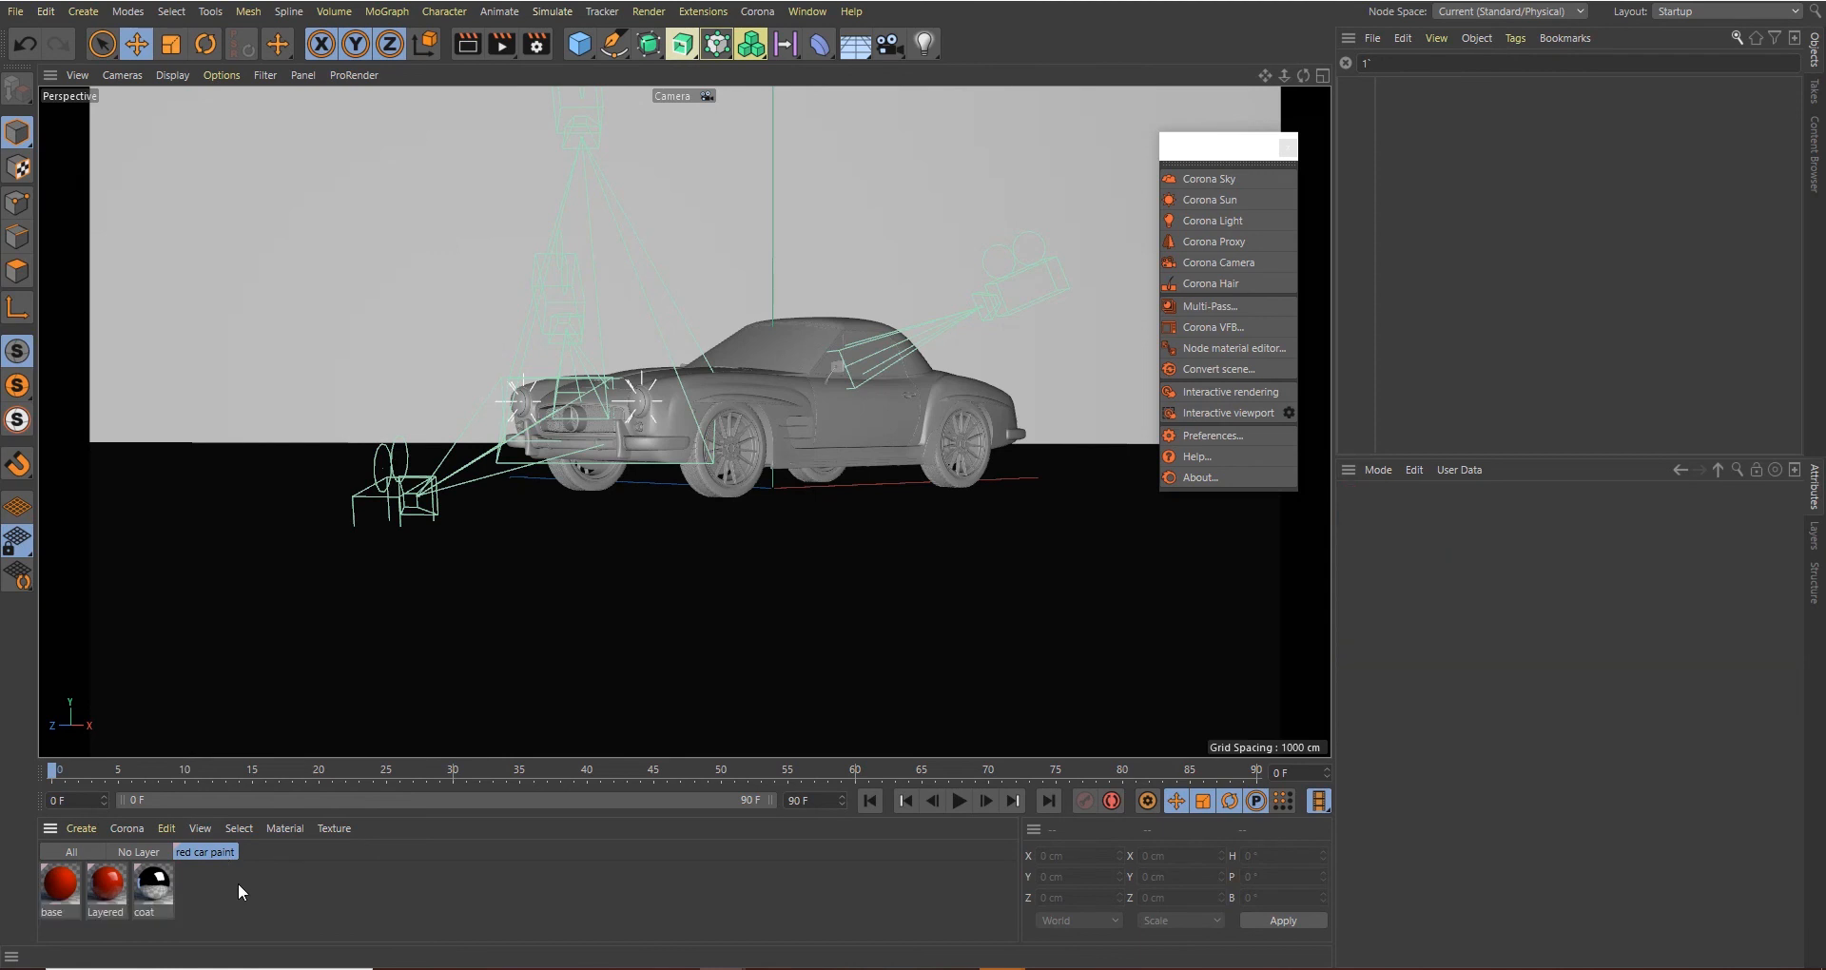
{"action": "left_click", "coordinate": [757, 384]}
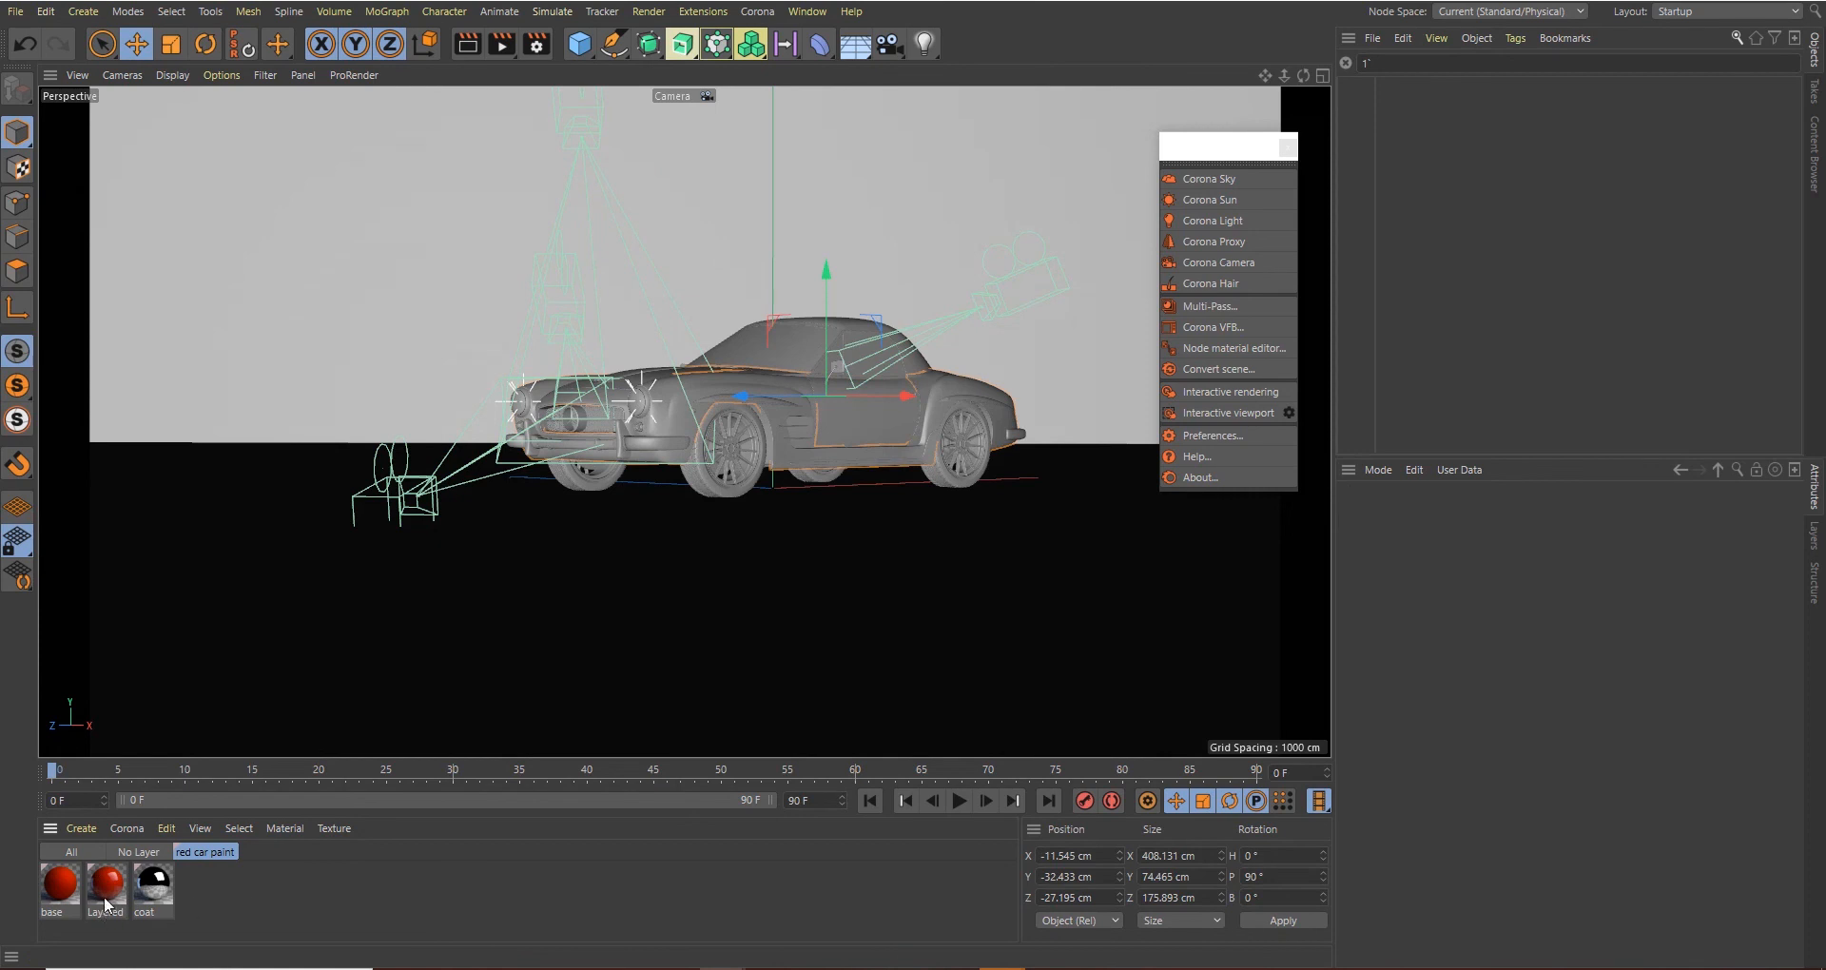
{"action": "left_click", "coordinate": [105, 882]}
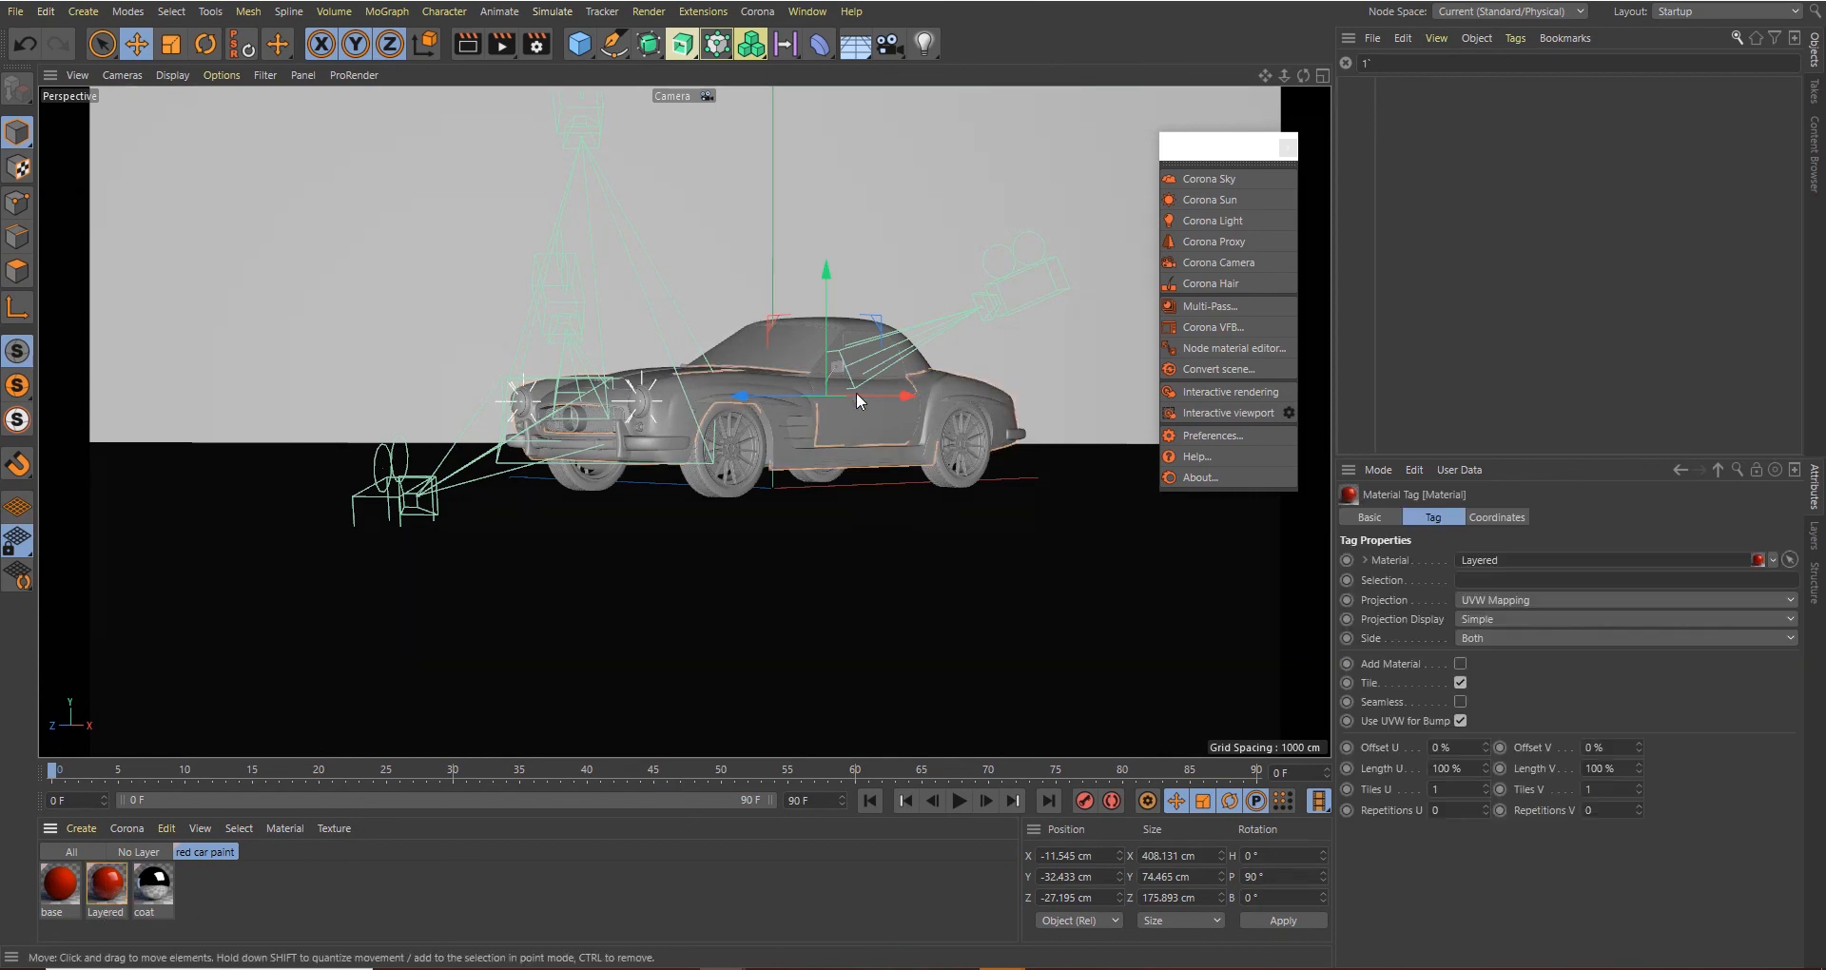
{"action": "left_click", "coordinate": [1227, 413]}
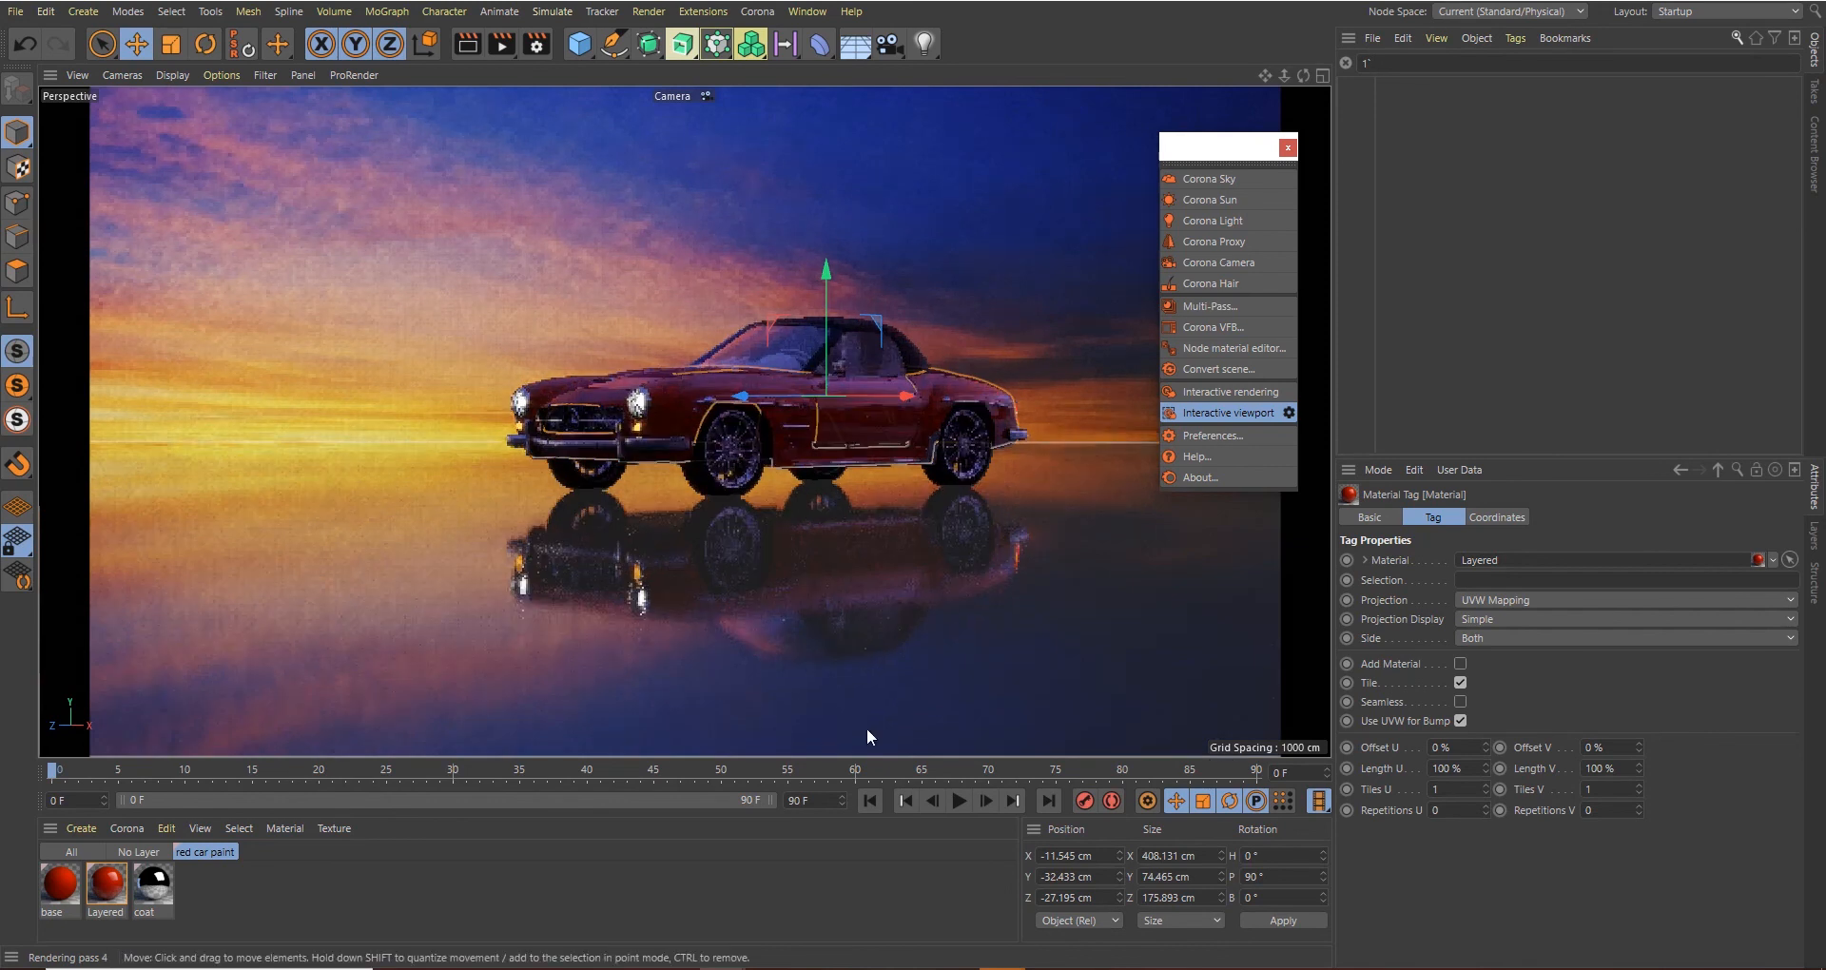
{"action": "mouse_move", "coordinate": [881, 751]}
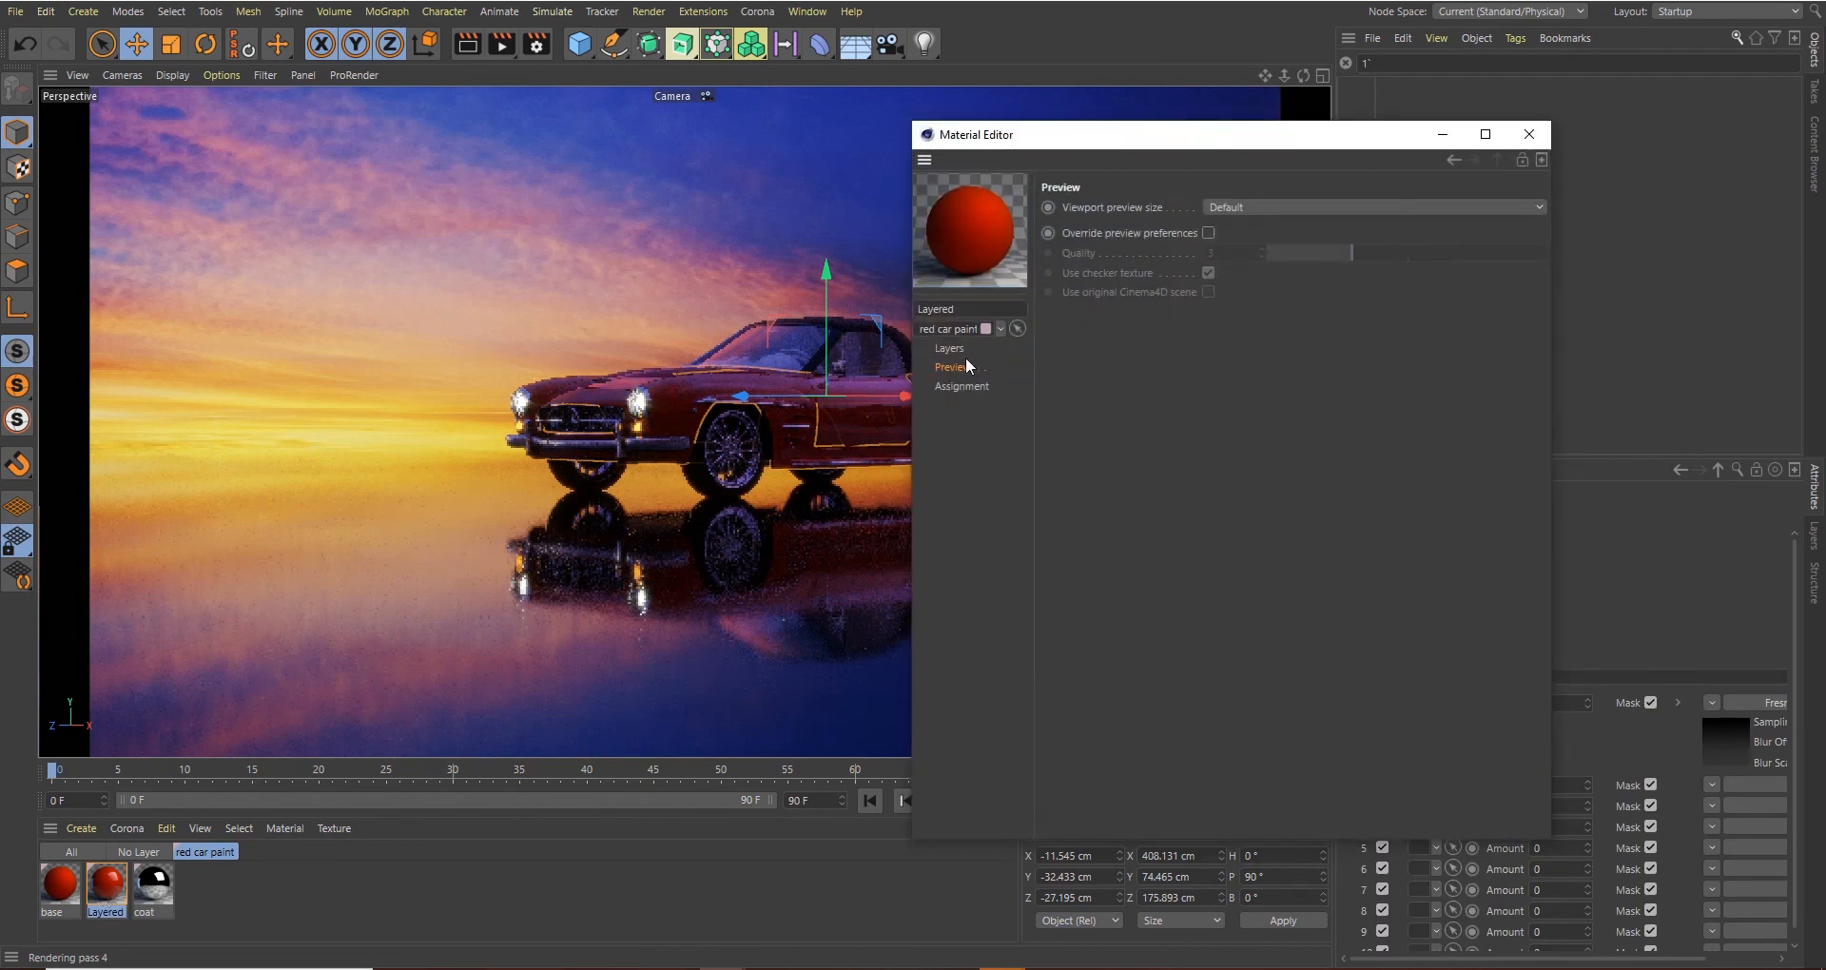
Set the base material's Diffuse colour to blue 0096BF
{"action": "left_click", "coordinate": [57, 884]}
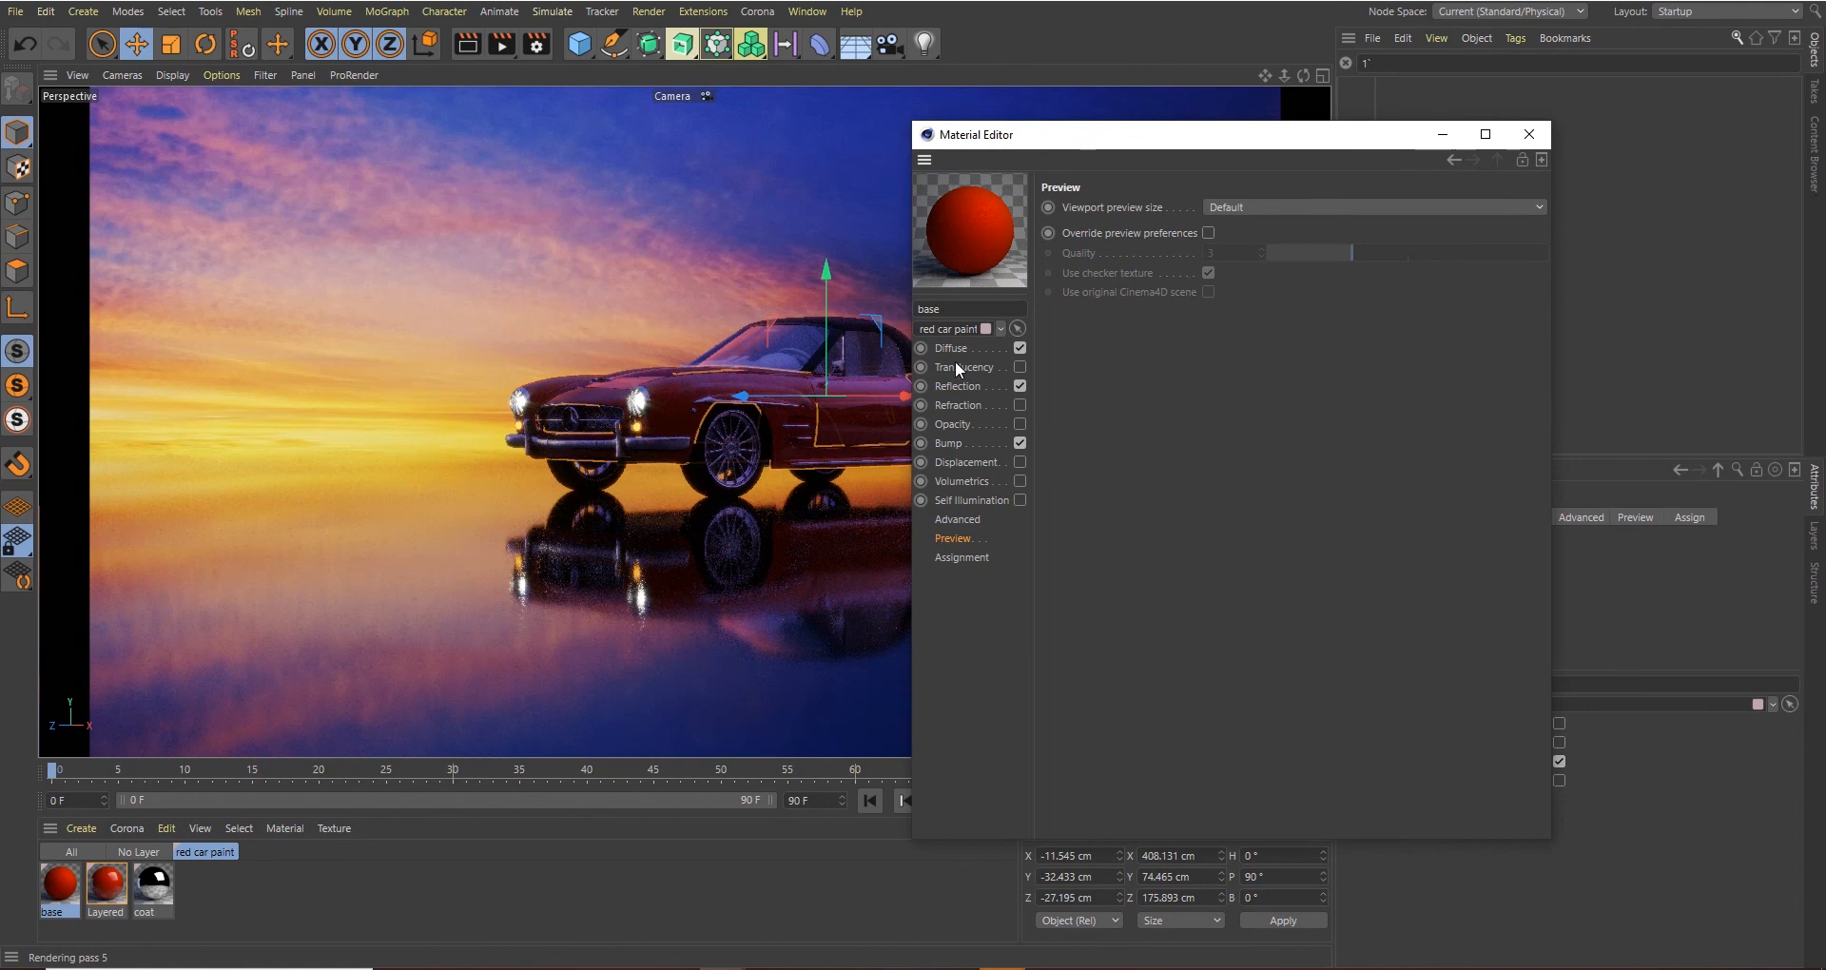
{"action": "left_click", "coordinate": [951, 346]}
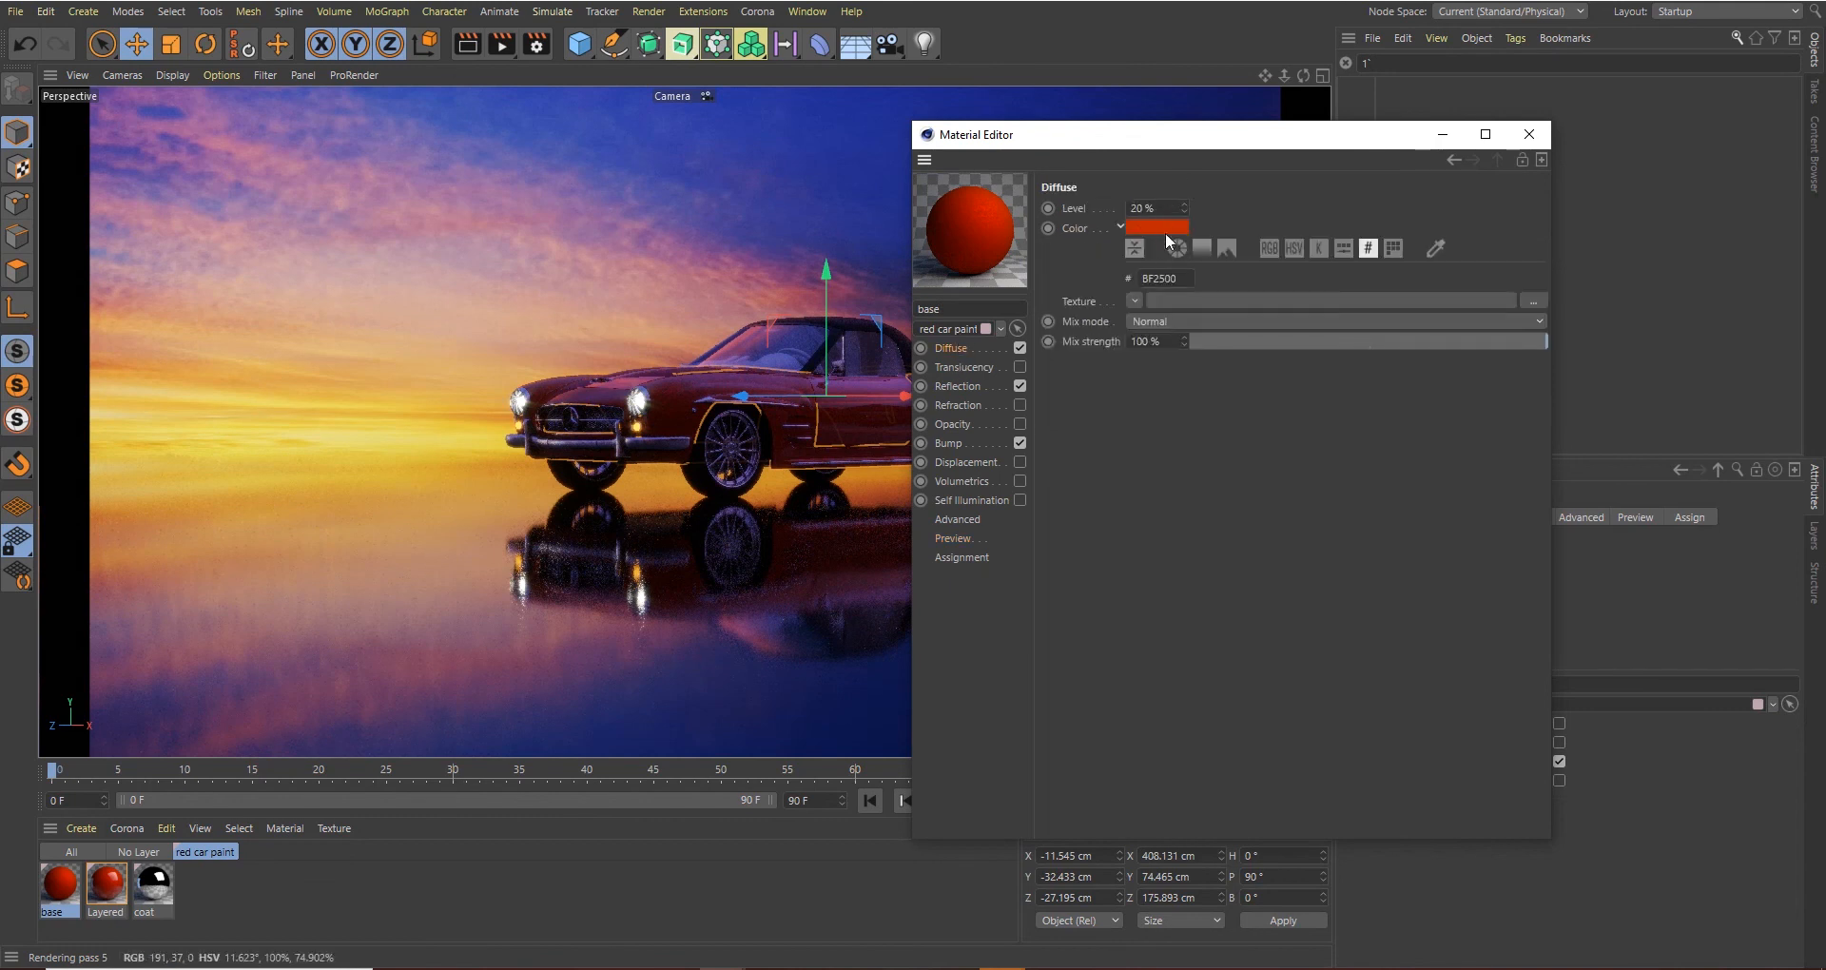
{"action": "left_click", "coordinate": [1154, 226]}
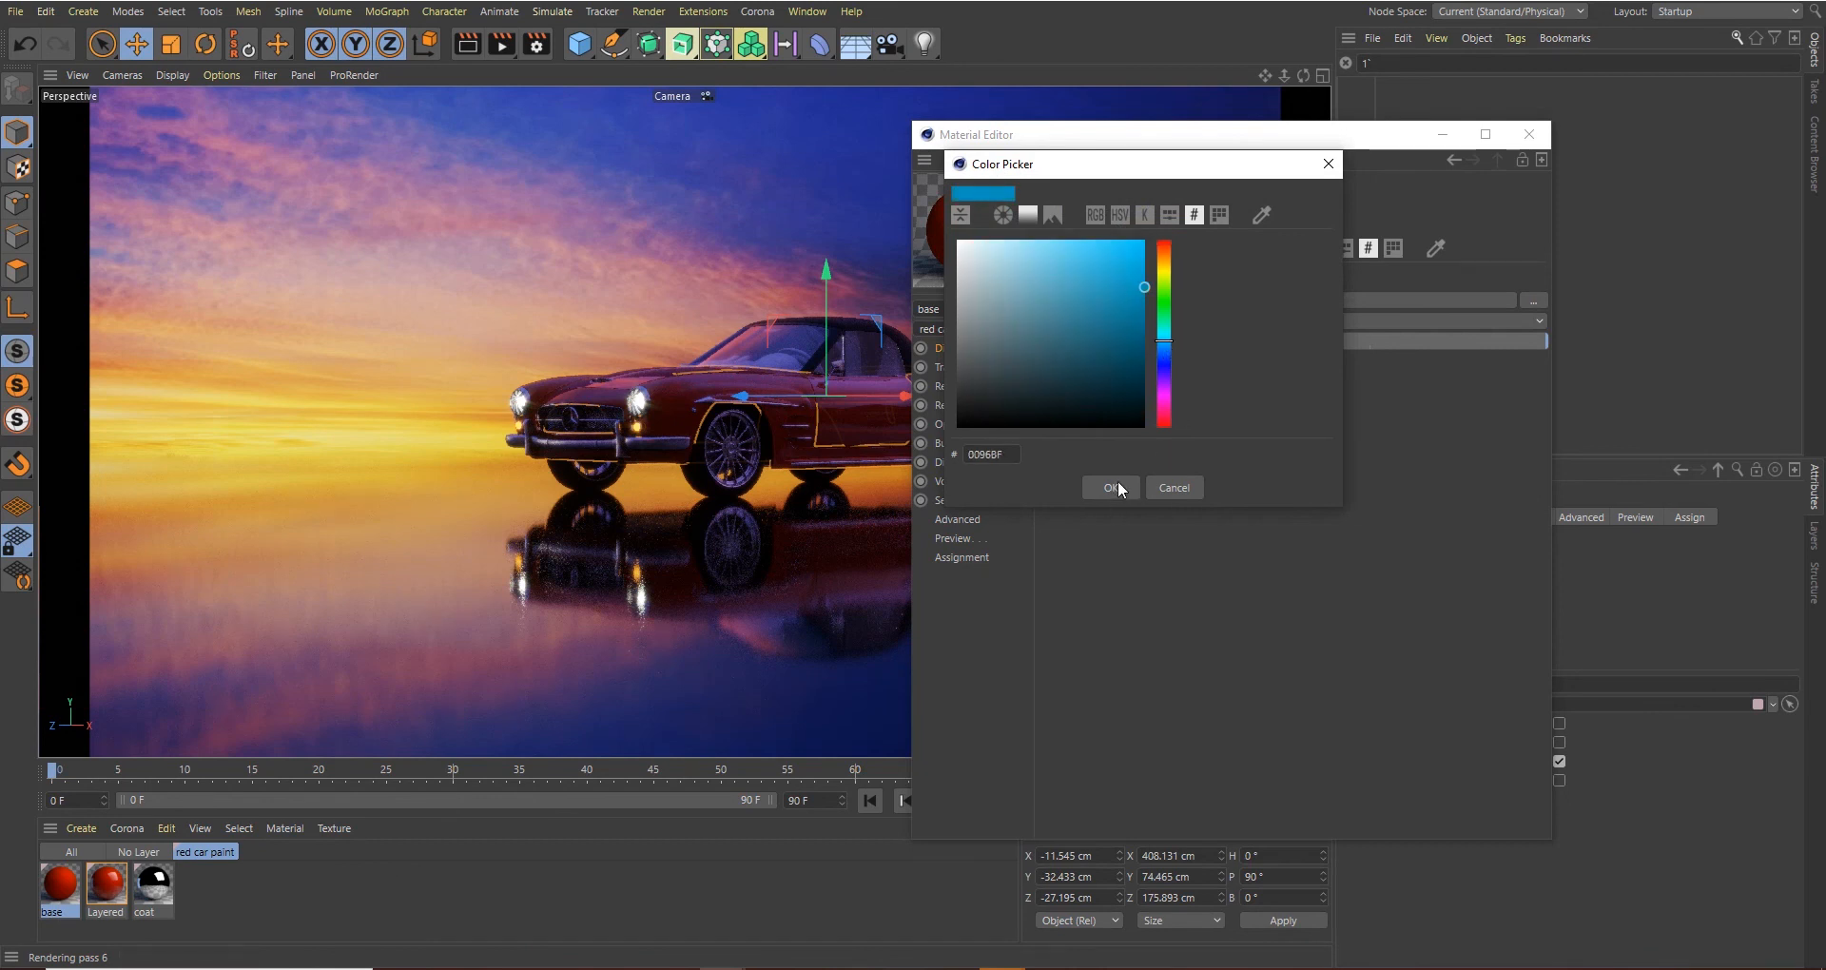
{"action": "left_click", "coordinate": [1109, 489]}
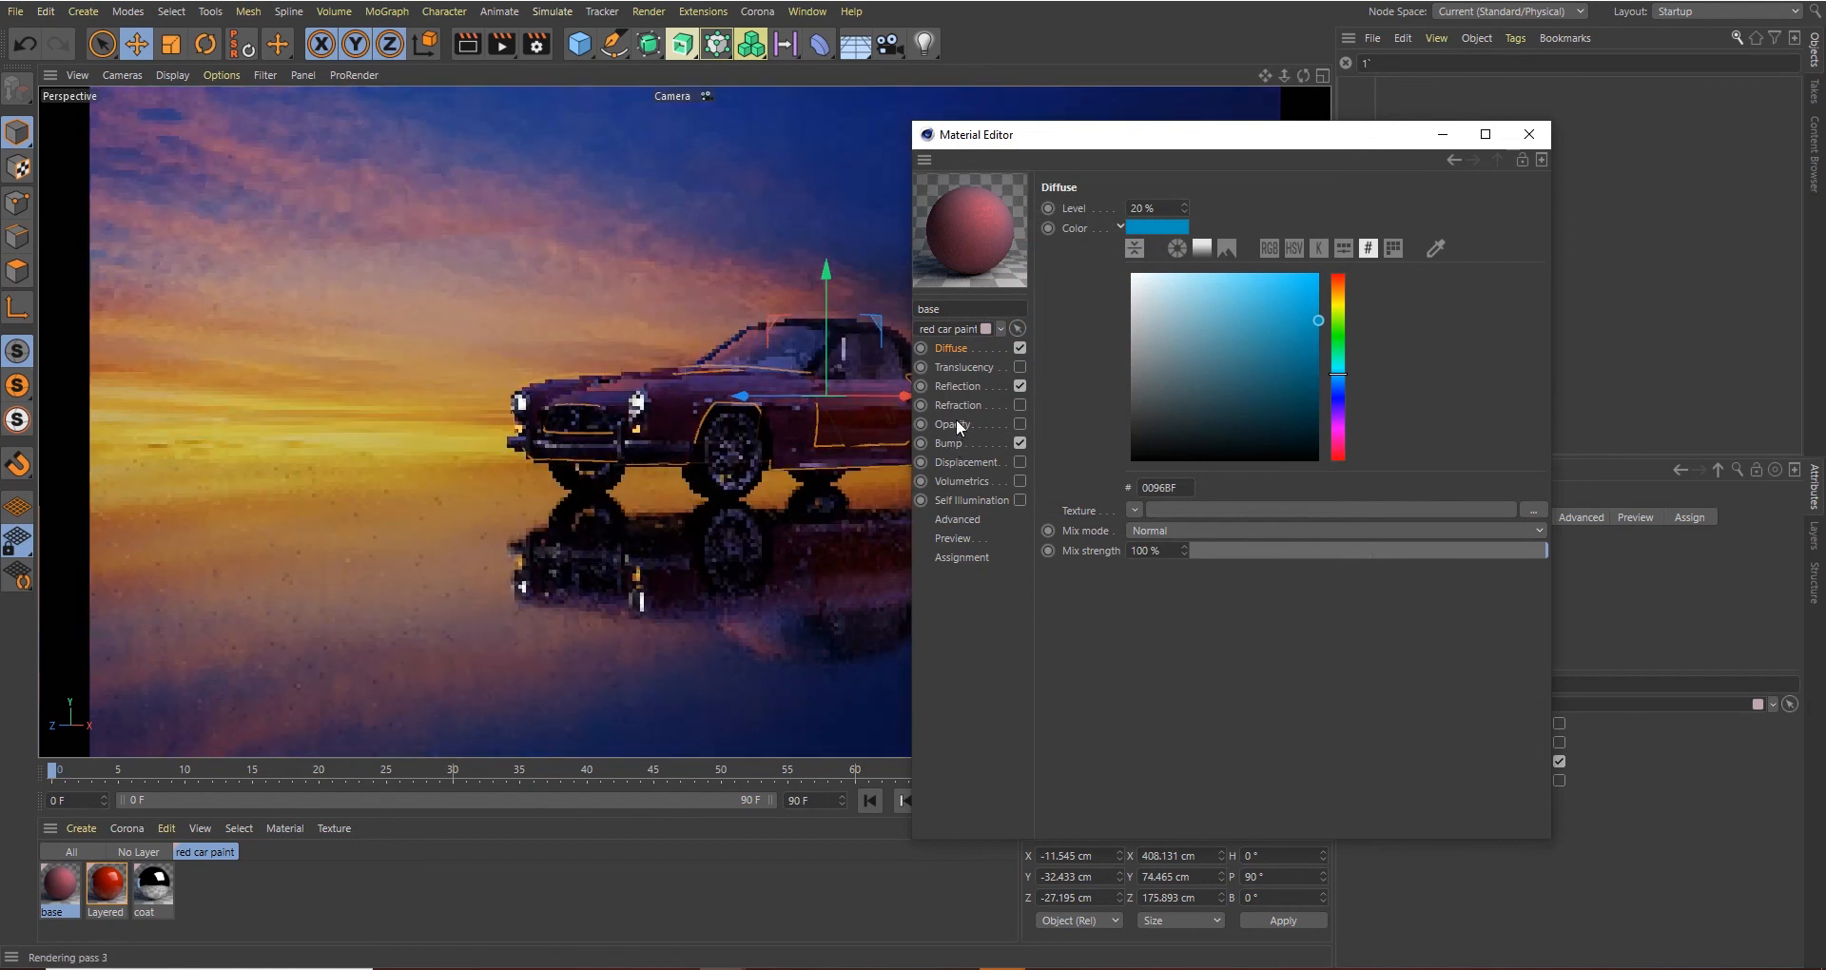
Tint the base Reflection gradient knot cyan and refresh the interactive render
{"action": "left_click", "coordinate": [951, 386]}
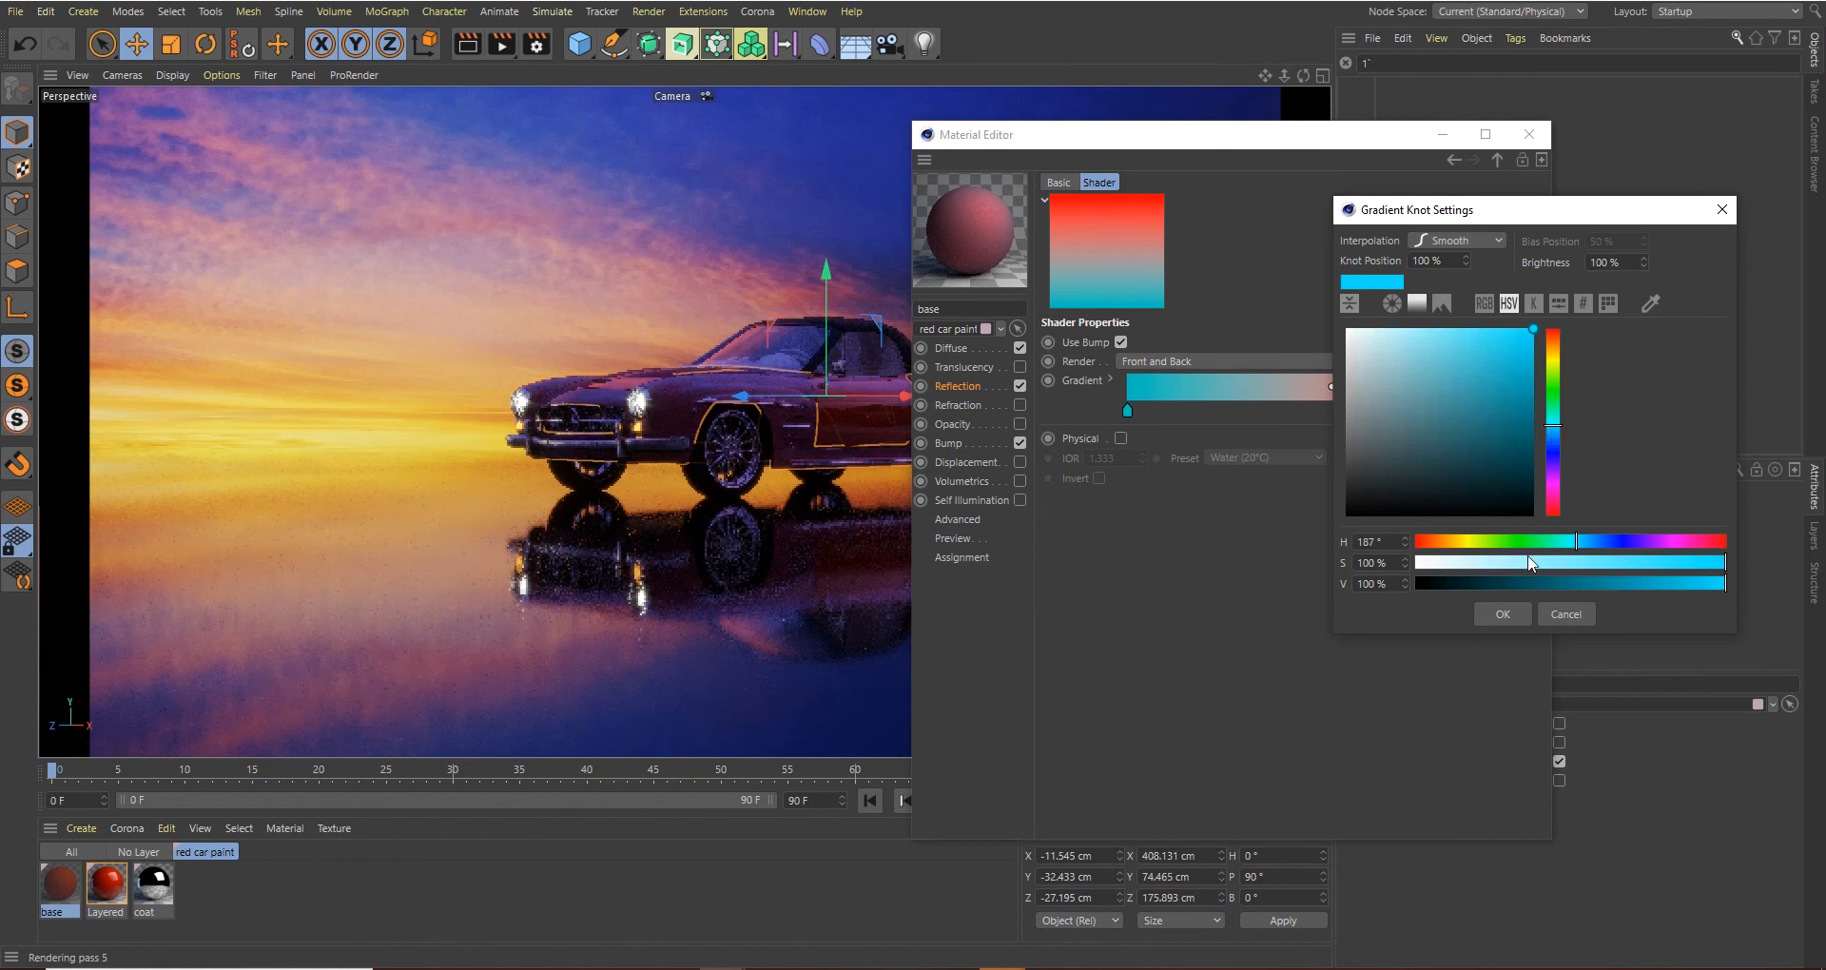
{"action": "left_click", "coordinate": [1500, 614]}
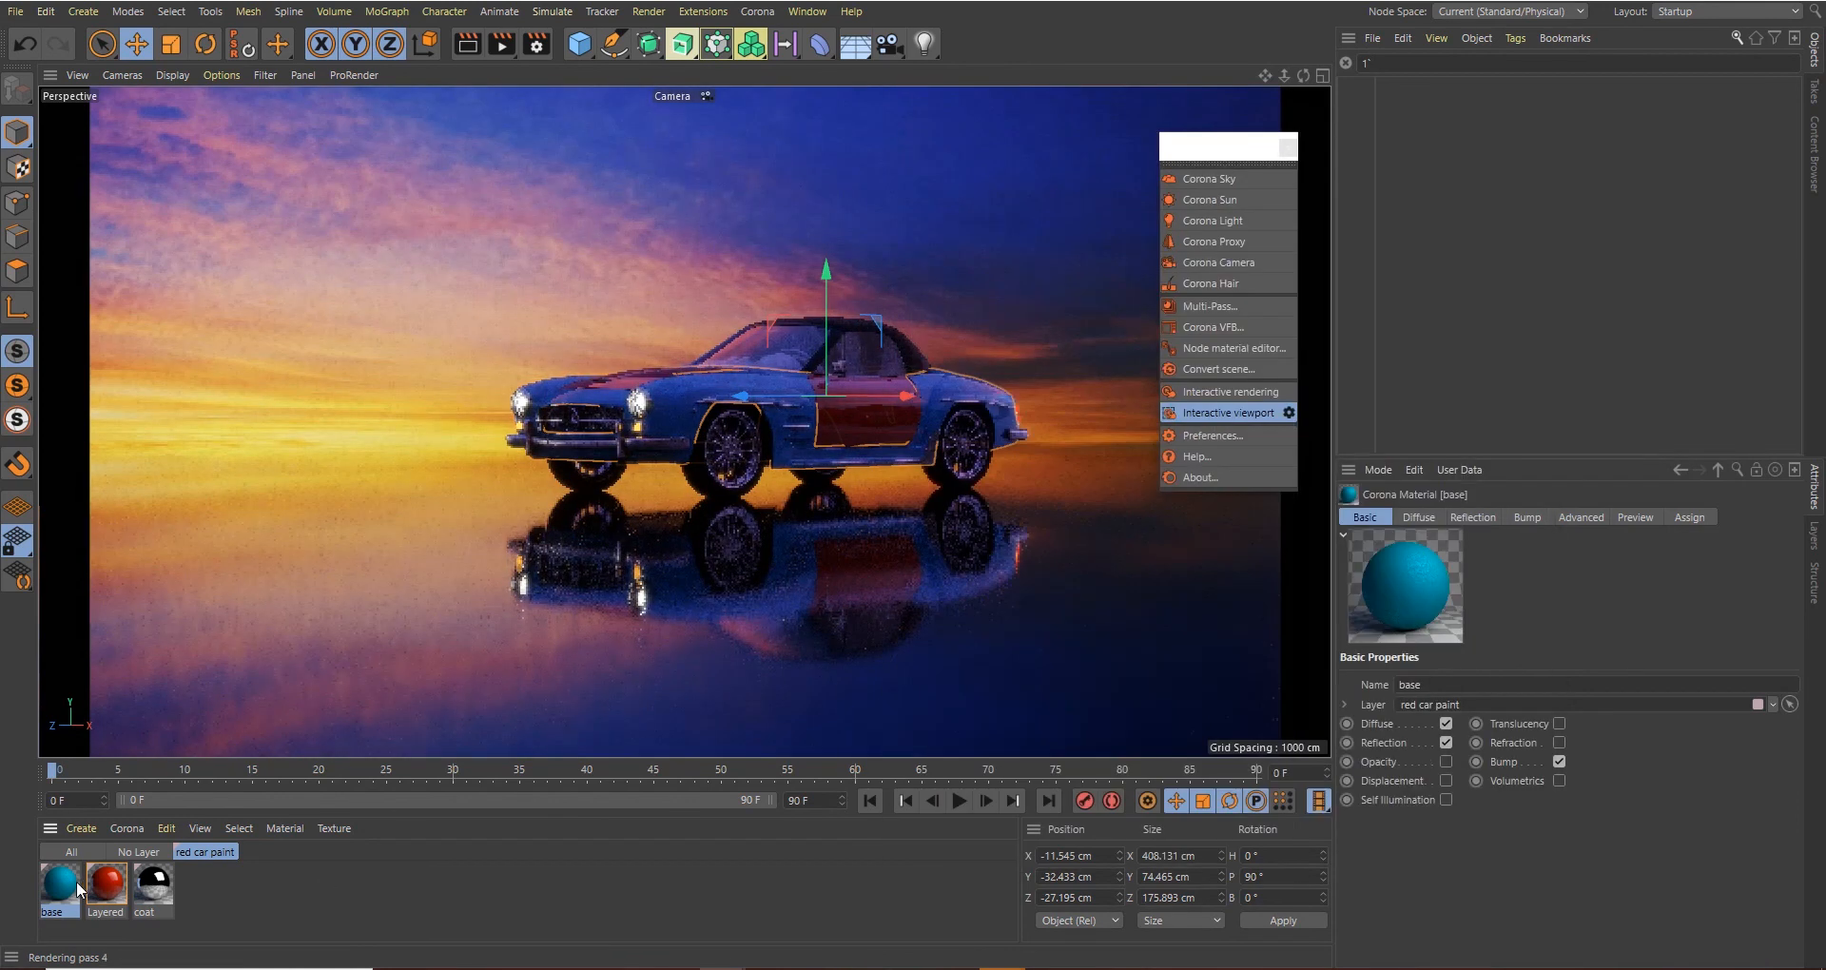
{"action": "left_click", "coordinate": [148, 884]}
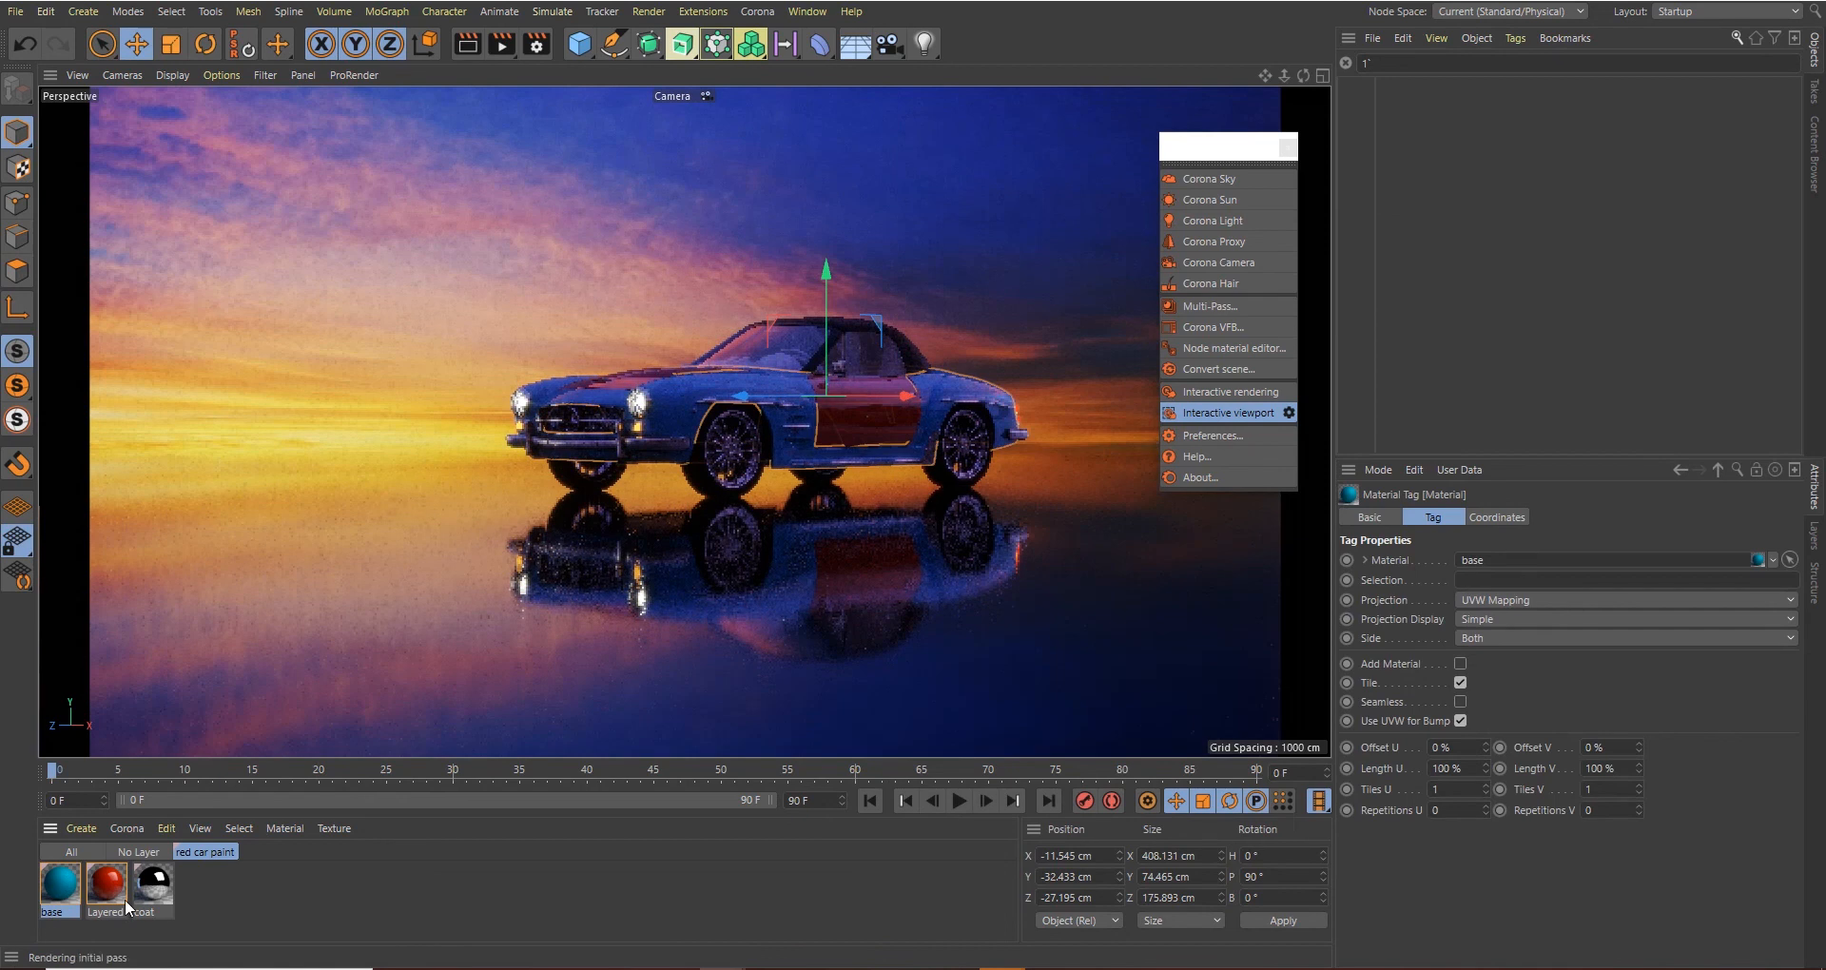